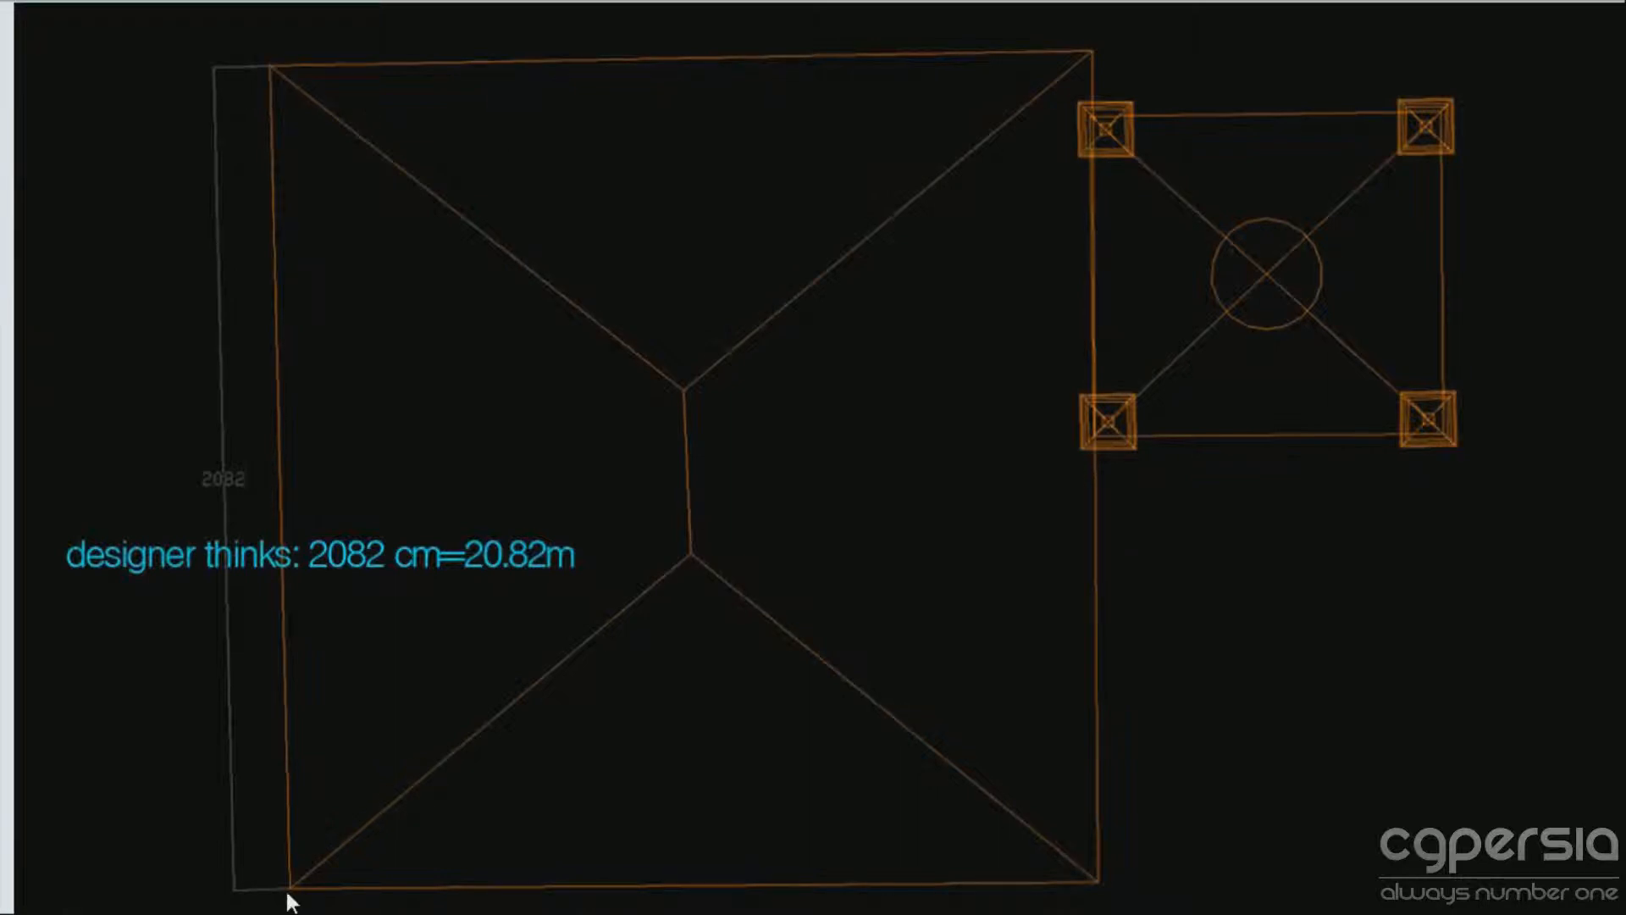
mouse_move(301, 420)
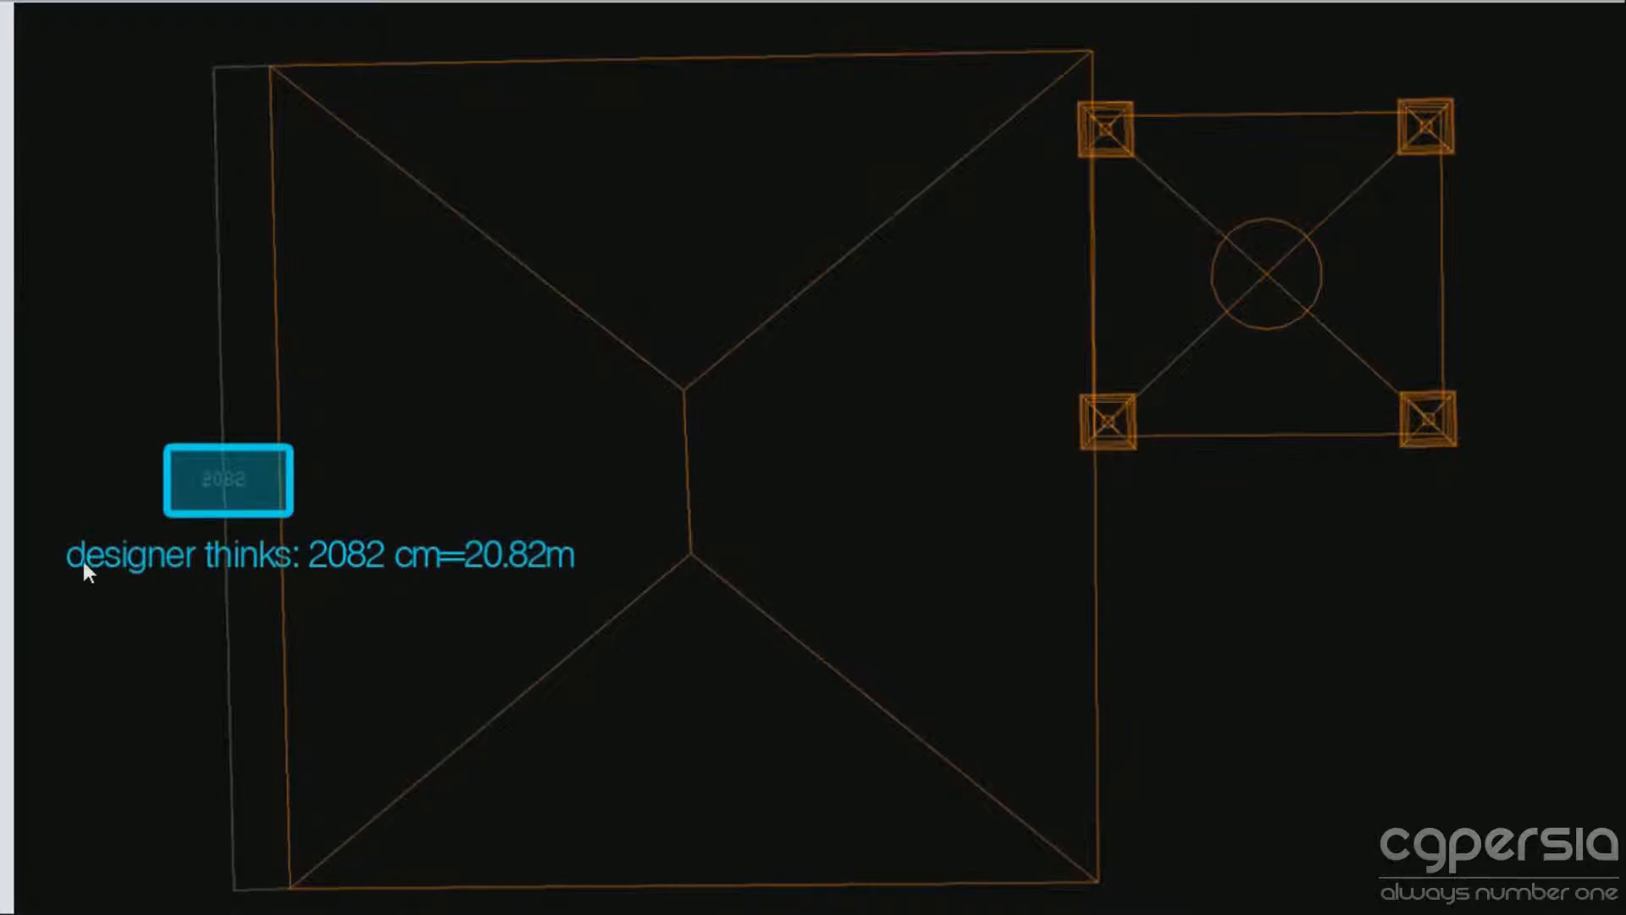
mouse_move(335, 576)
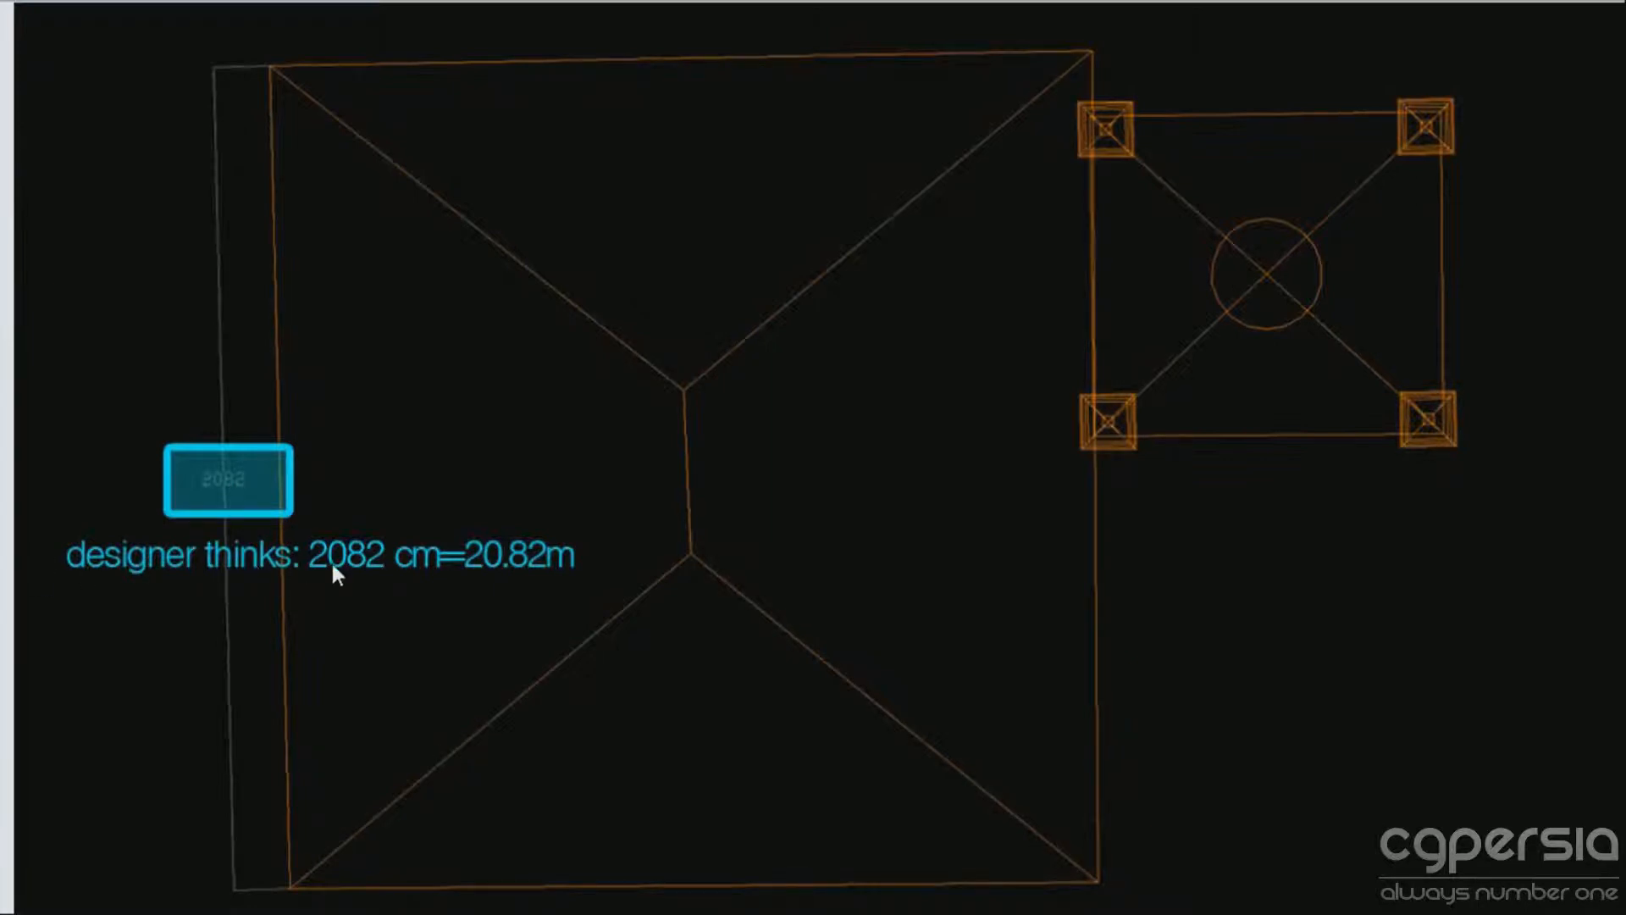
mouse_move(519, 581)
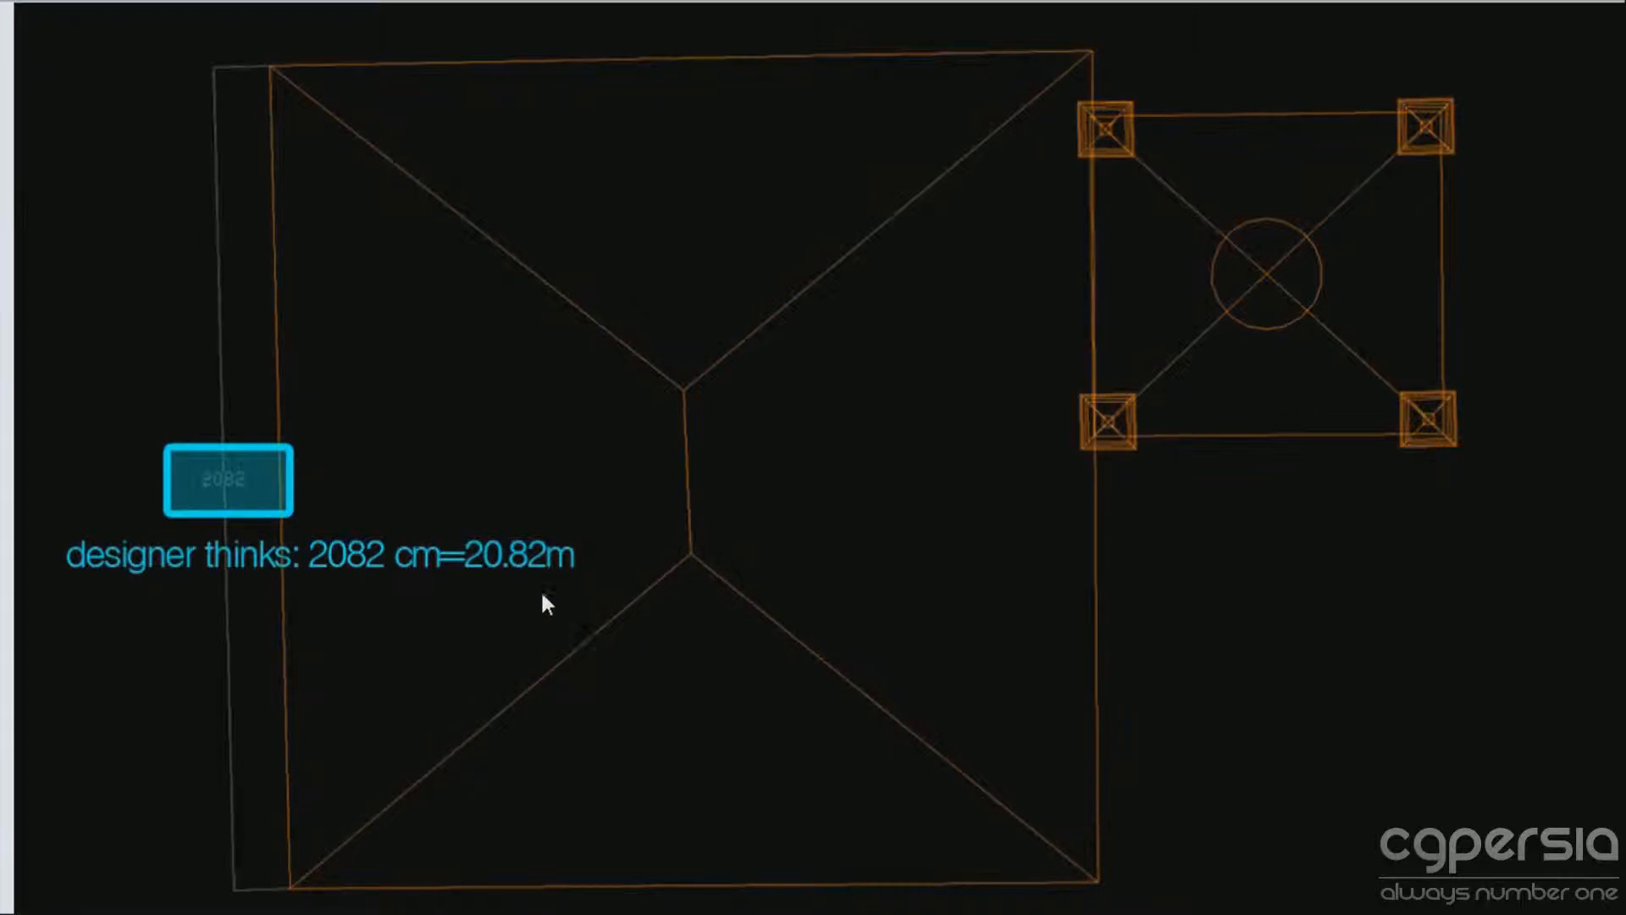
mouse_move(830, 612)
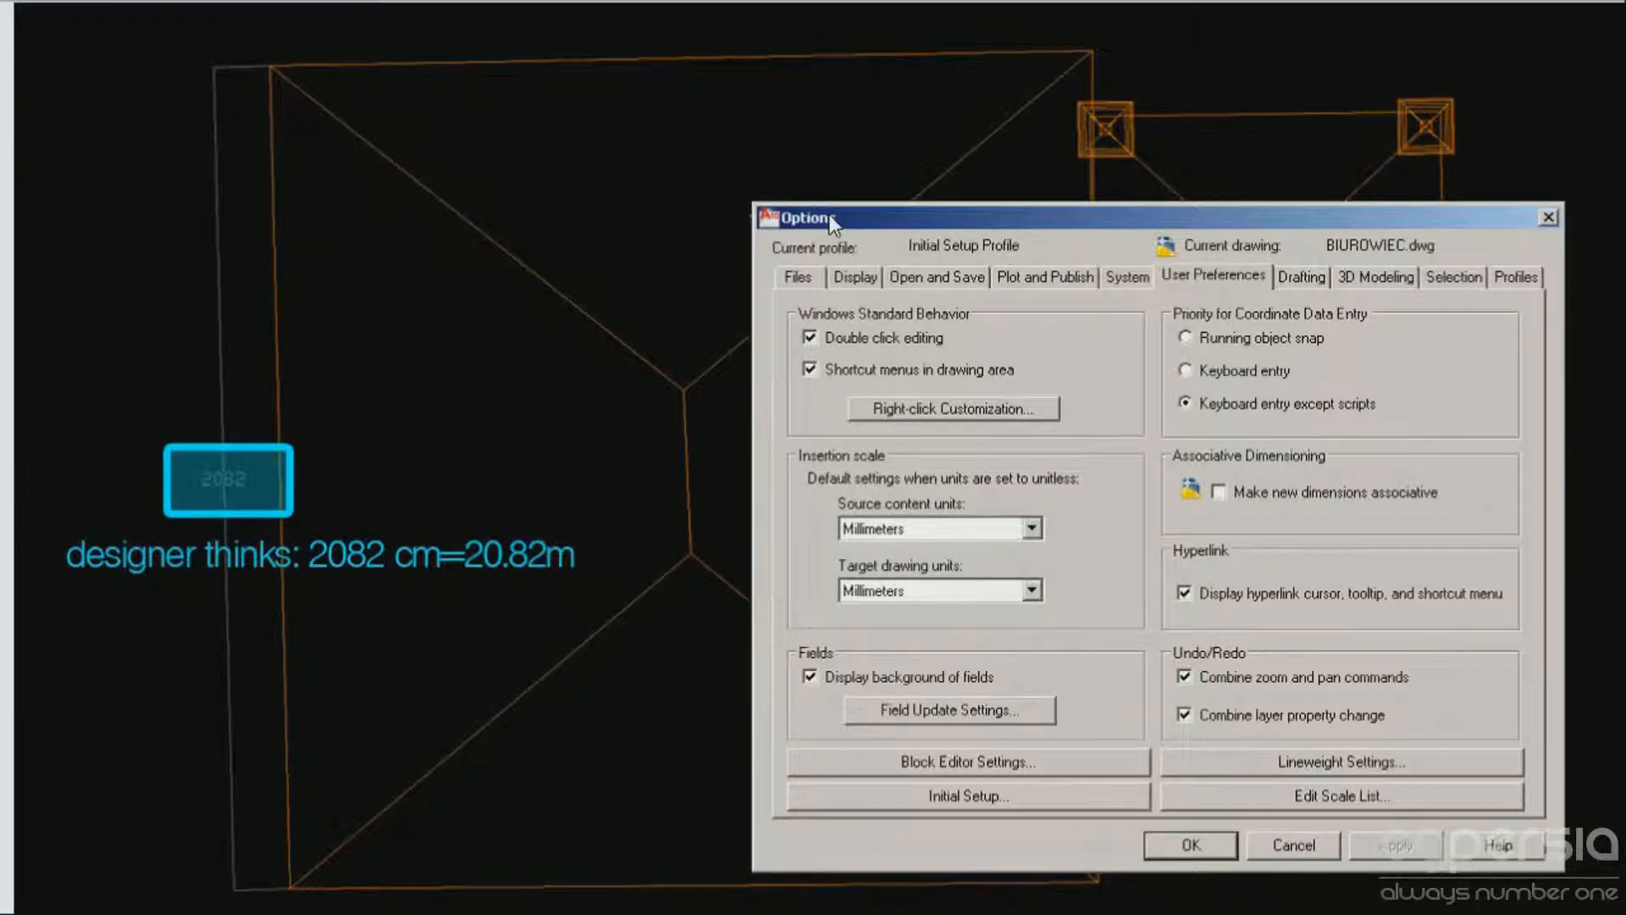
mouse_move(810, 479)
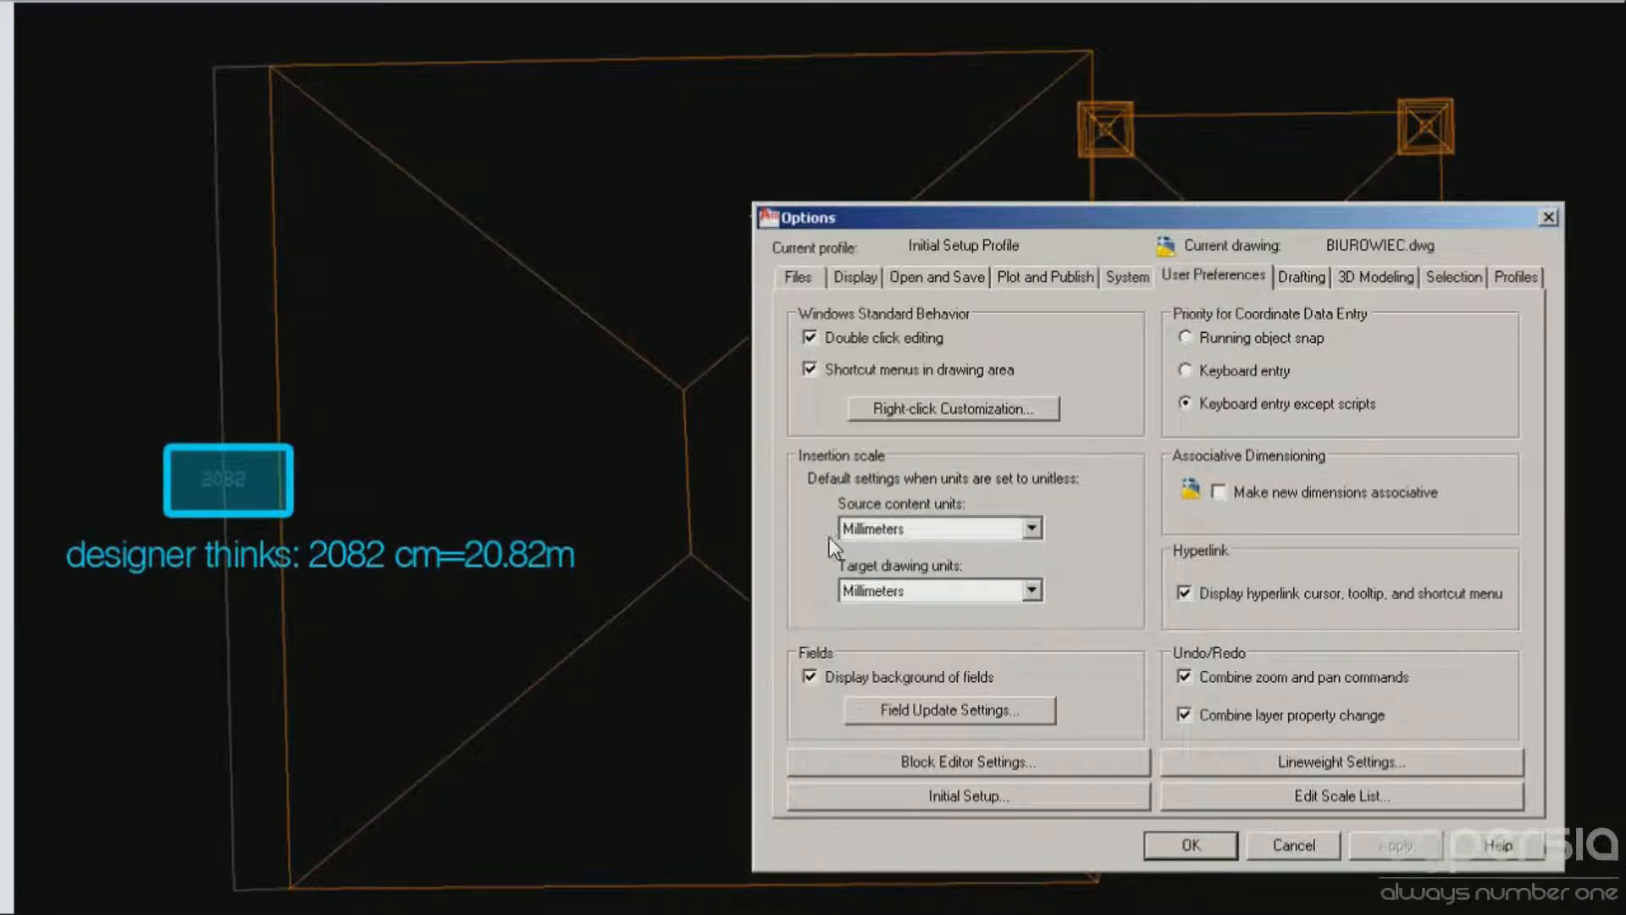
mouse_move(1006, 573)
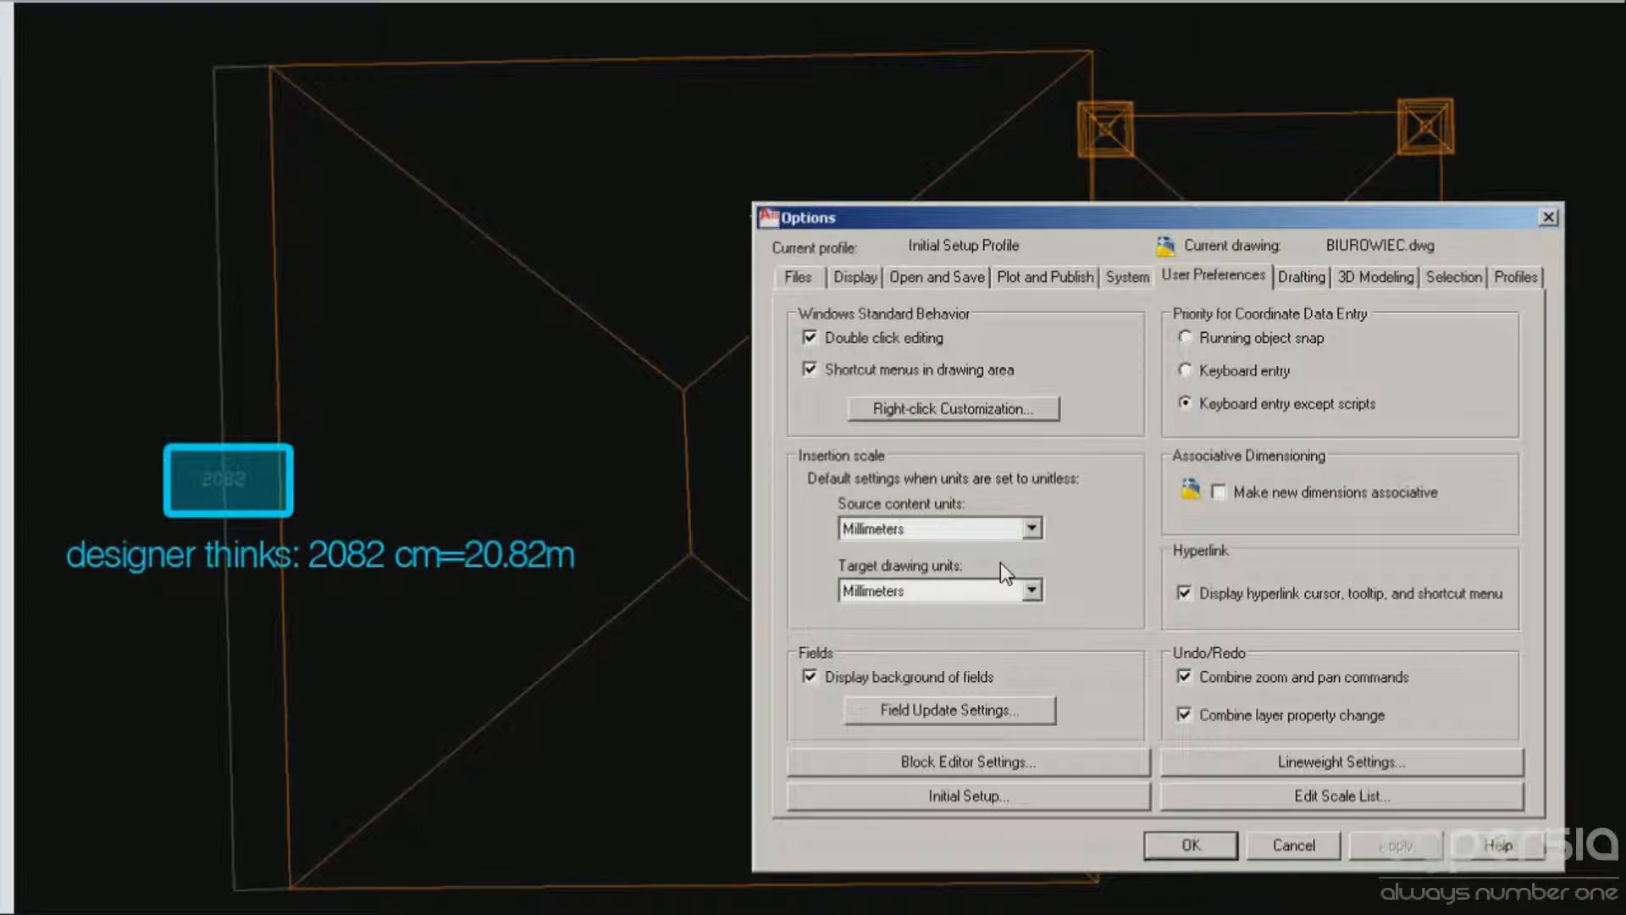
mouse_move(924, 580)
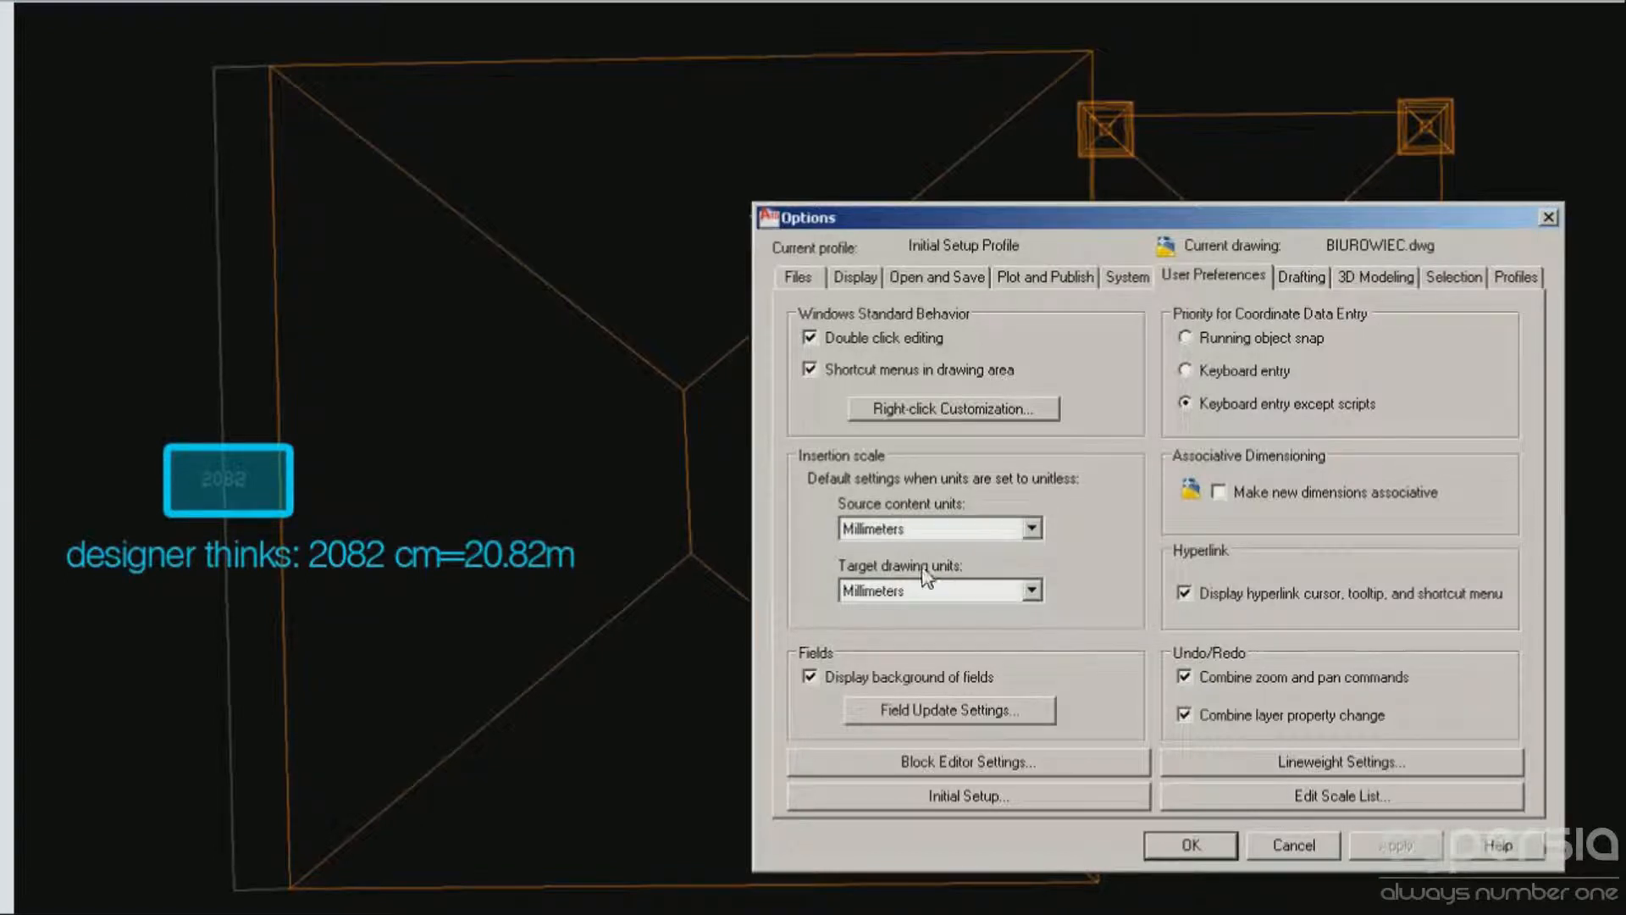
mouse_move(264, 513)
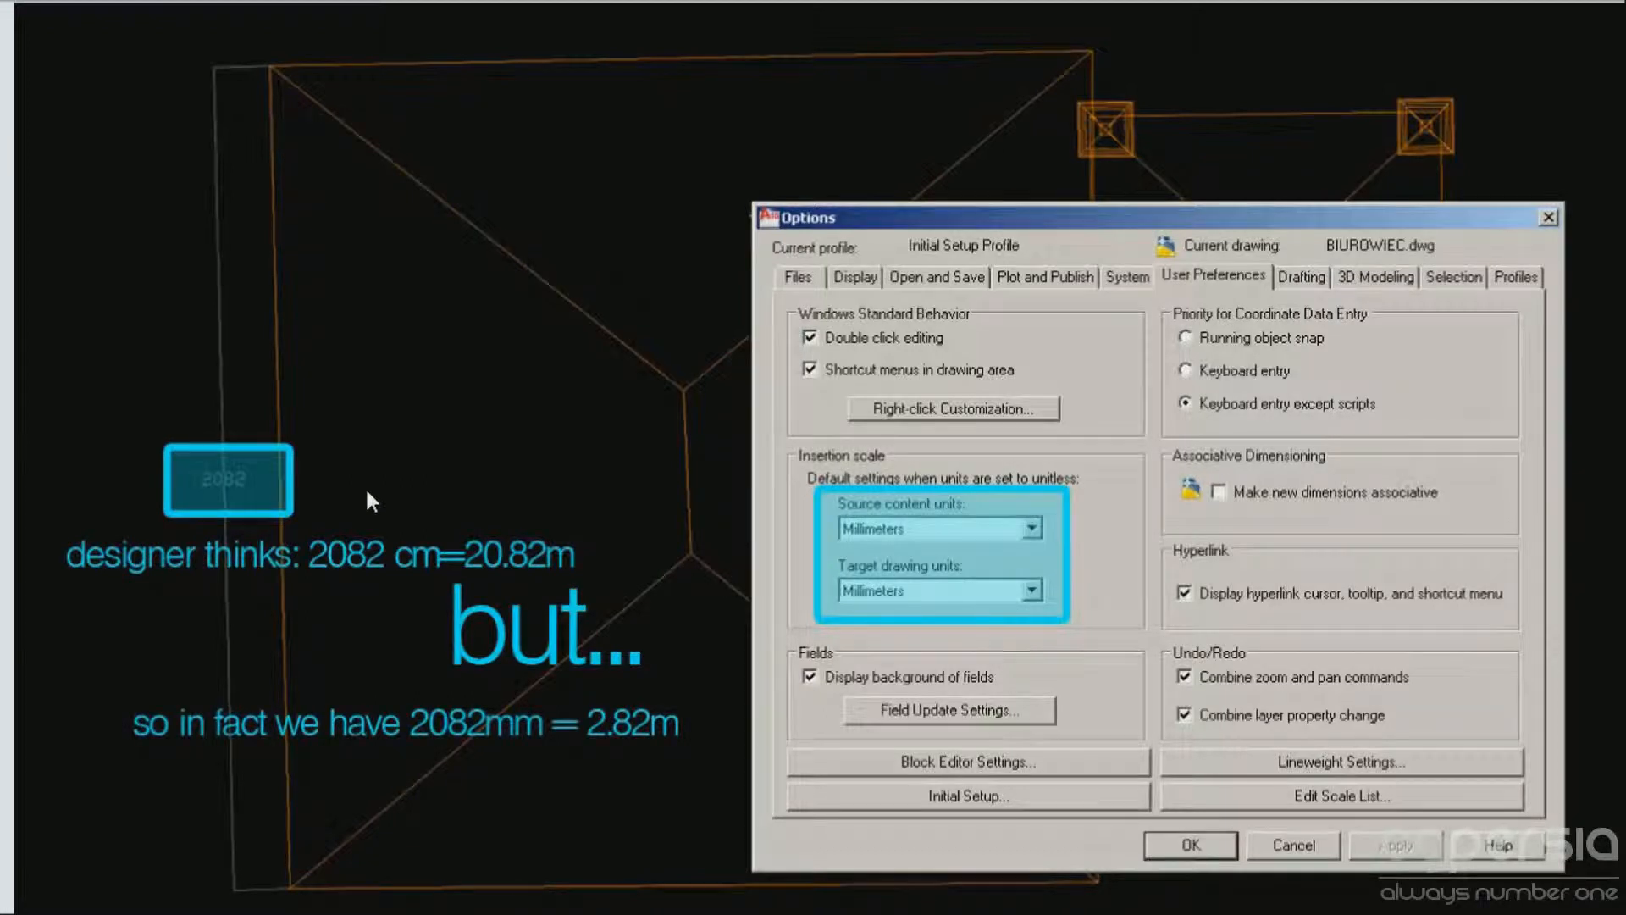
mouse_move(428, 688)
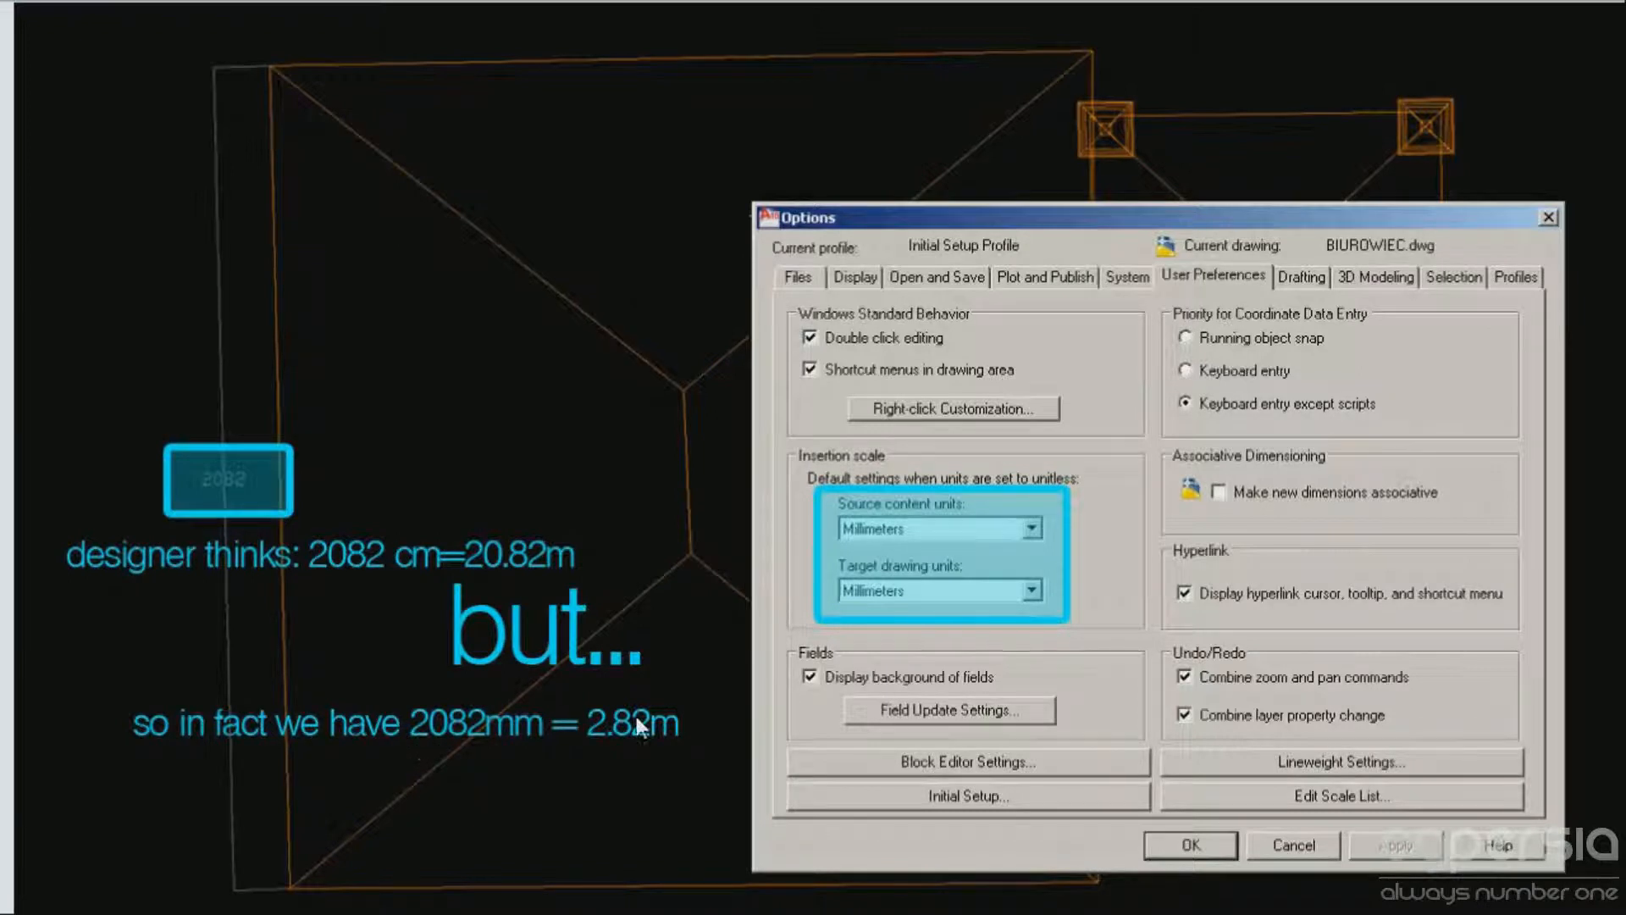
mouse_move(664, 740)
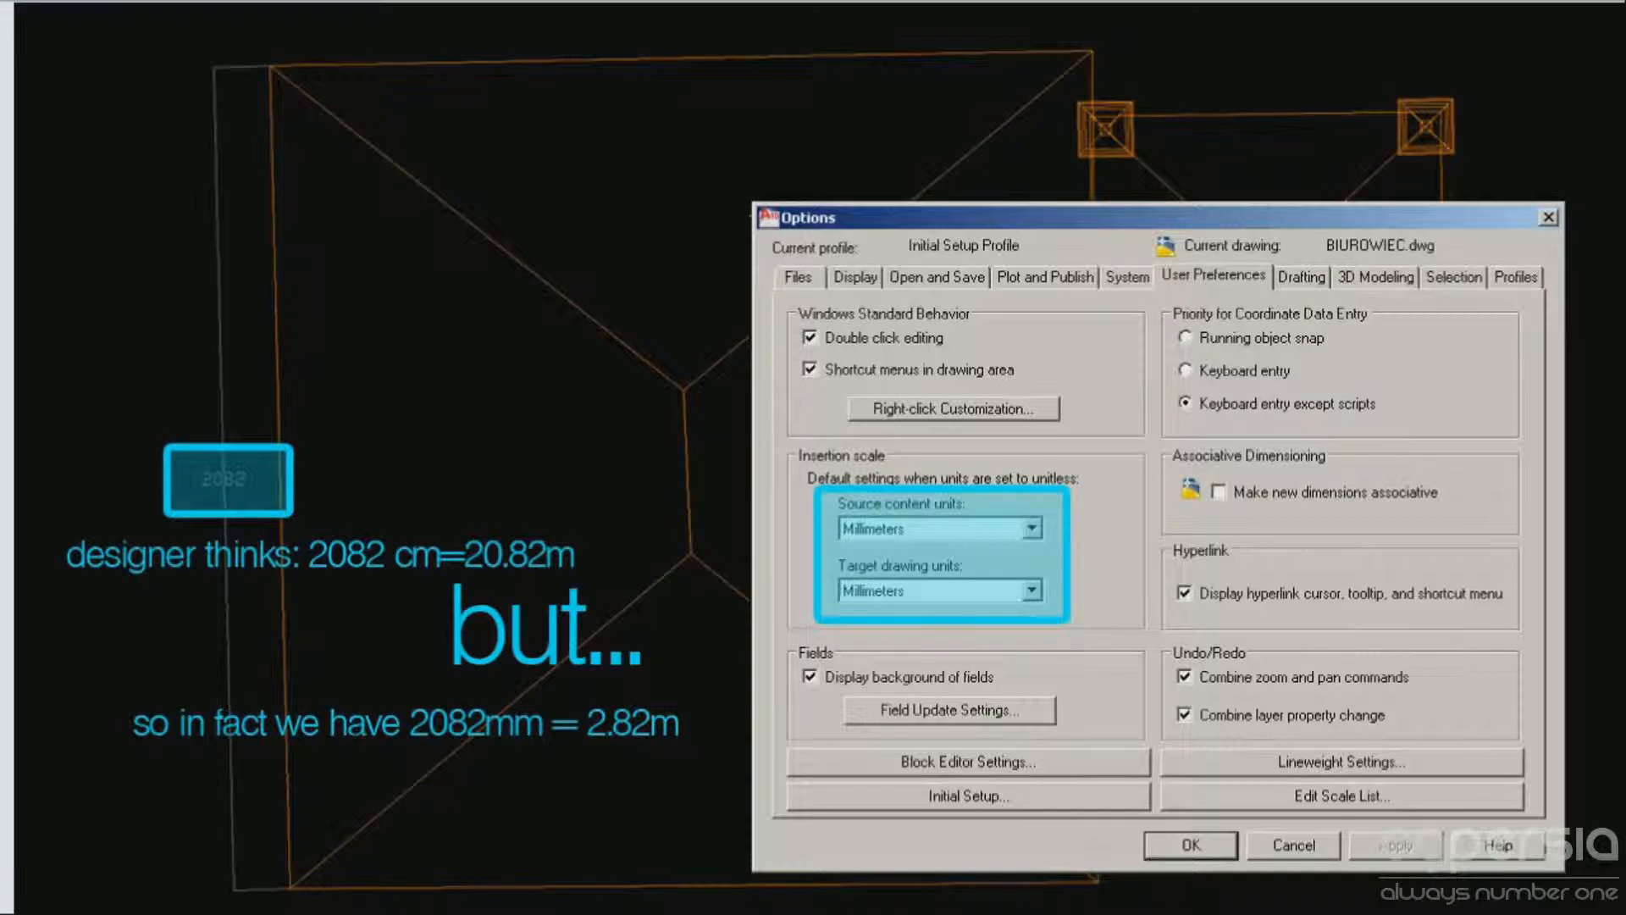
mouse_move(117, 86)
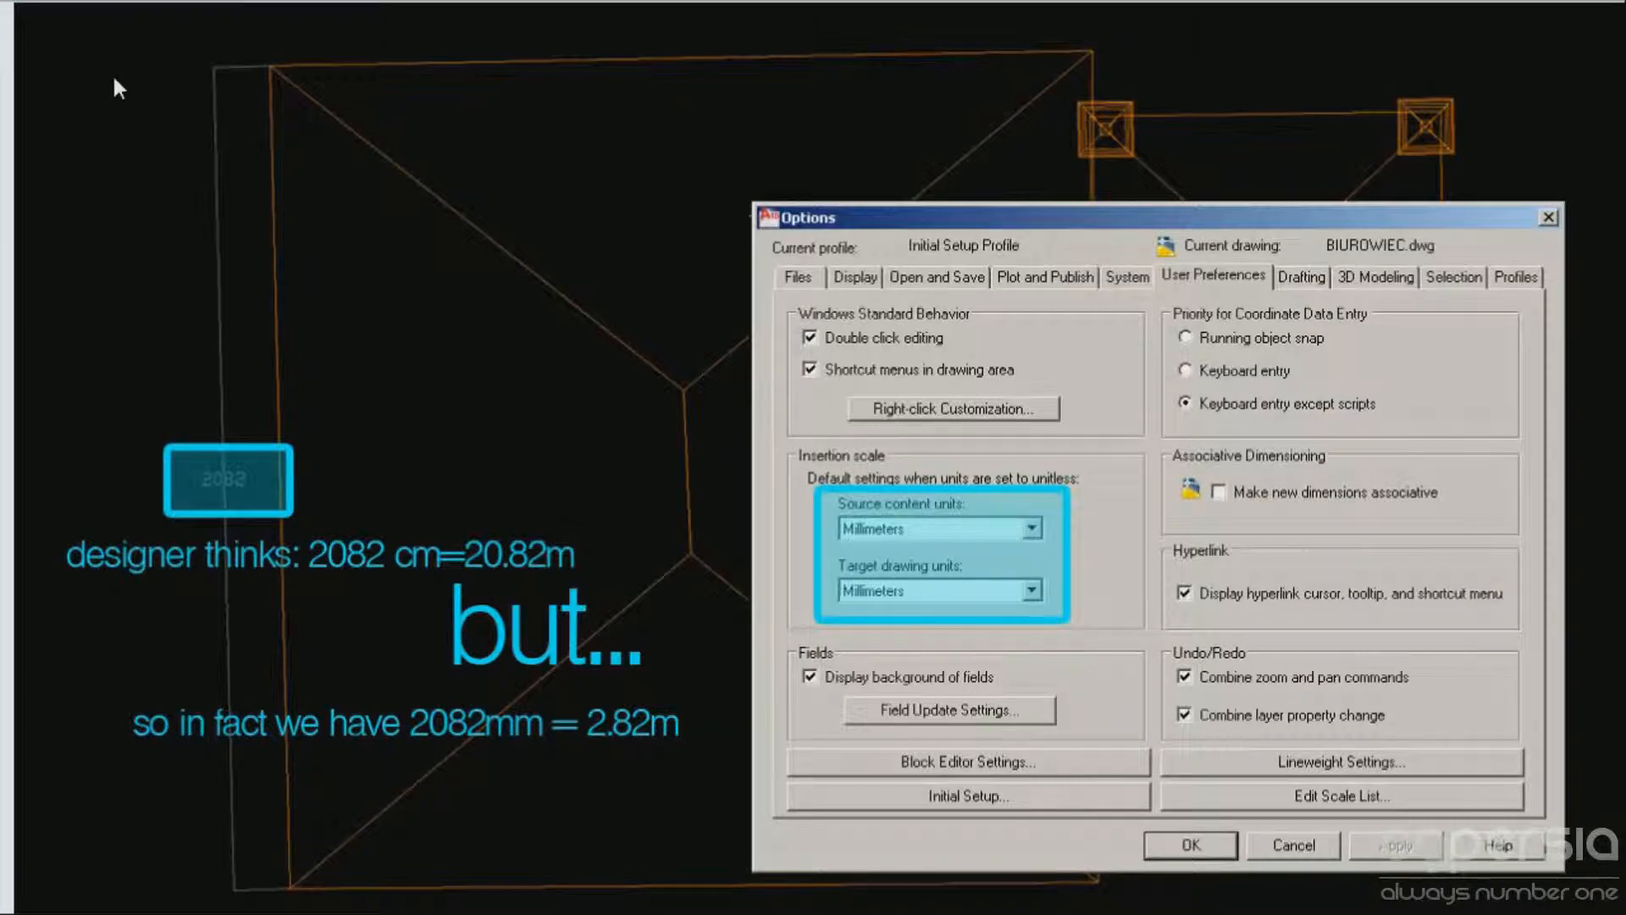
mouse_move(674, 519)
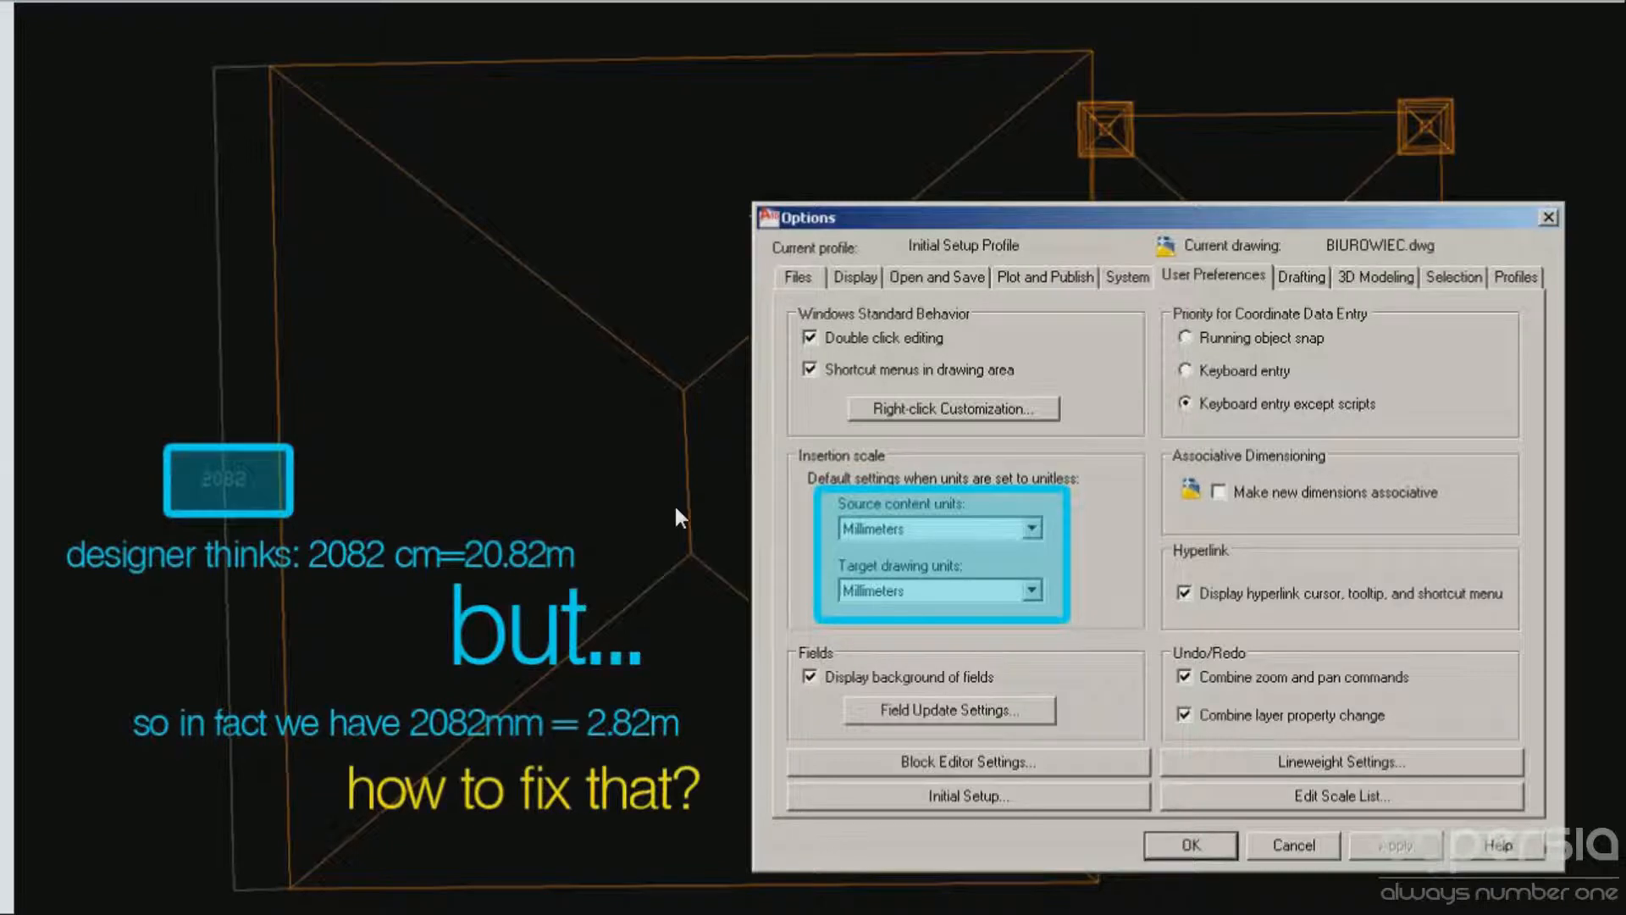
Check the drawing's insertion scale so source and target units are both millimetres.
click(1189, 843)
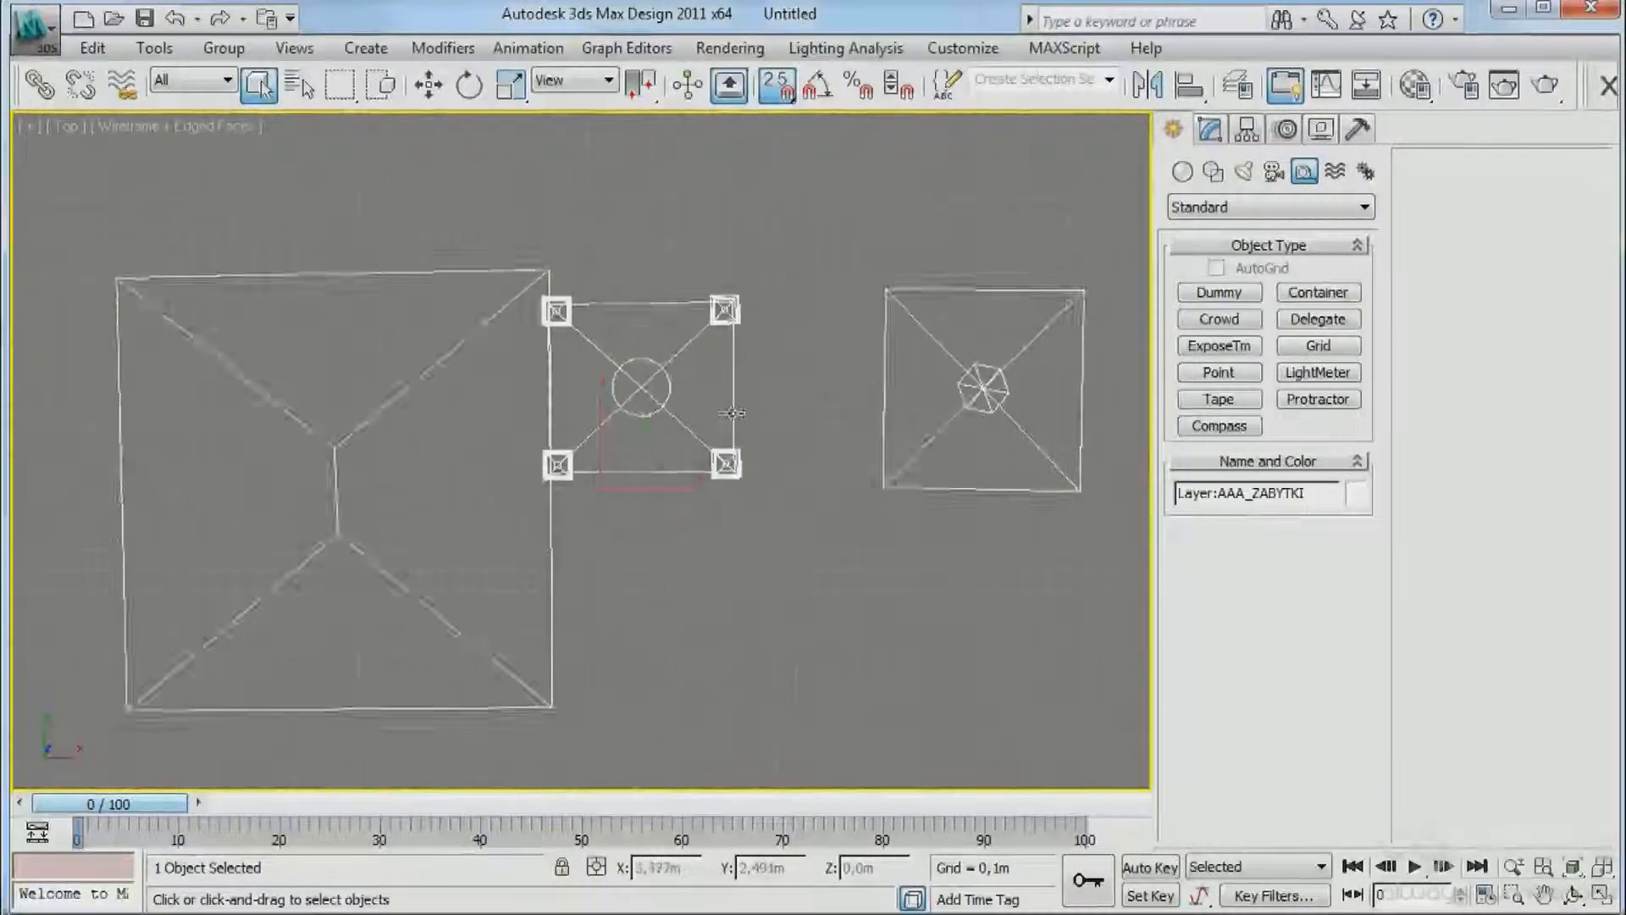
Delete the scene objects and set display units to Centimeters over a Millimeters system unit.
key(Delete)
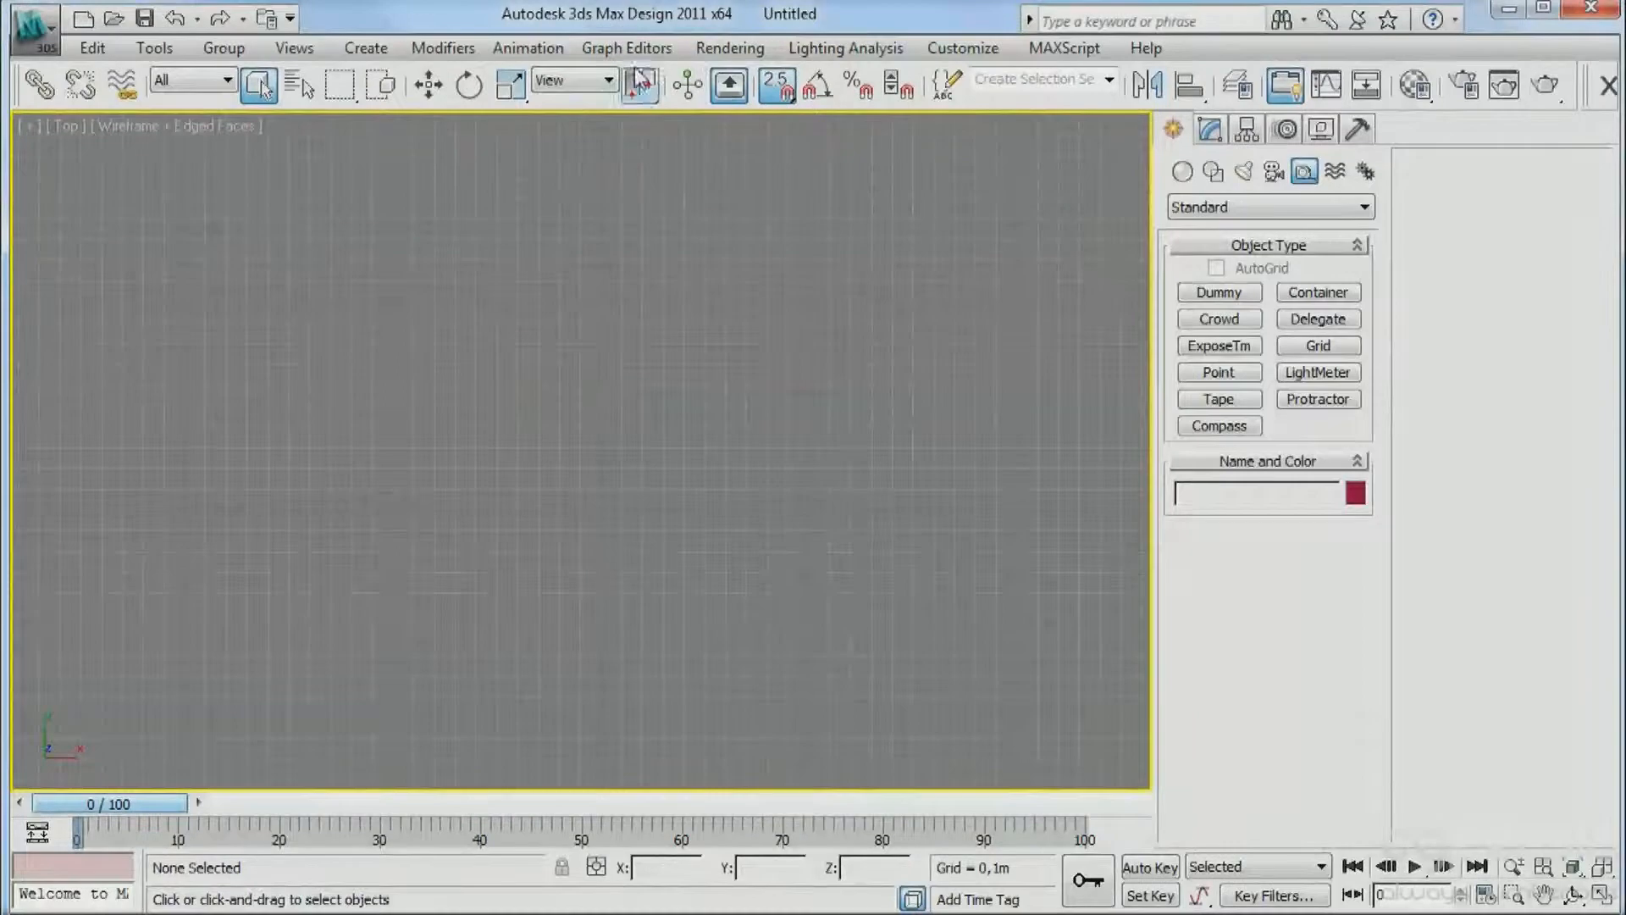
click(962, 48)
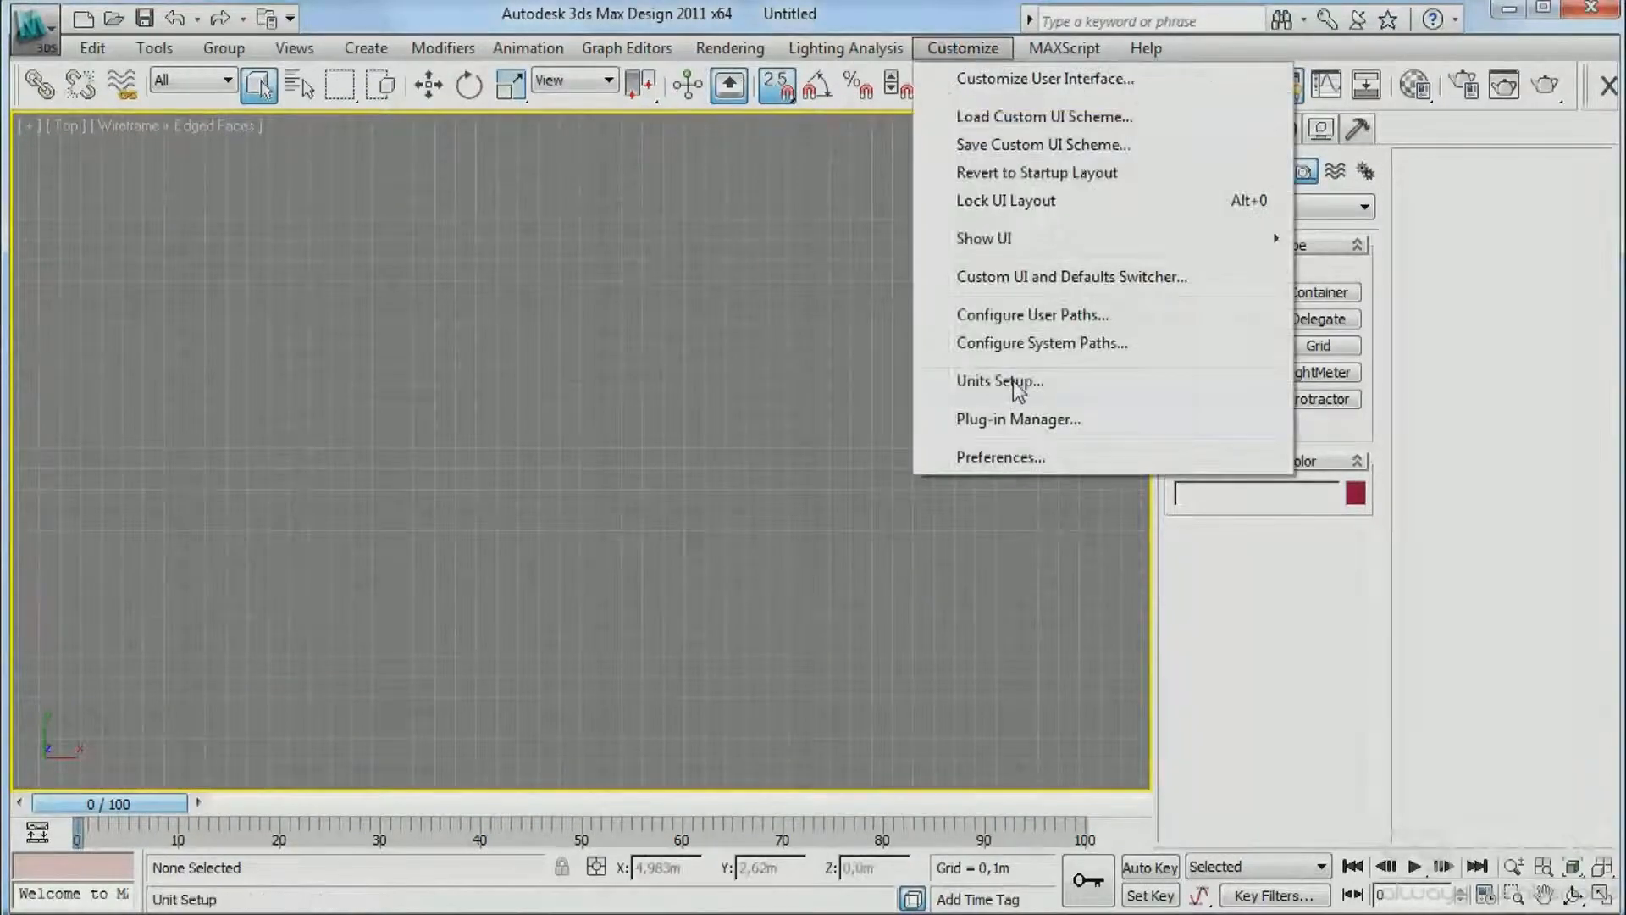
click(999, 381)
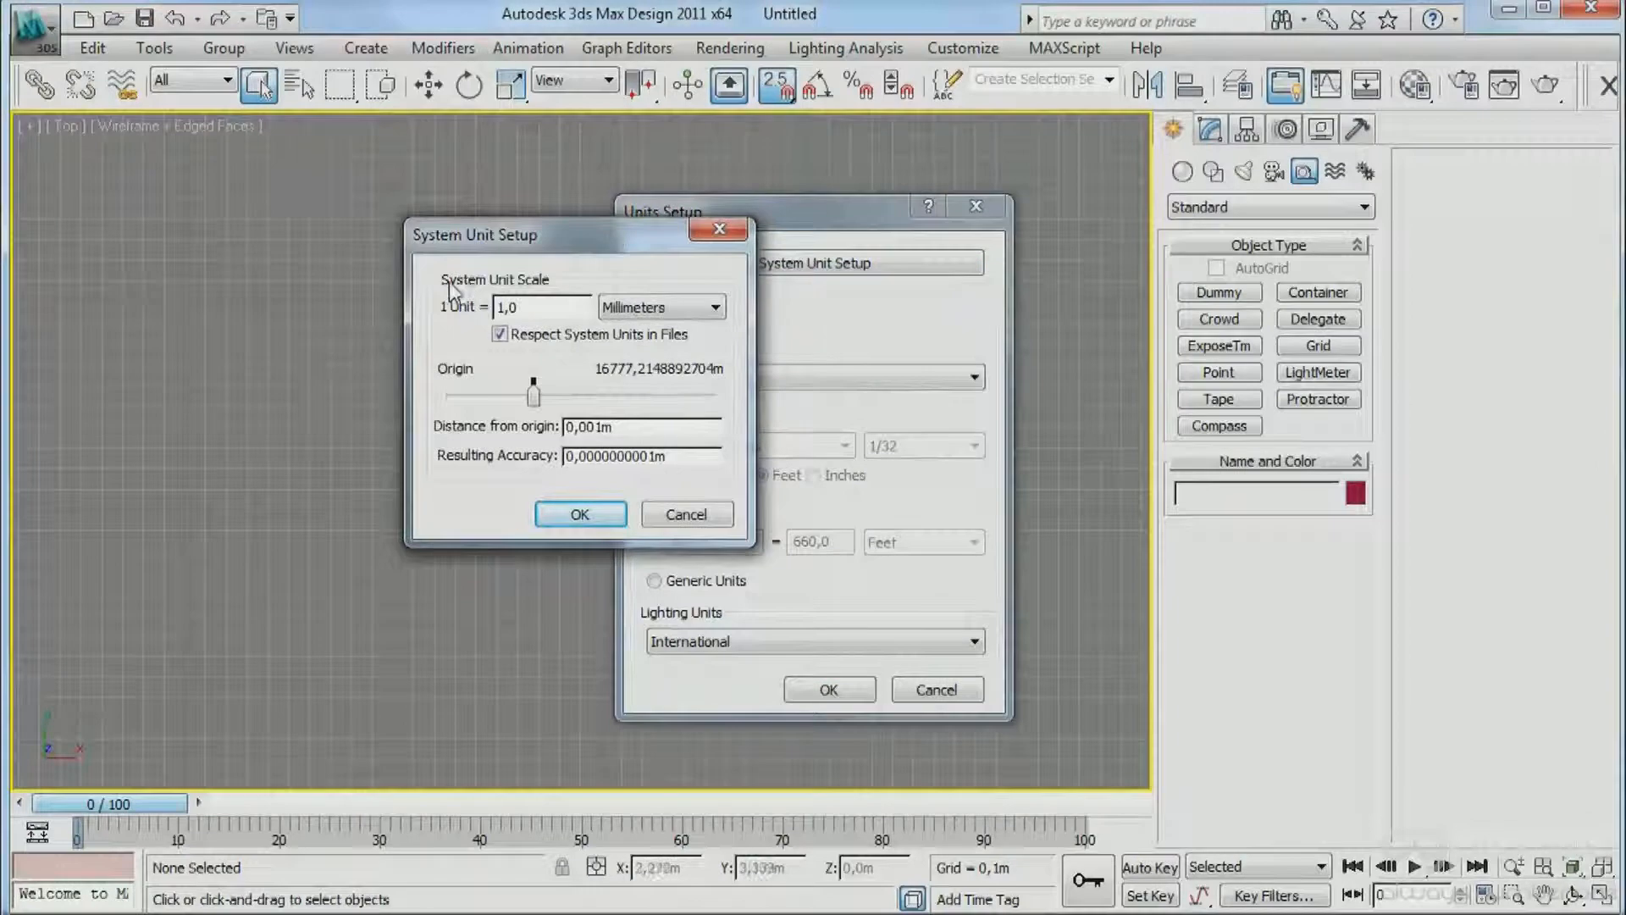
mouse_move(463, 325)
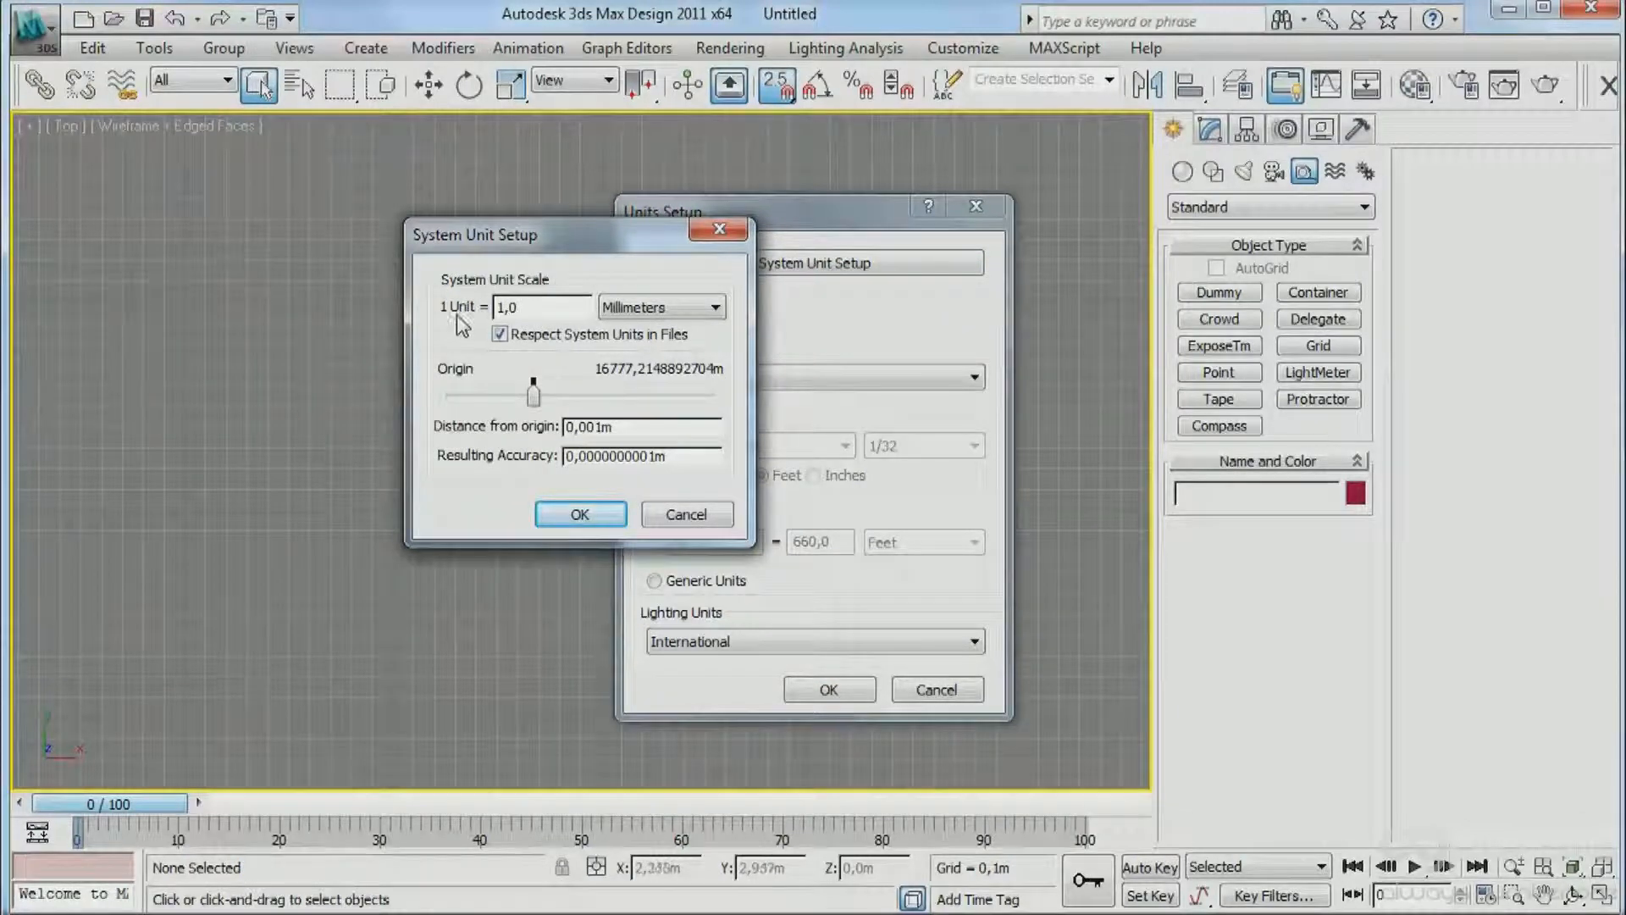
mouse_move(661, 307)
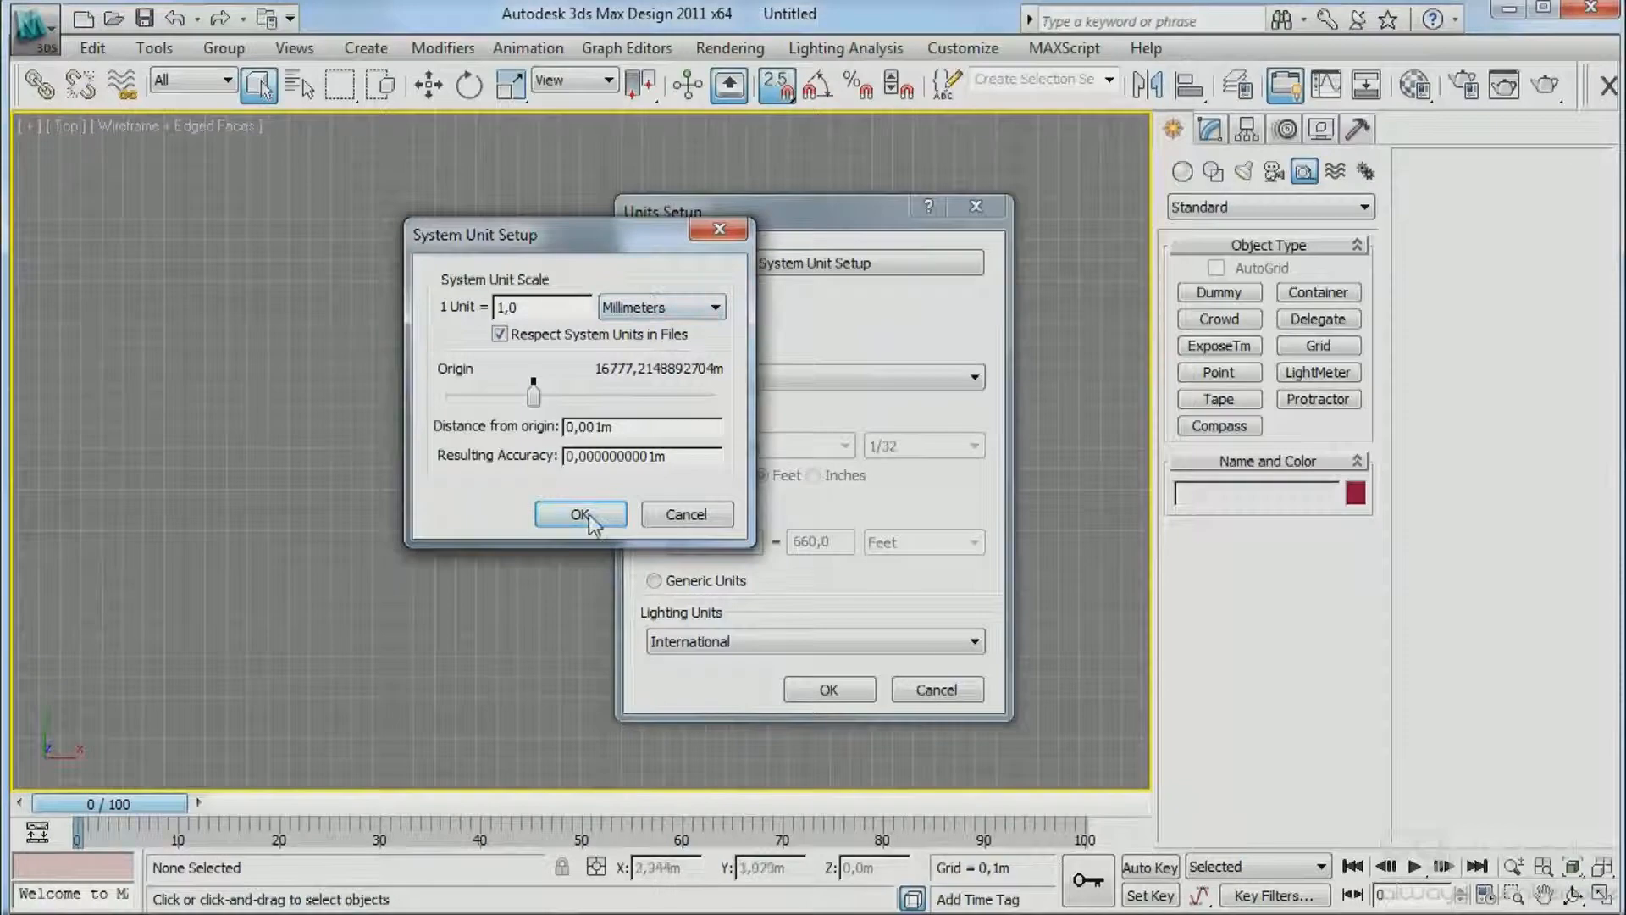
click(579, 515)
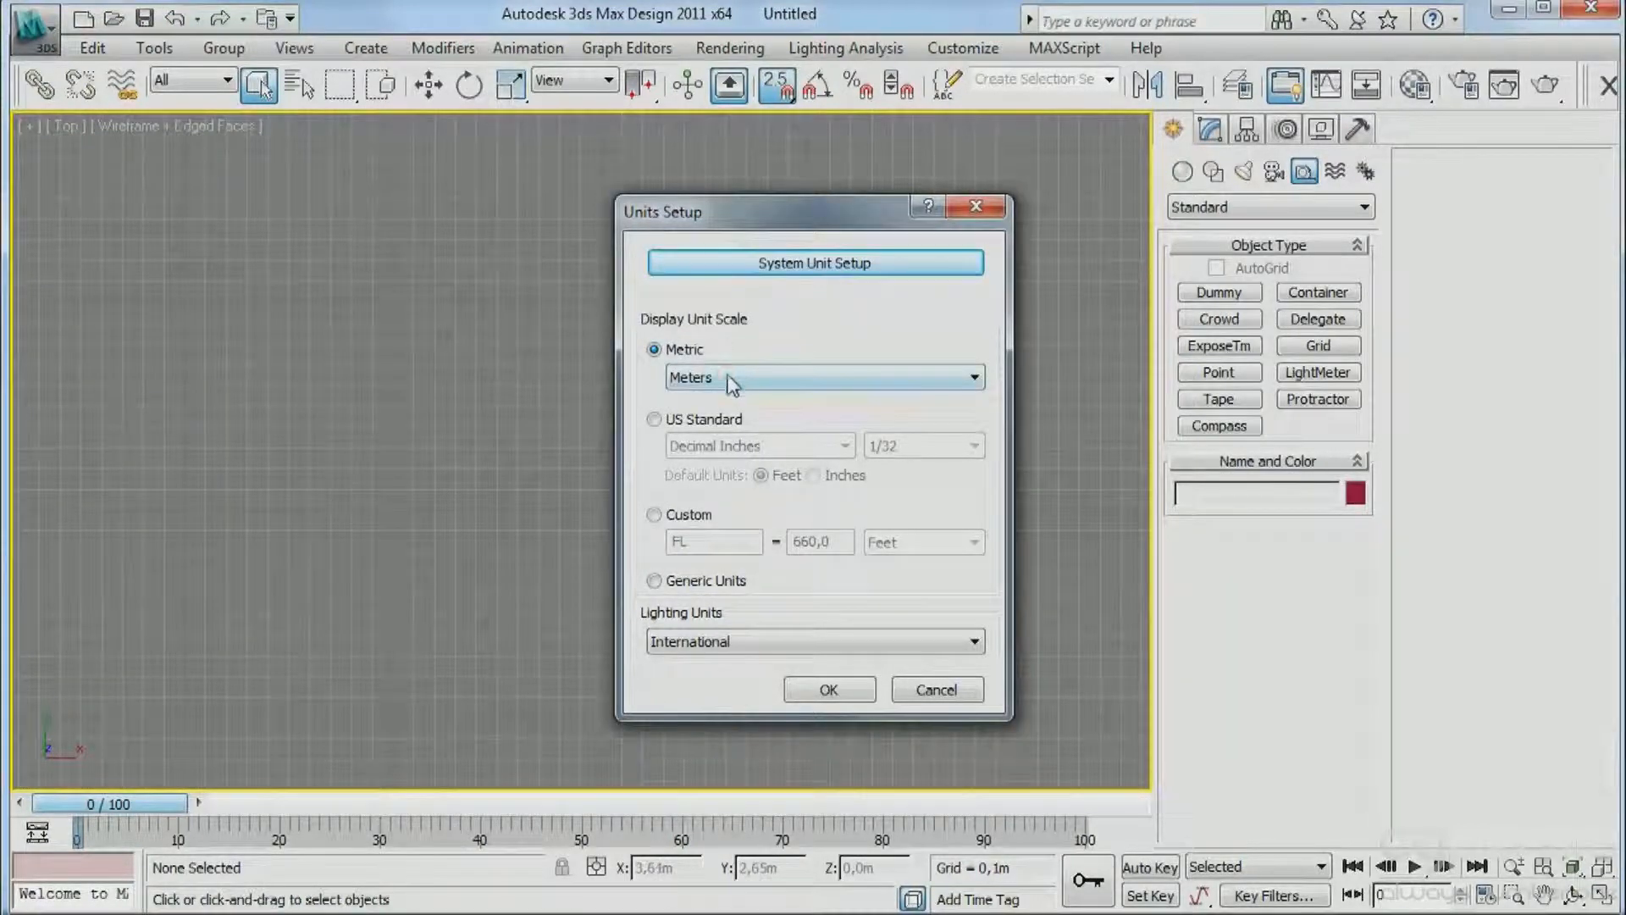
click(971, 376)
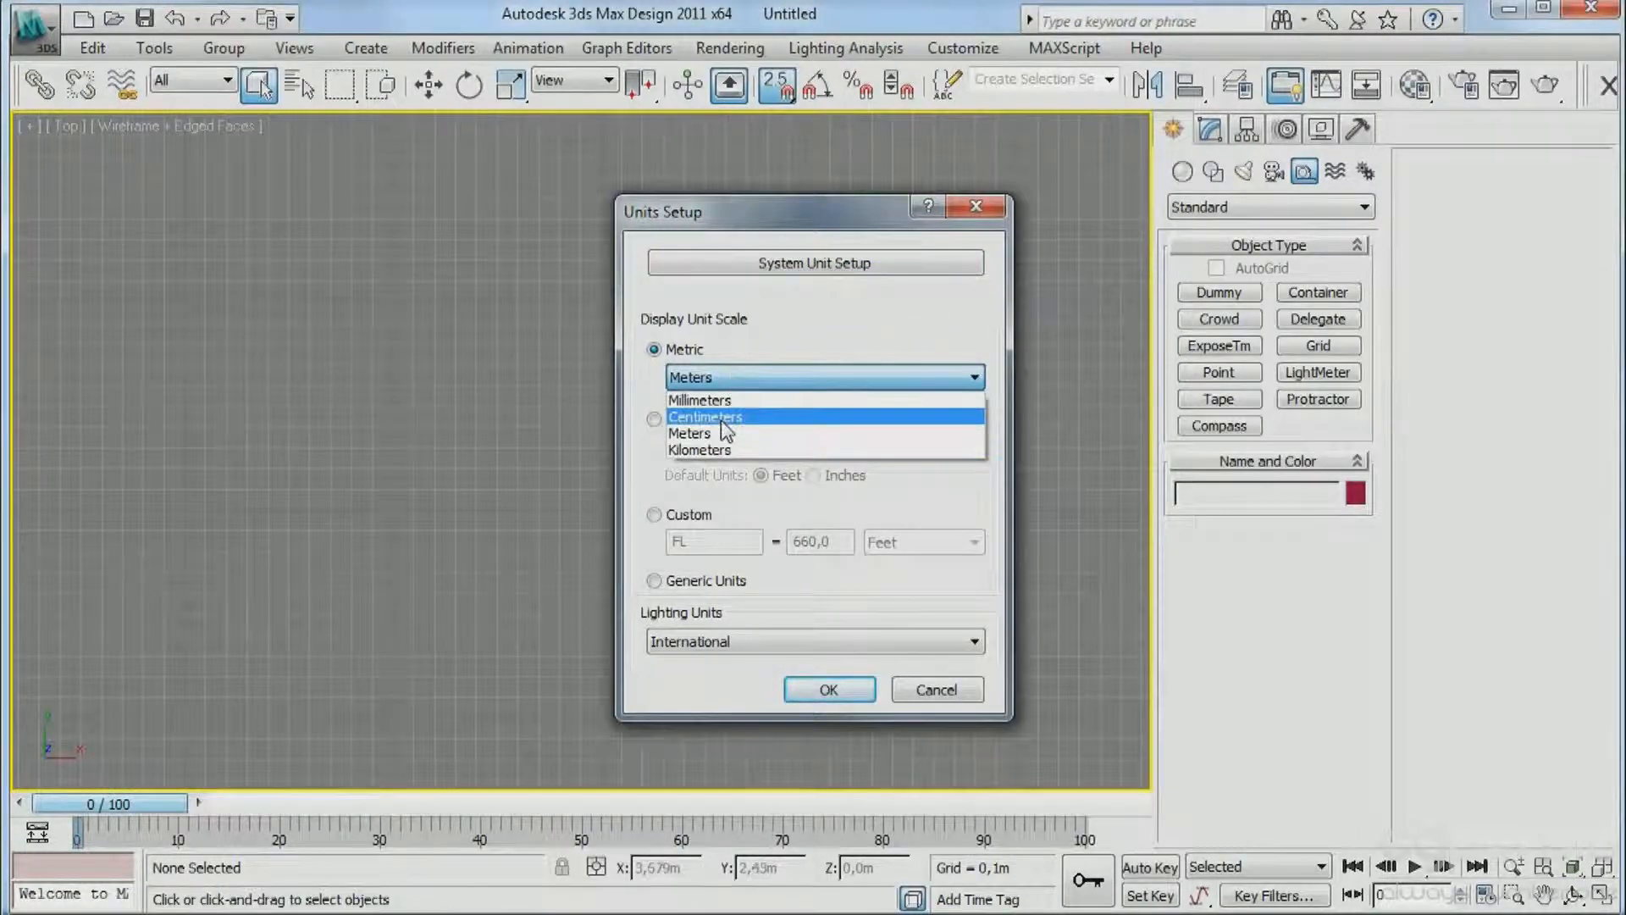
click(705, 417)
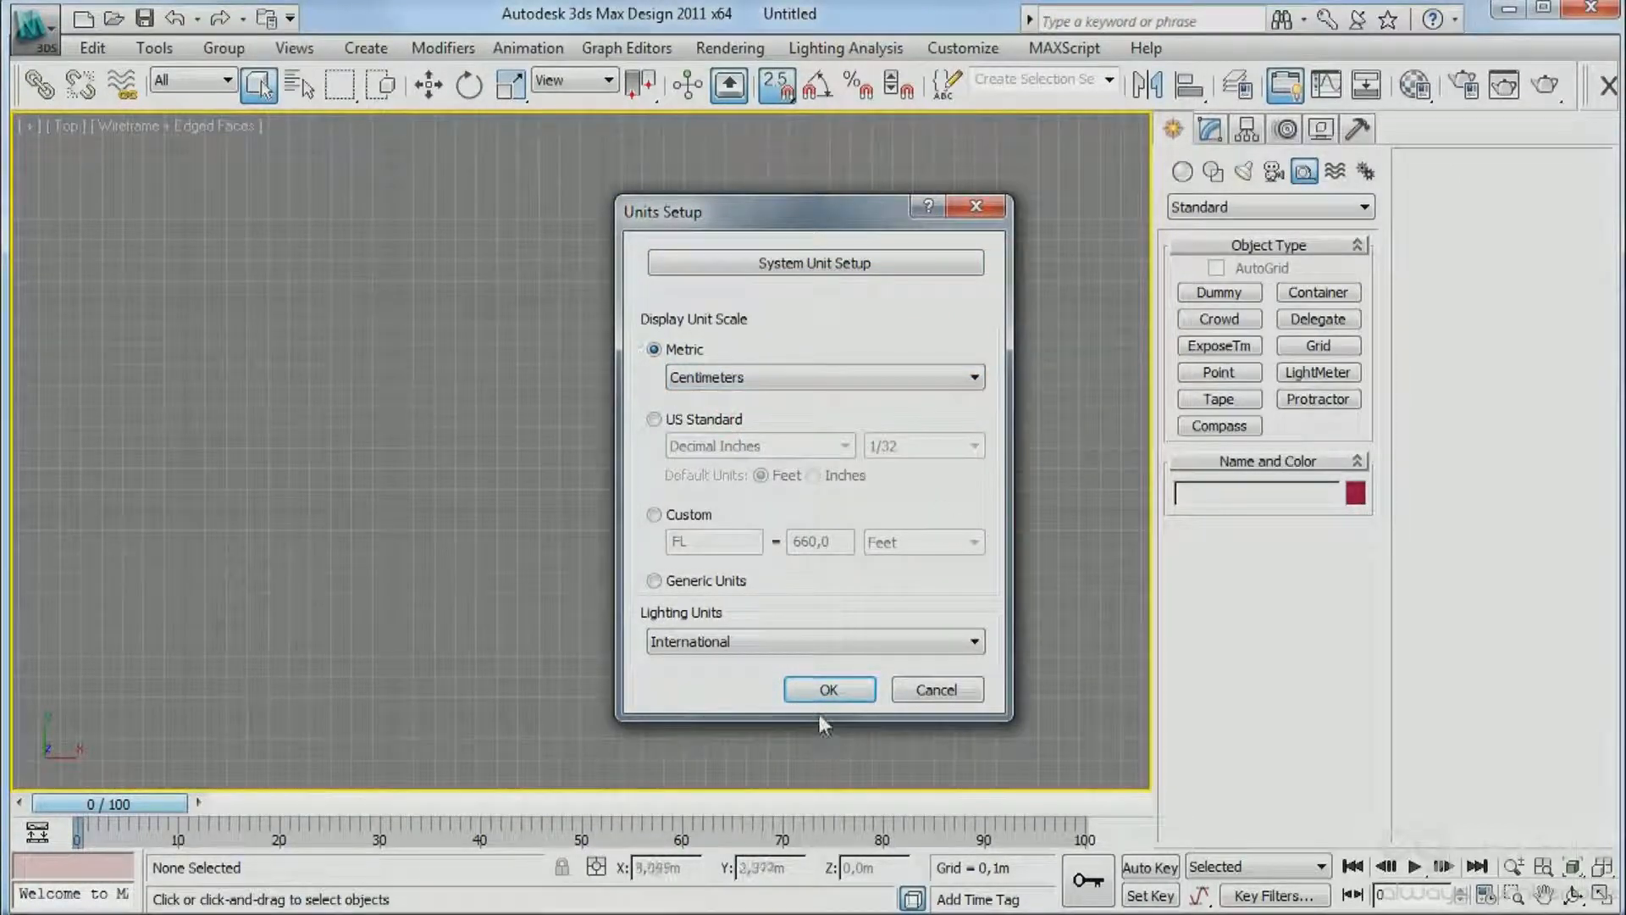
click(828, 689)
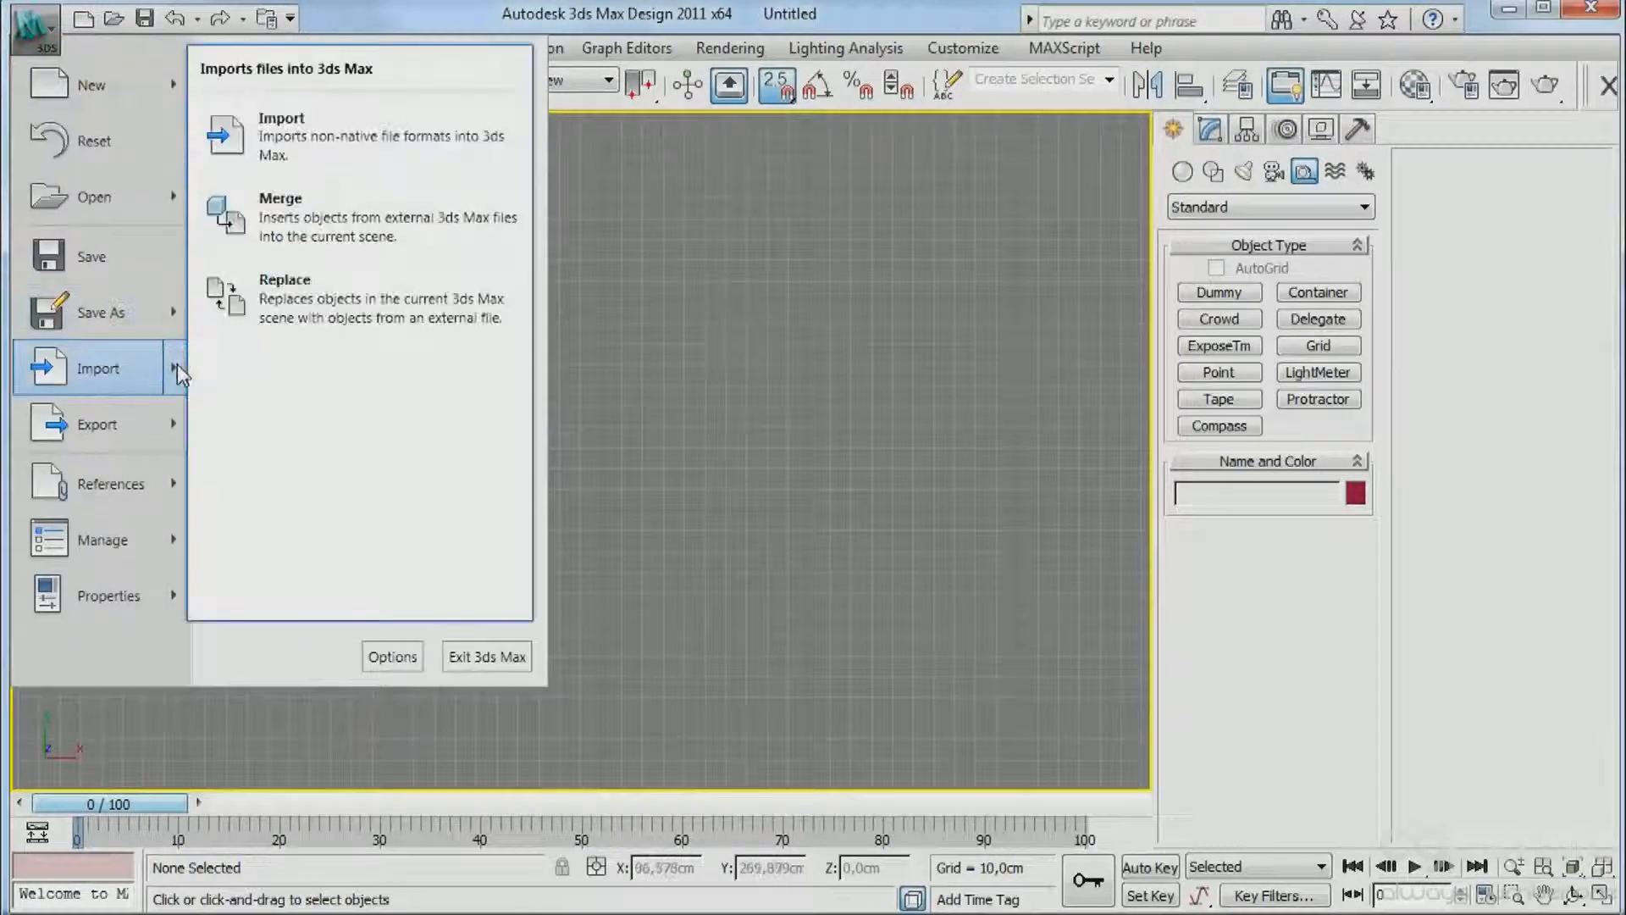
Import the sample building DWG with the default DWG/DXF import options.
click(281, 117)
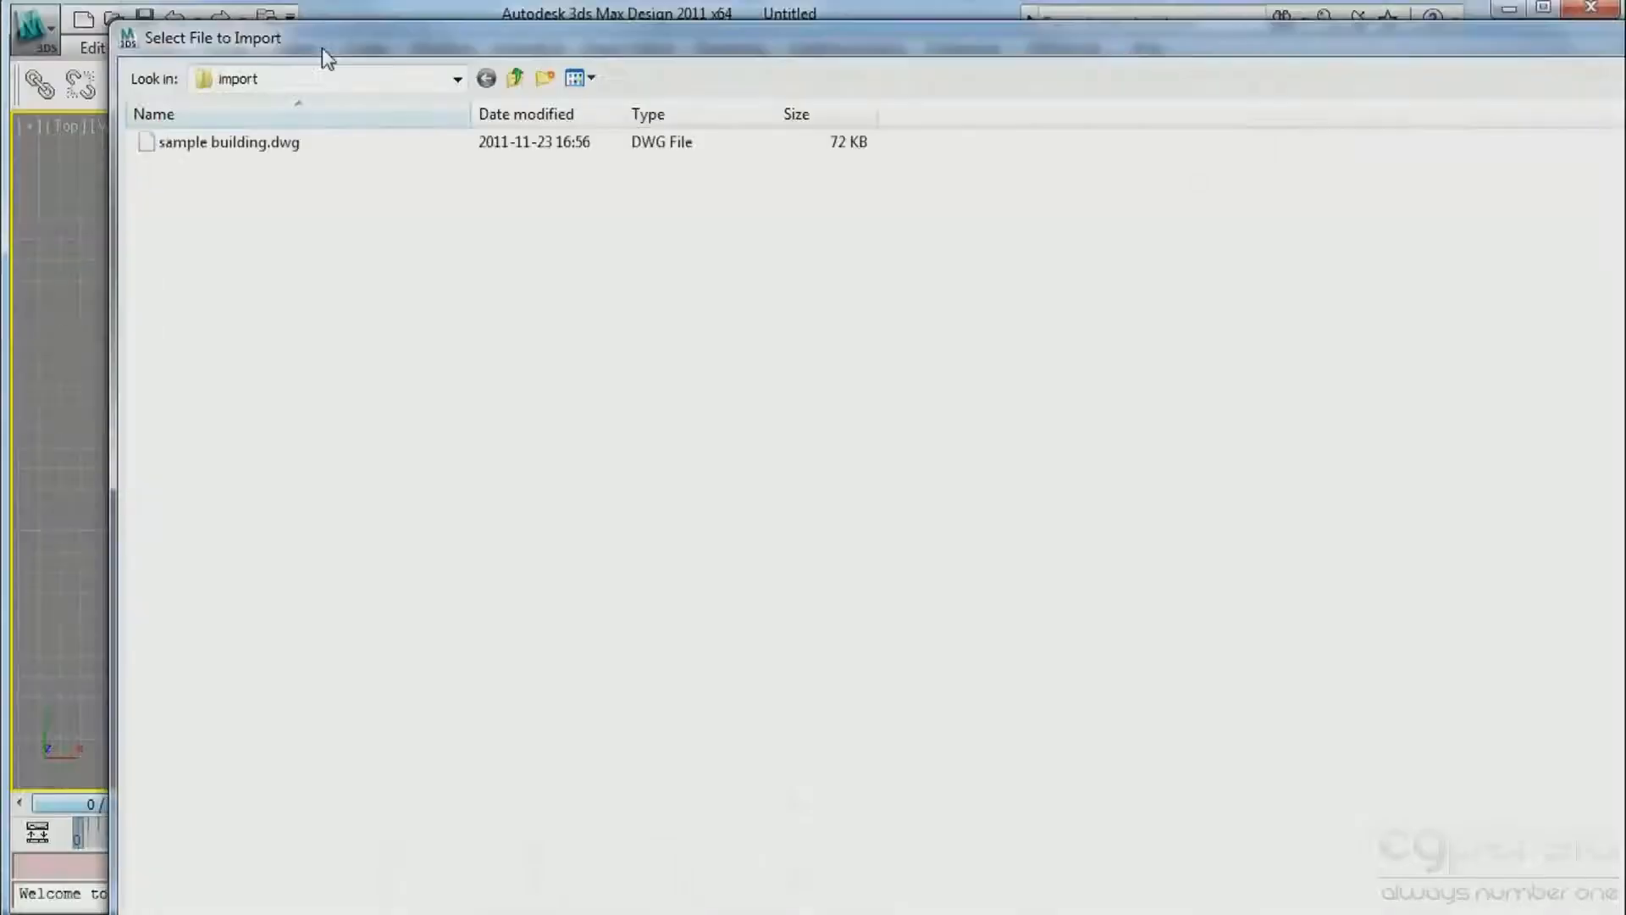
double_click(229, 143)
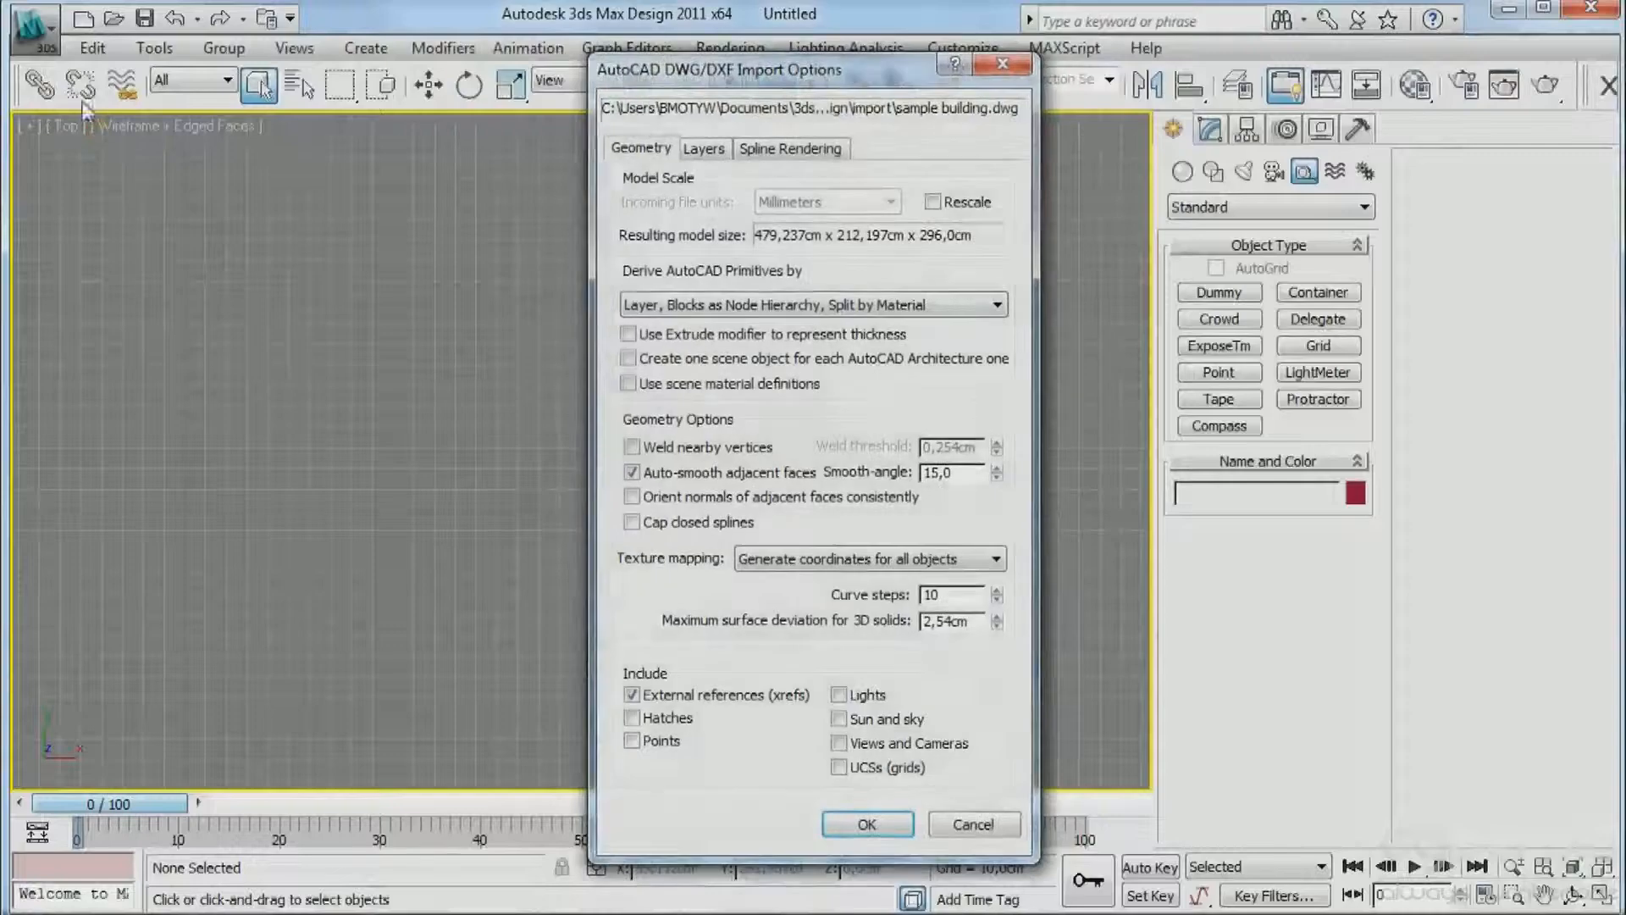
drag(715, 69, 1074, 43)
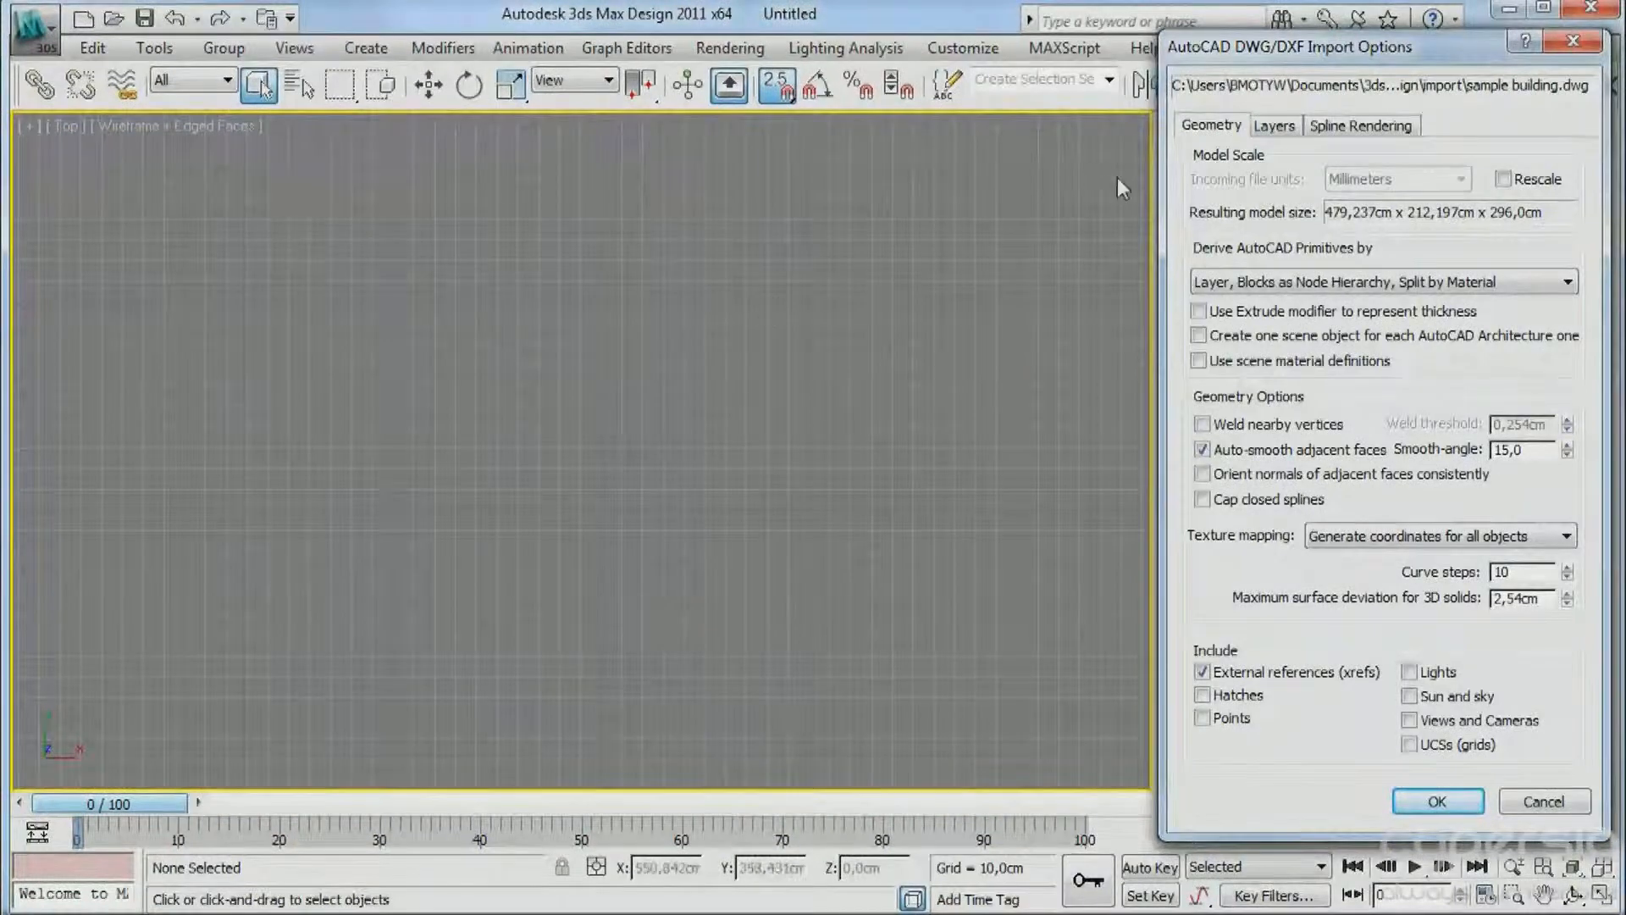
click(1437, 801)
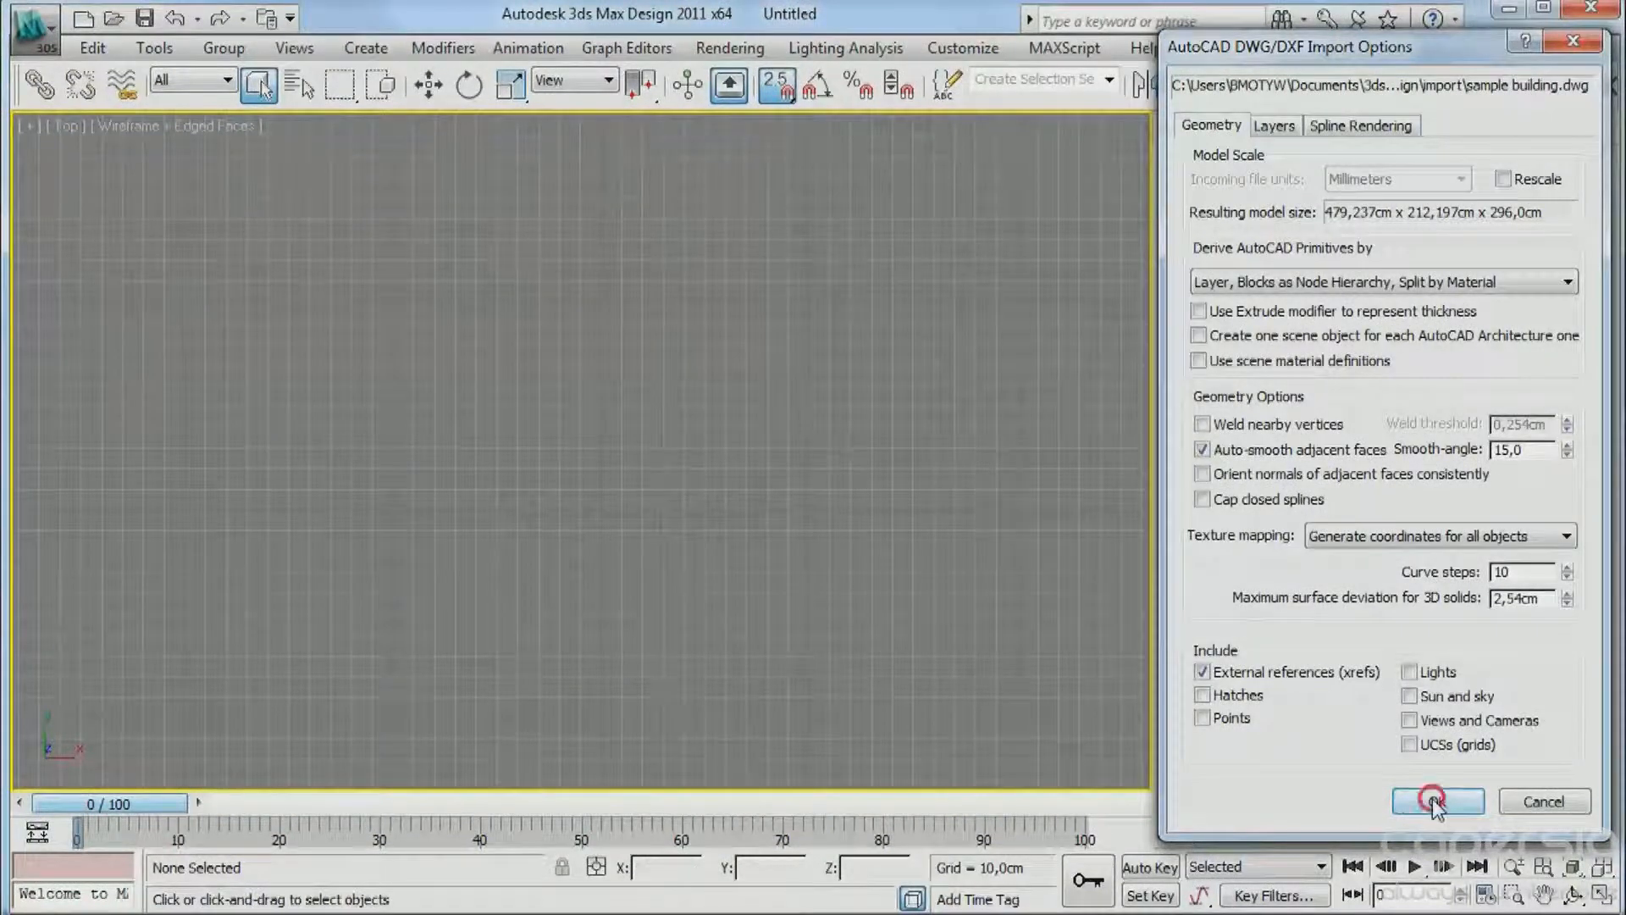
click(1437, 802)
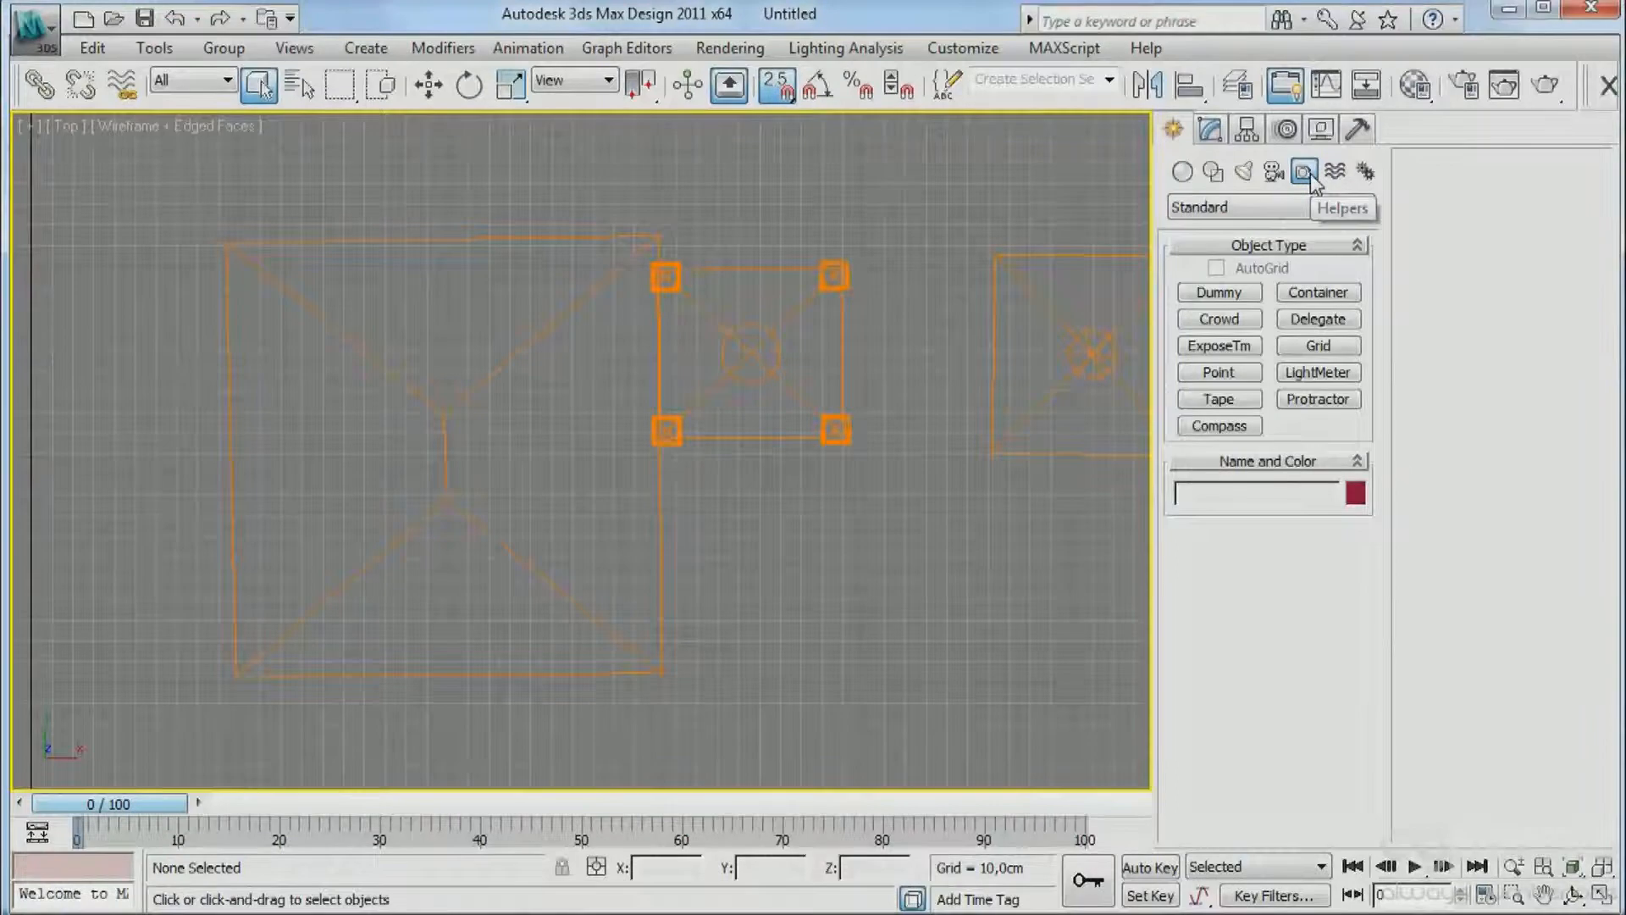
Start a Tape helper with vertex snapping anchored at the plan's top-left corner.
click(1218, 398)
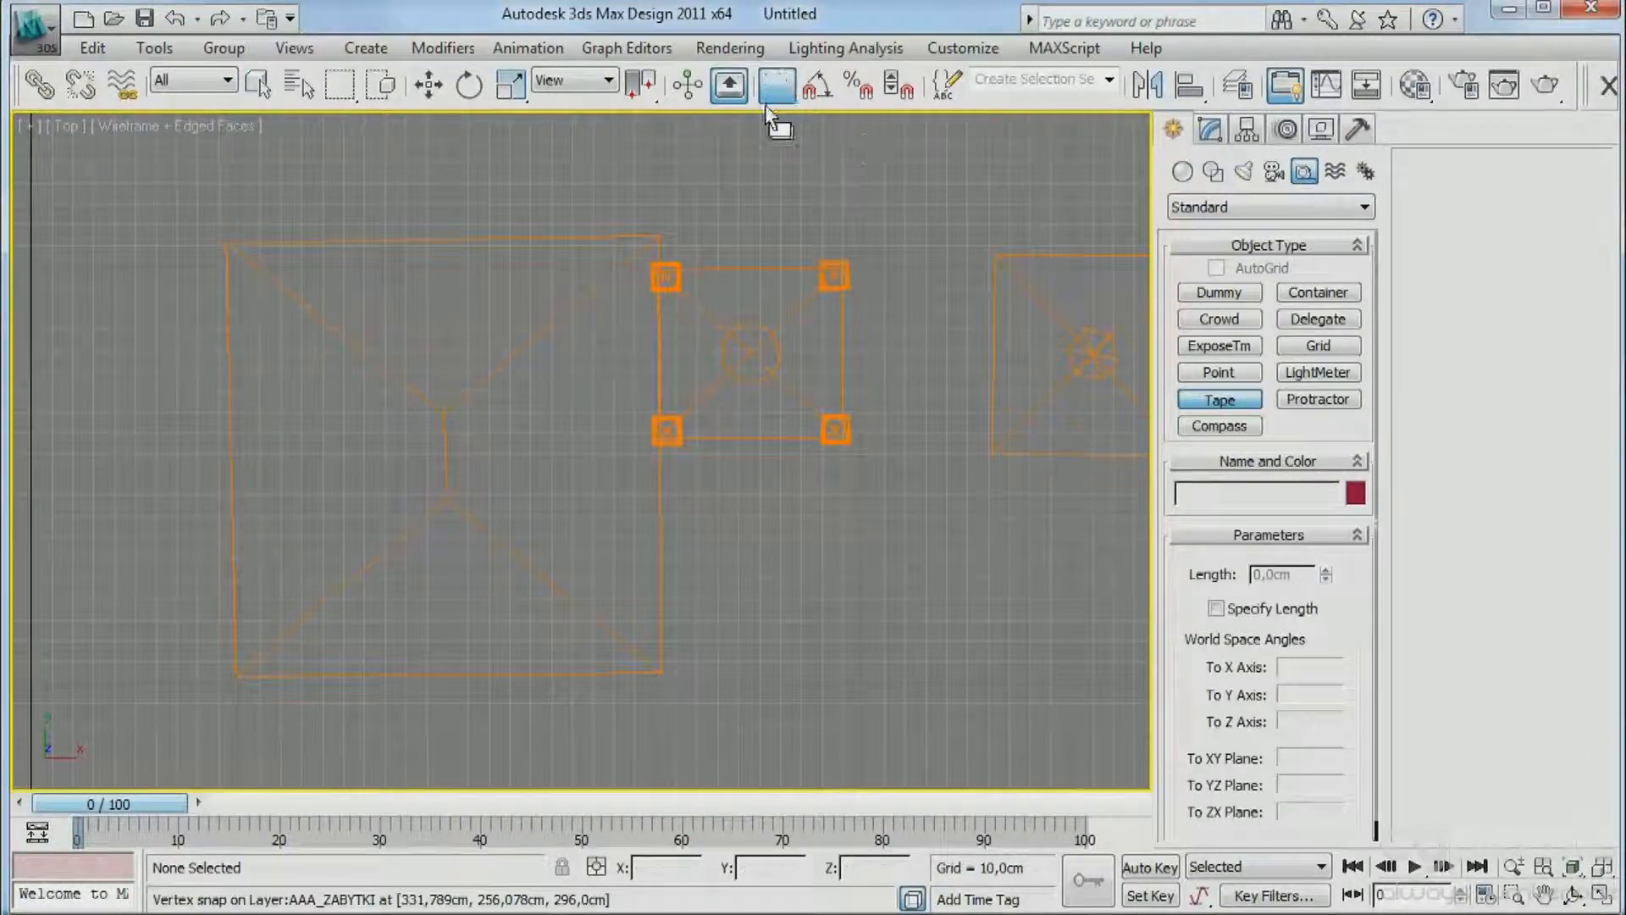
click(774, 85)
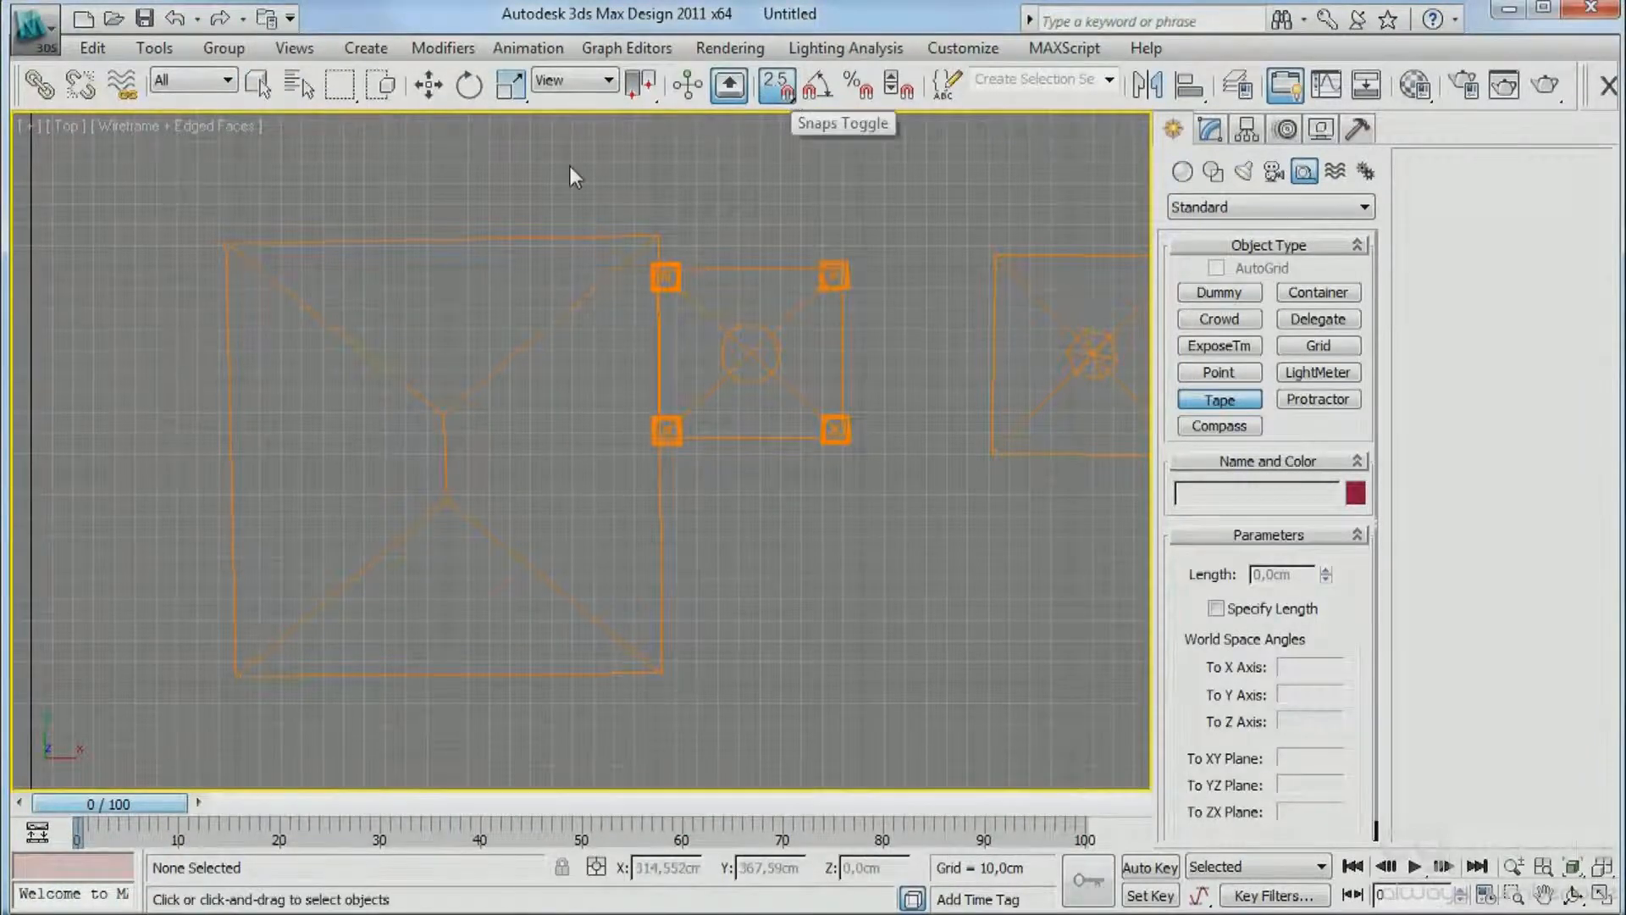
click(261, 664)
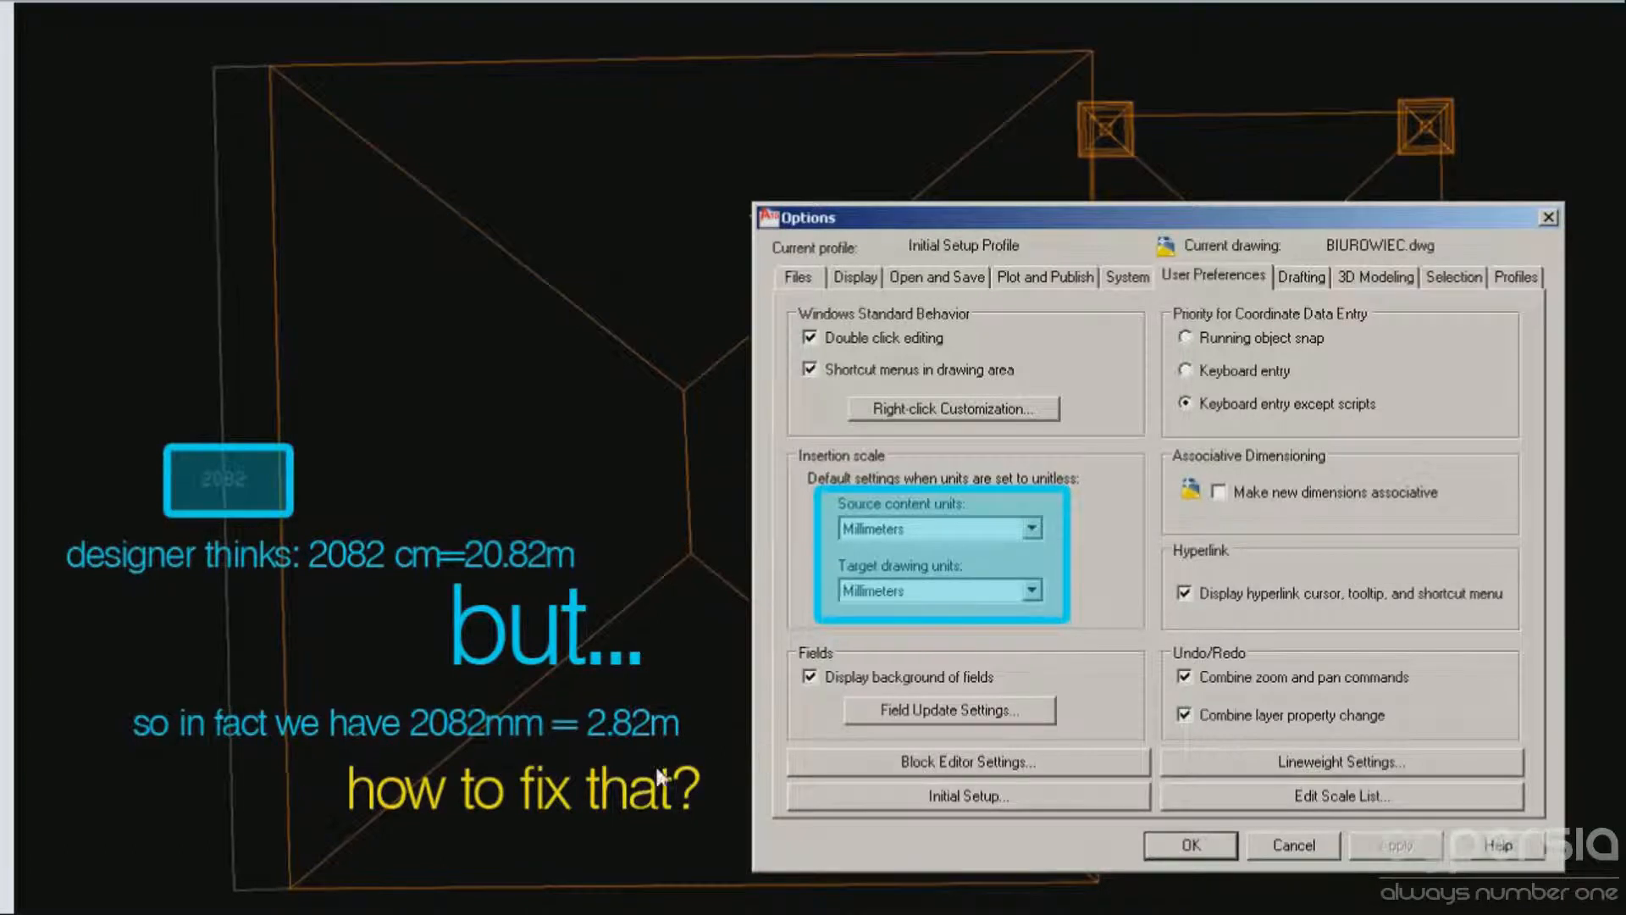
mouse_move(649, 742)
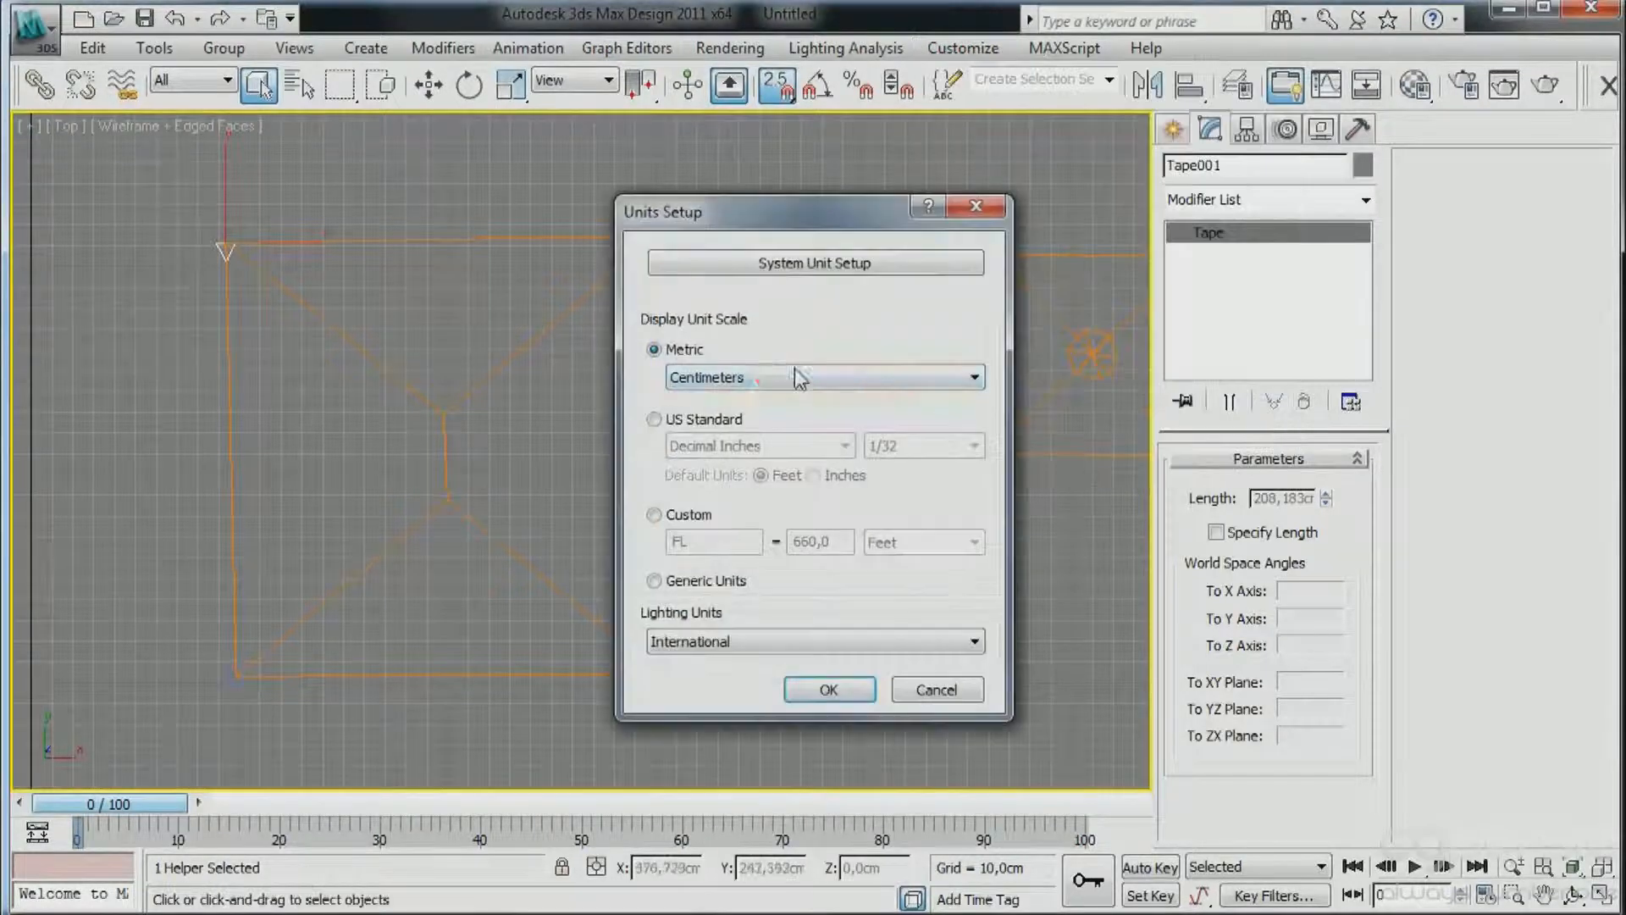
Switch display units to Meters so the tape reads 2.082 m, then revisit Units Setup.
click(829, 690)
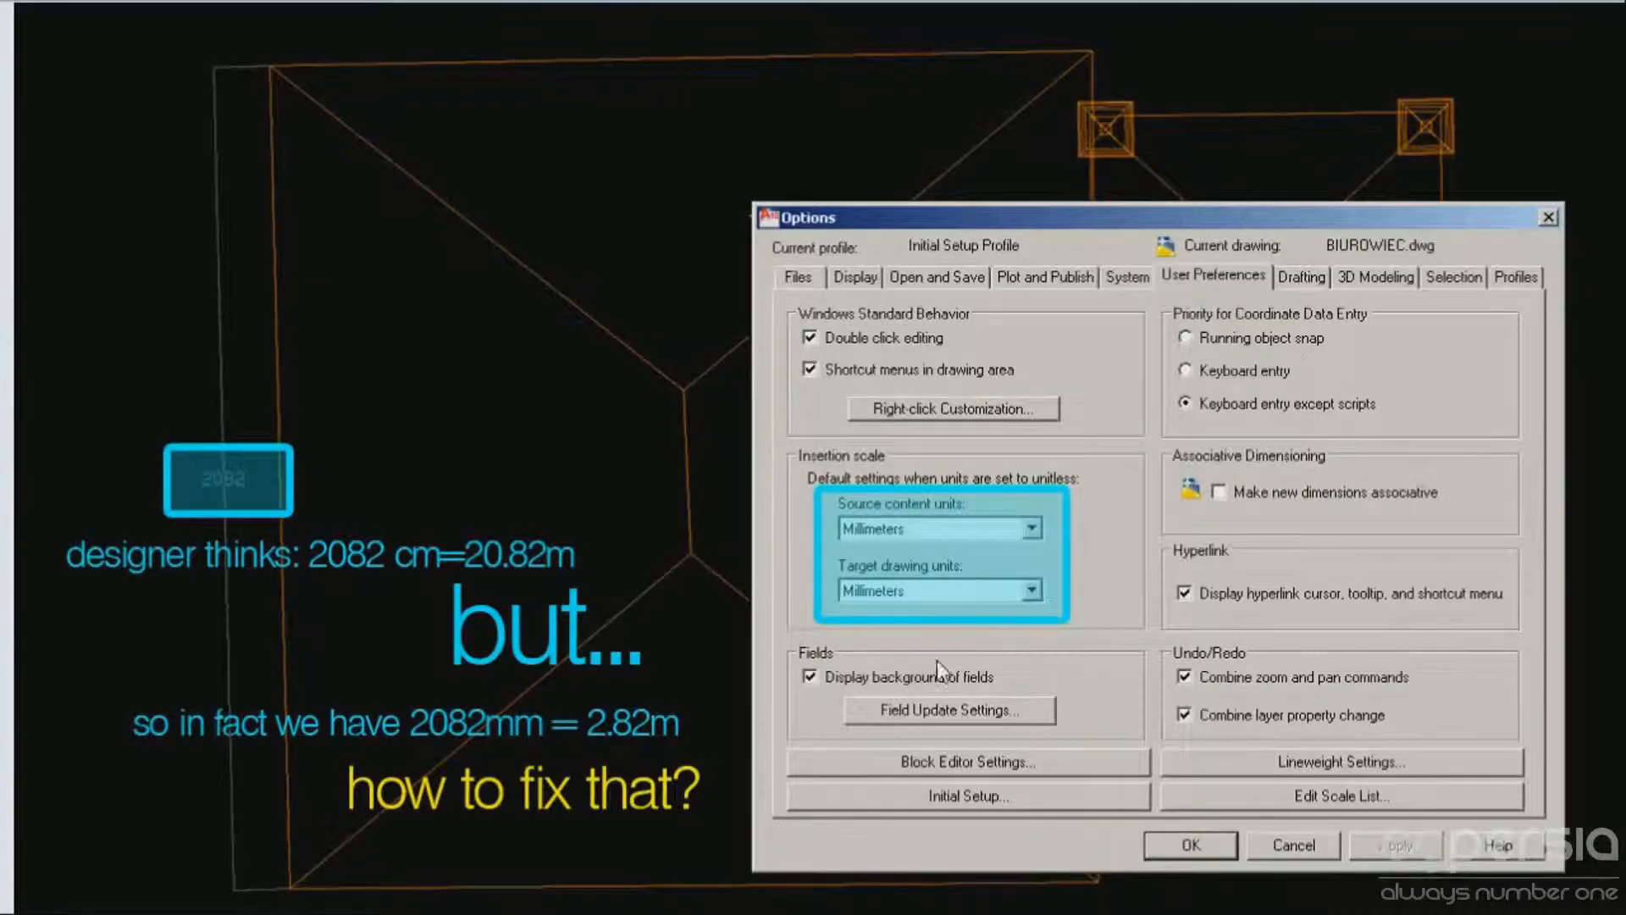
mouse_move(181, 523)
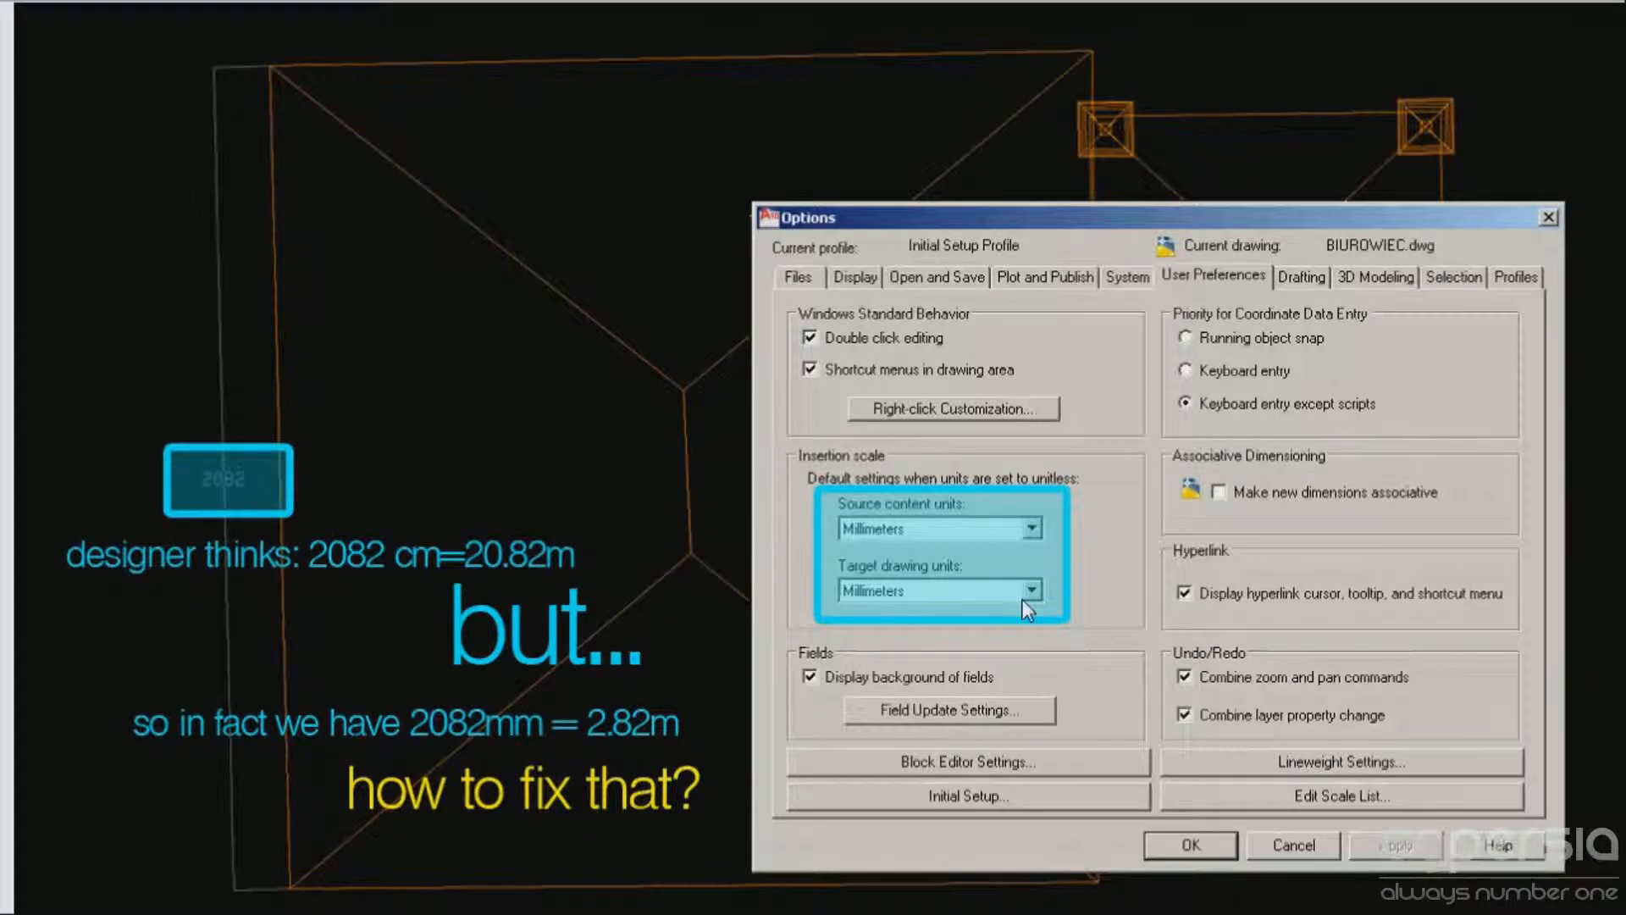
mouse_move(320, 183)
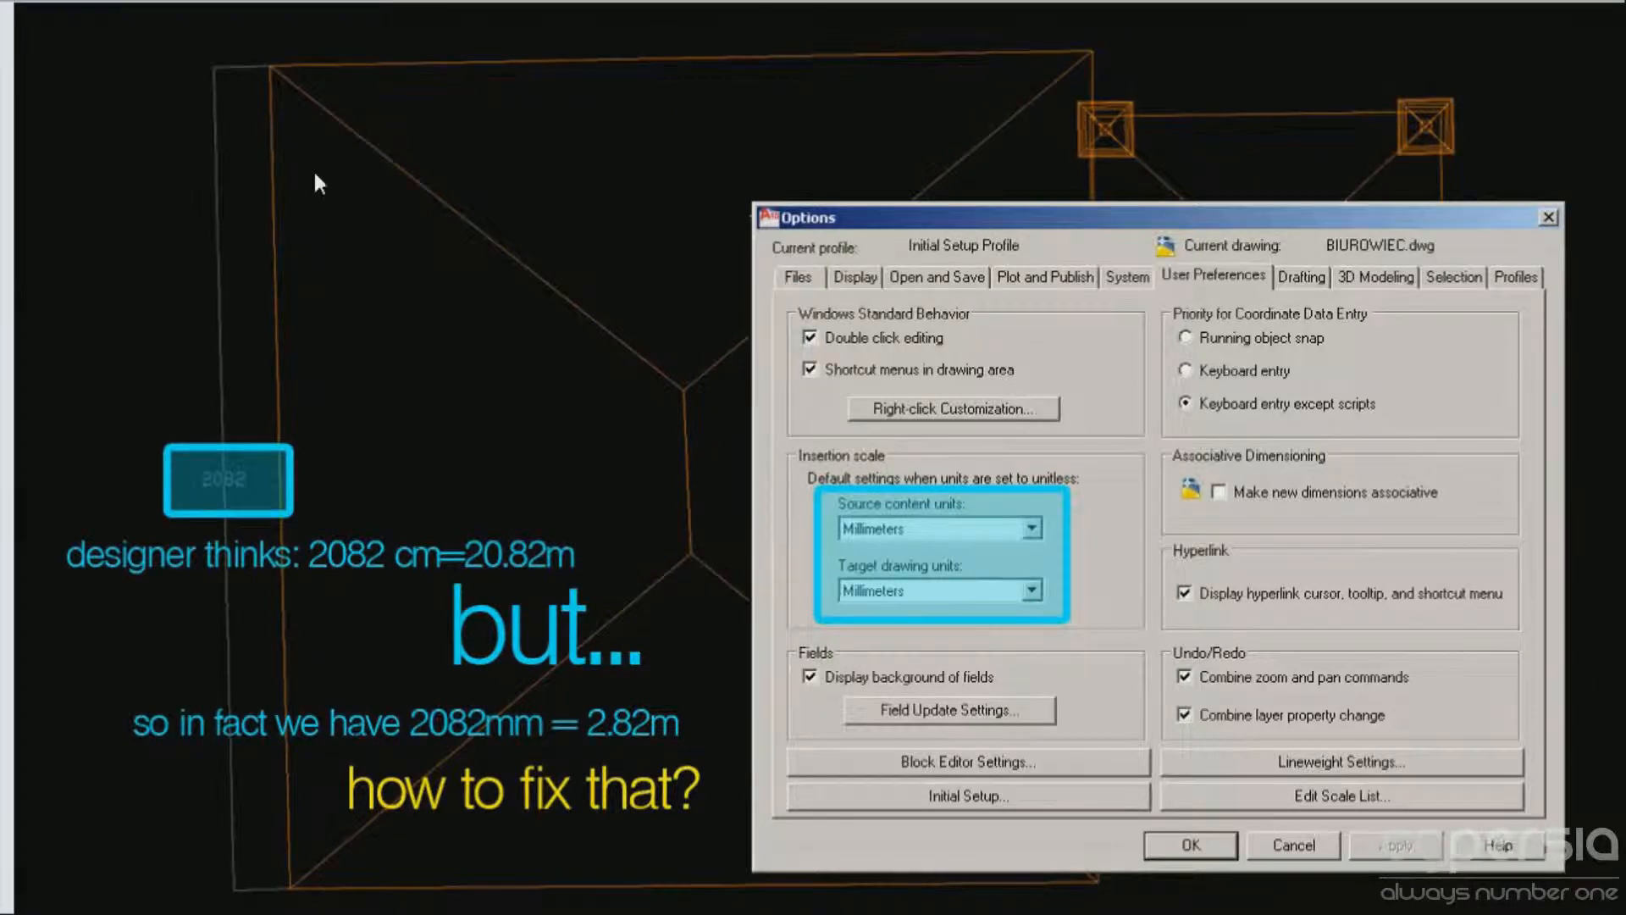
mouse_move(1140, 34)
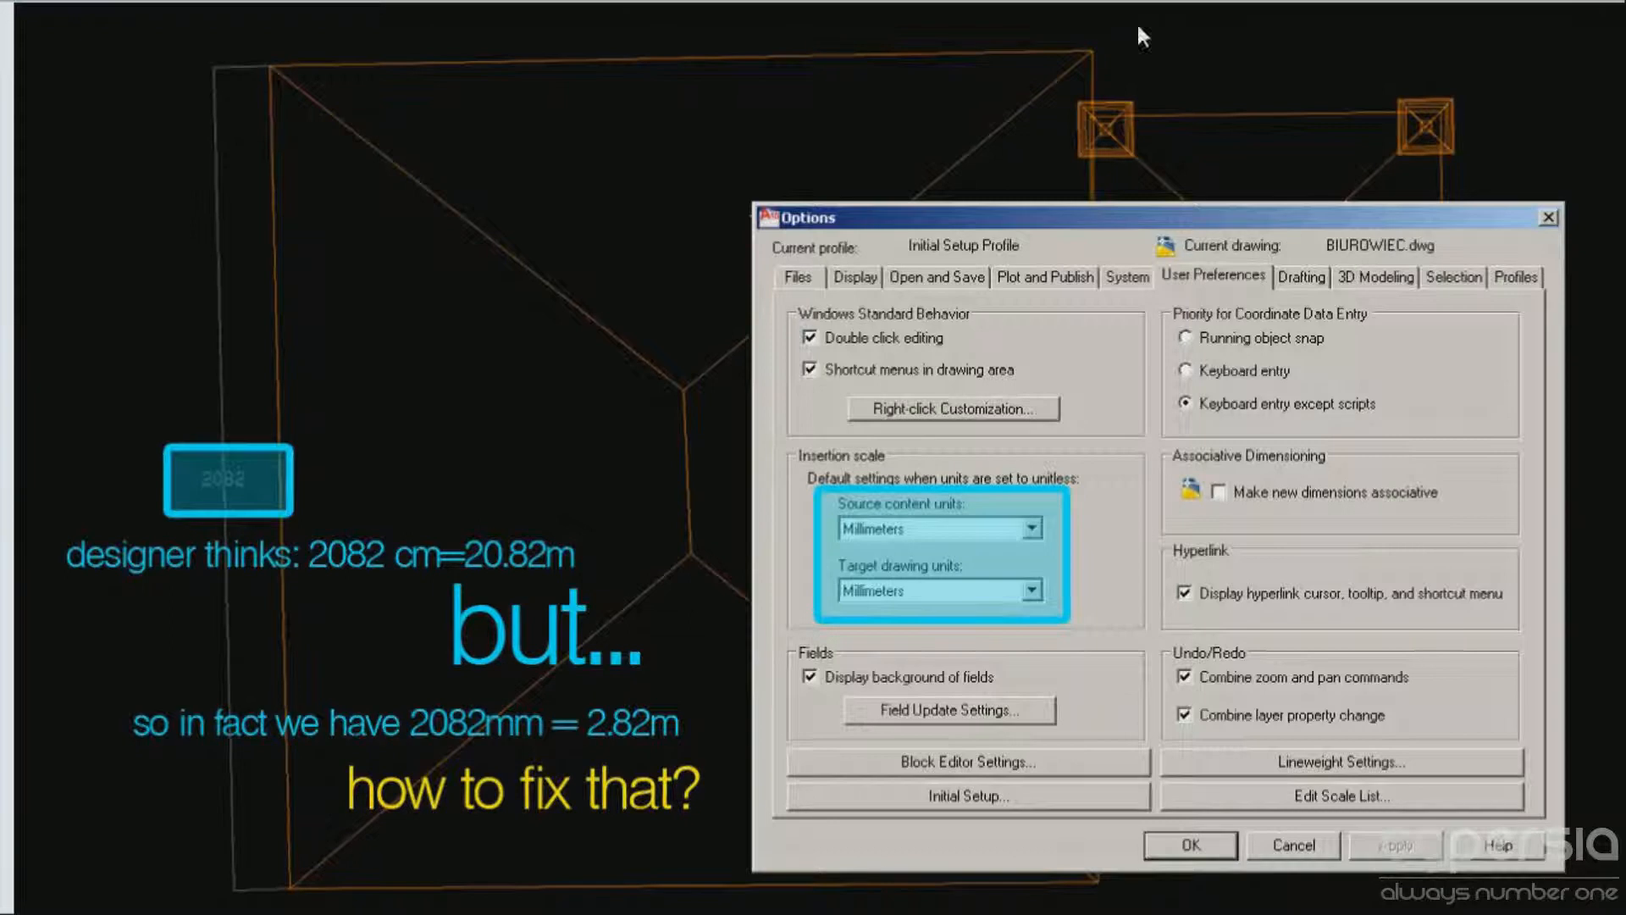
mouse_move(189, 657)
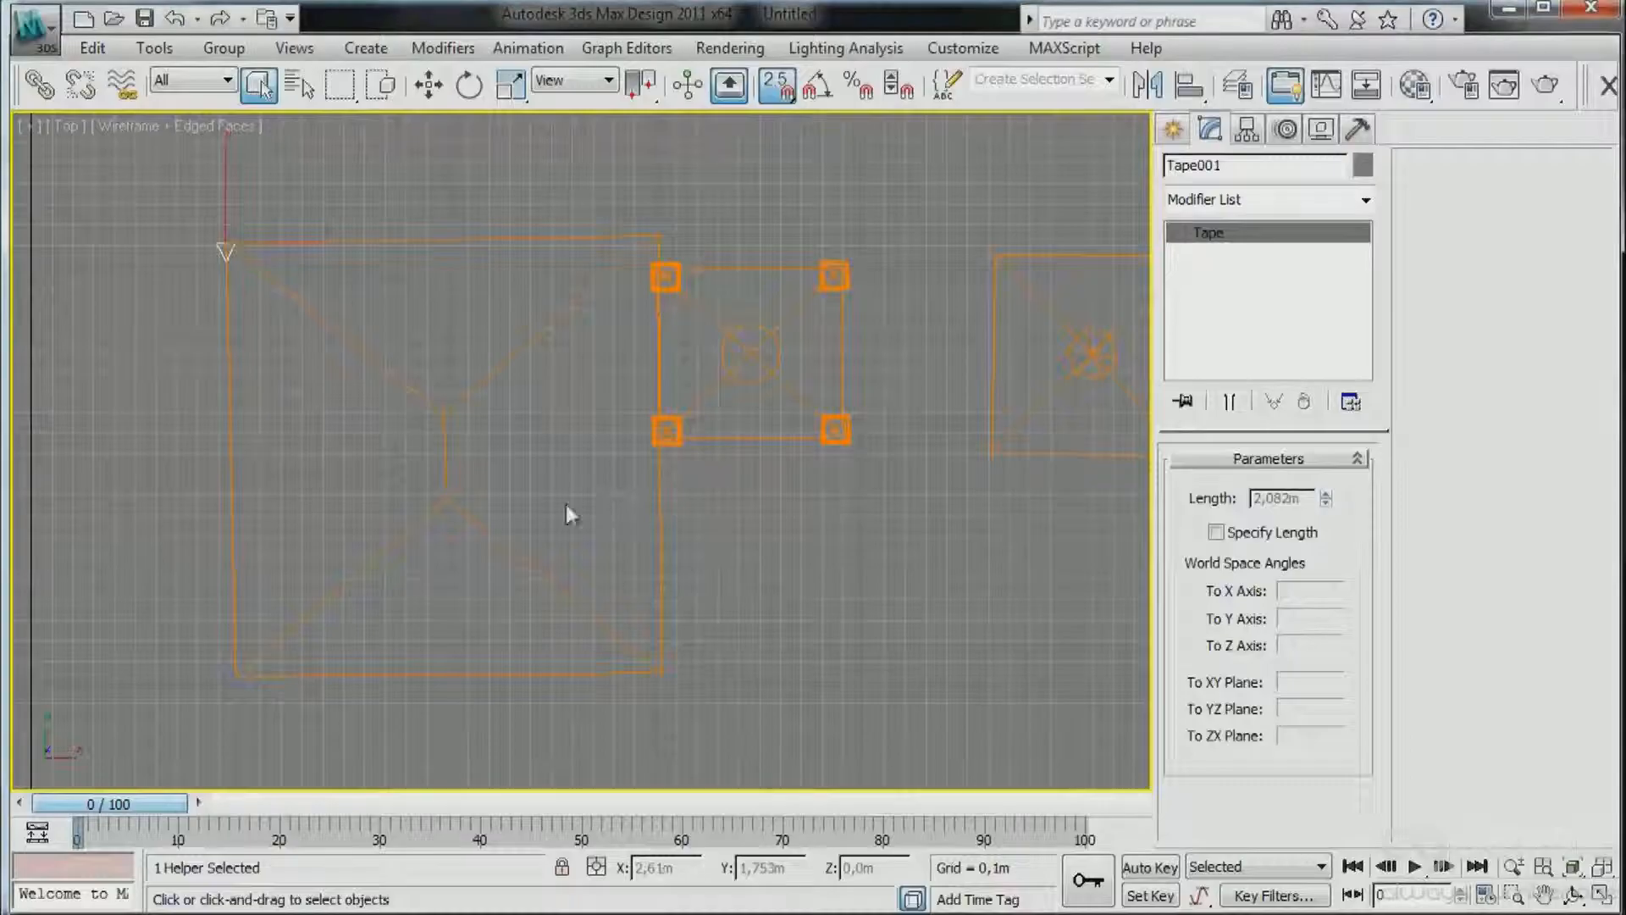
click(962, 47)
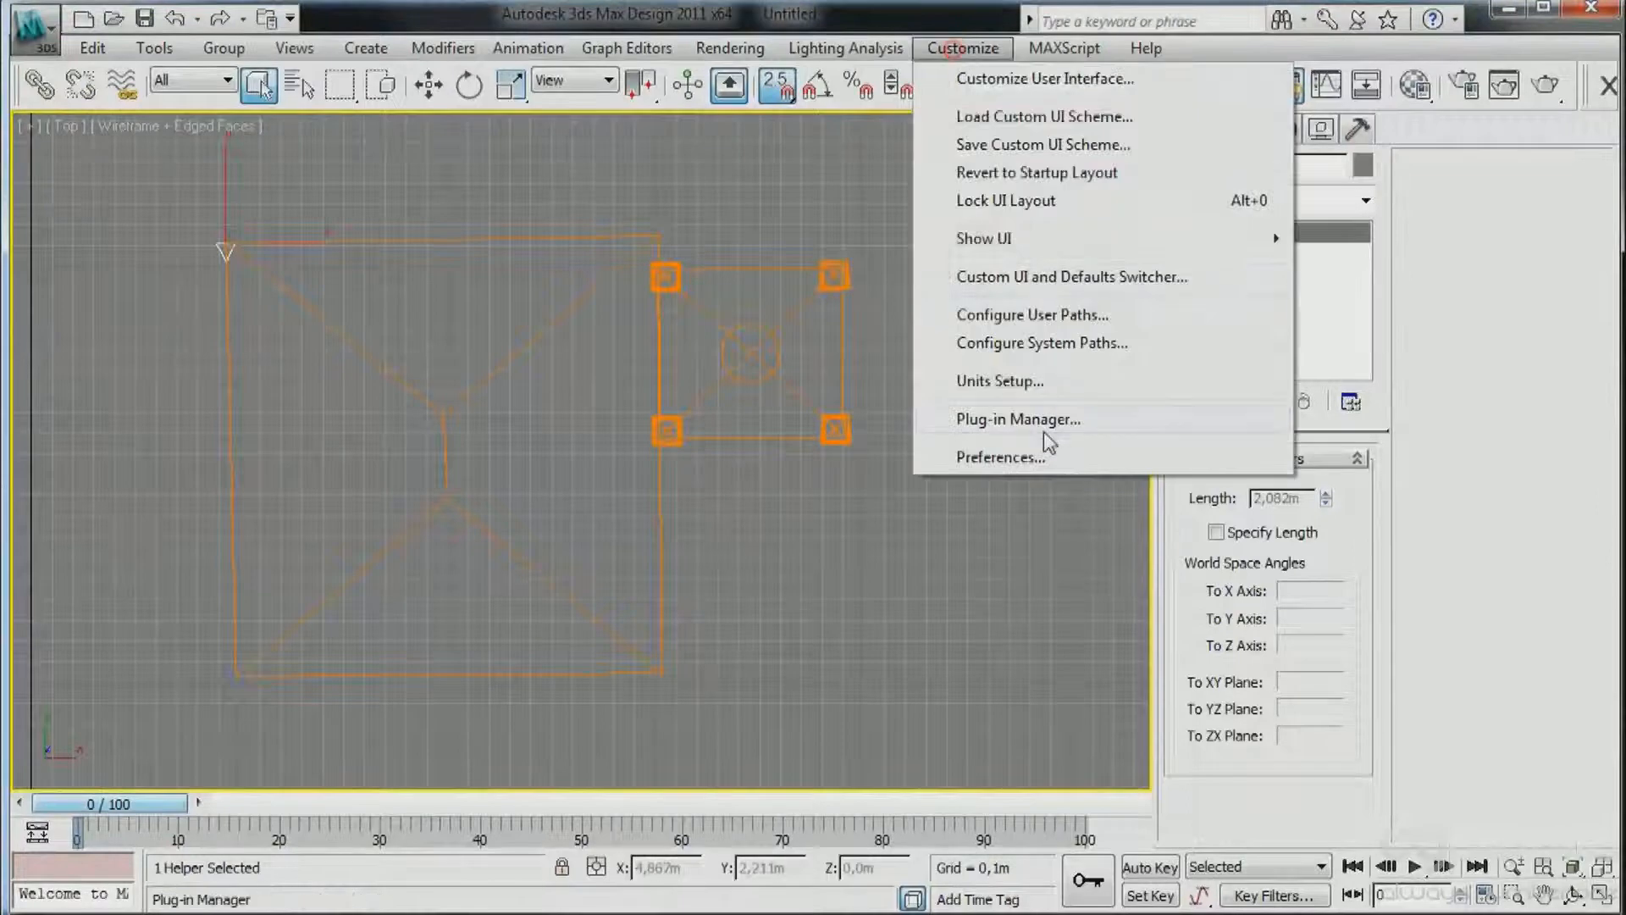
click(999, 381)
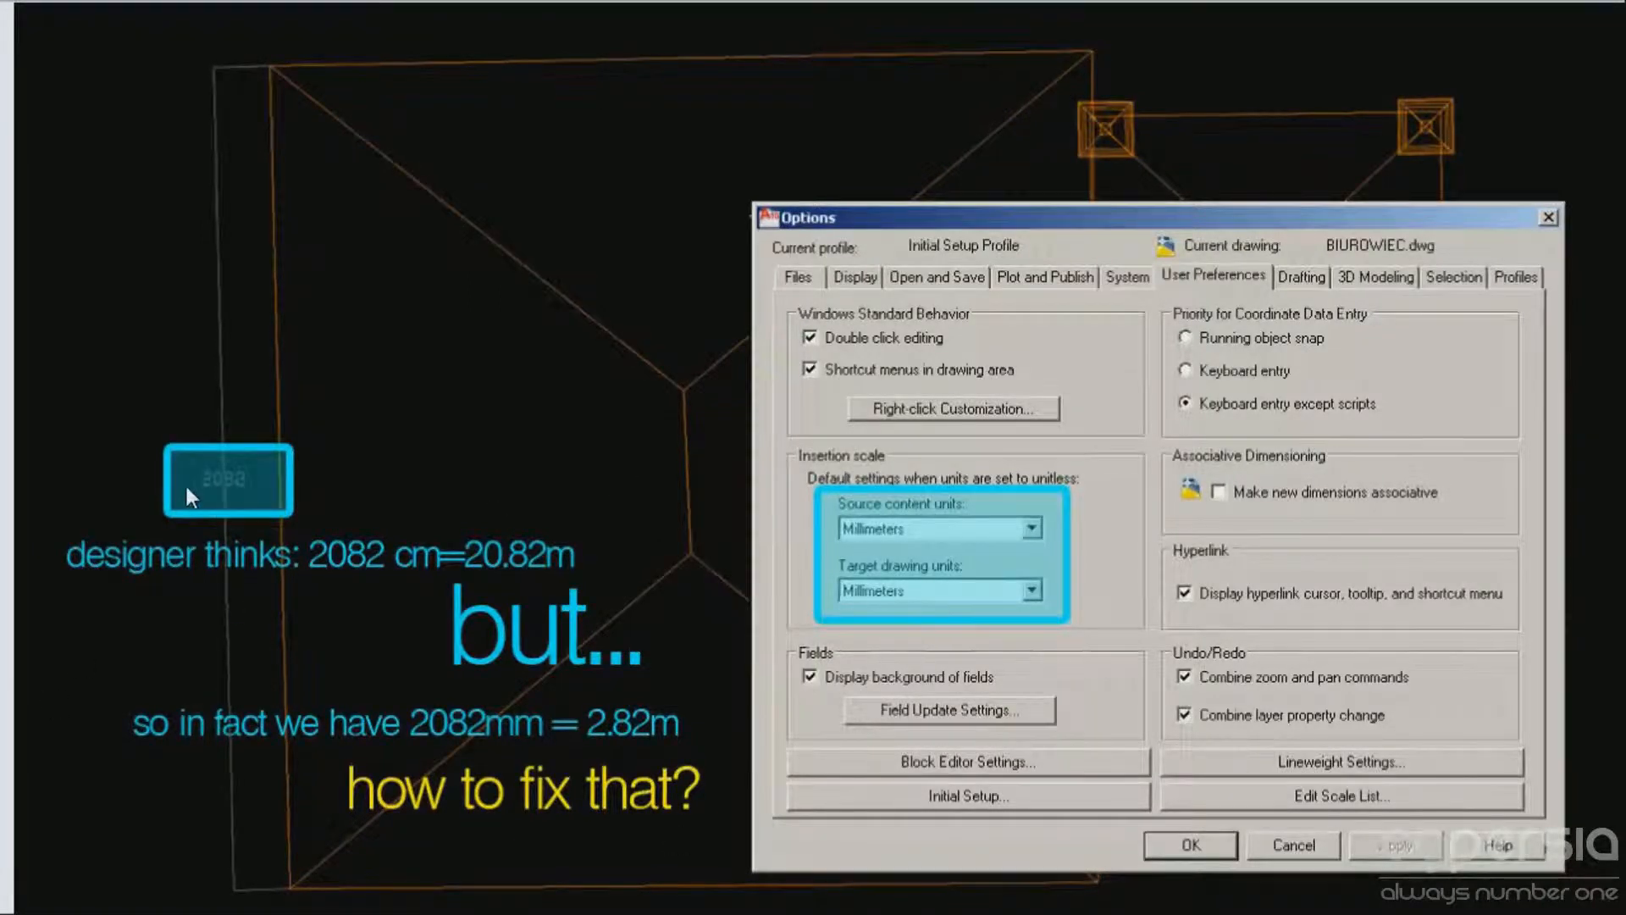
mouse_move(580, 676)
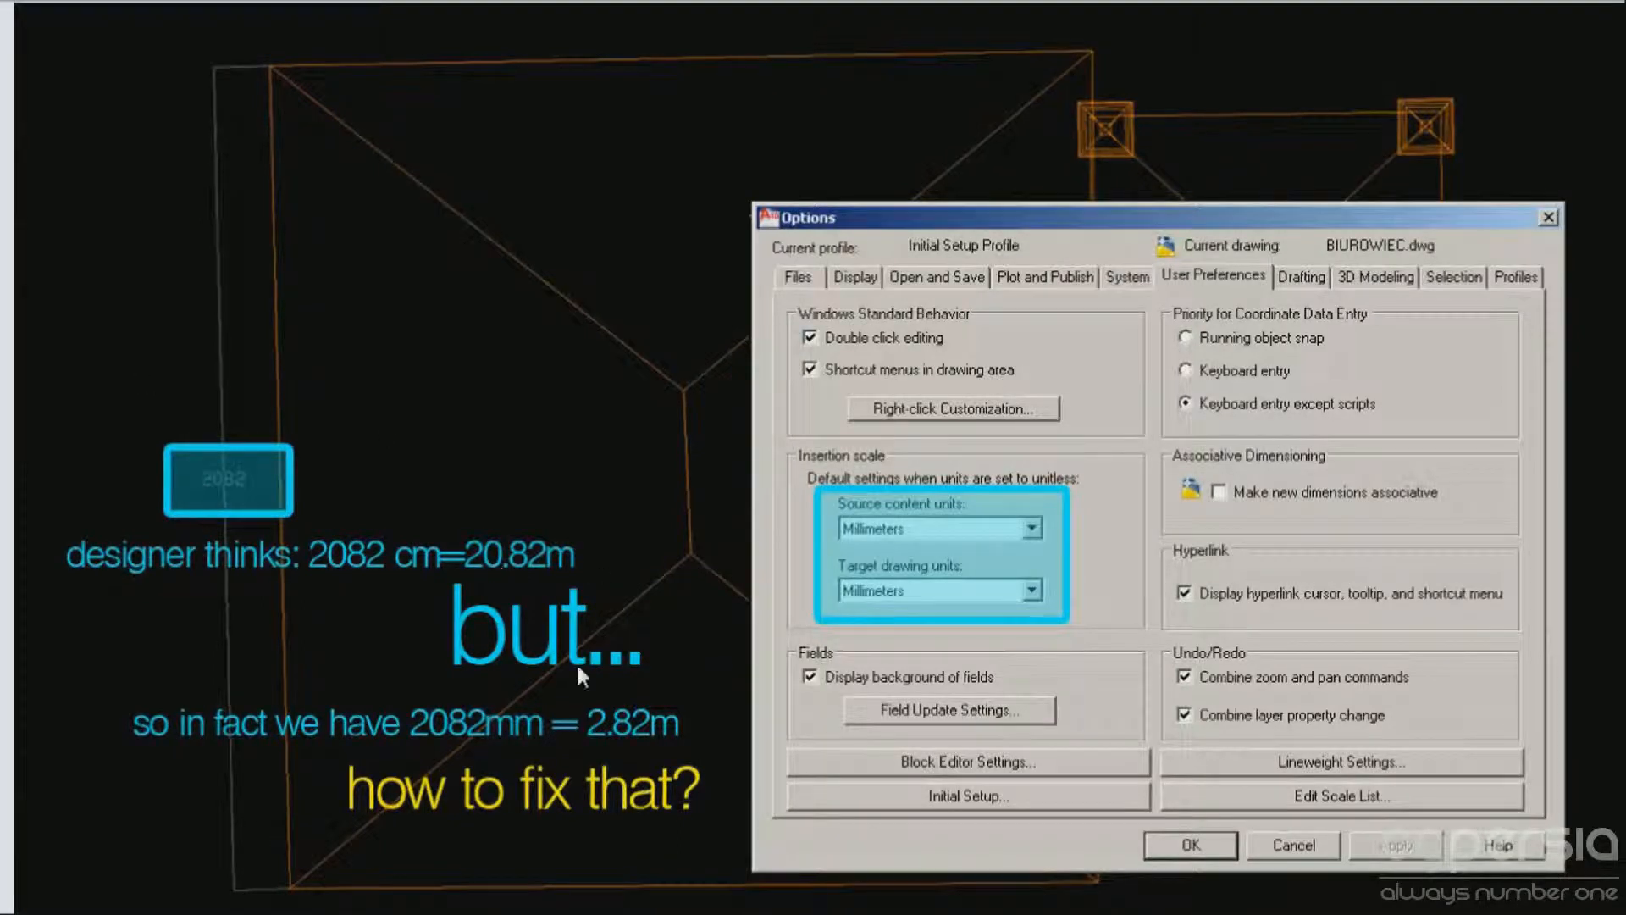
mouse_move(607, 744)
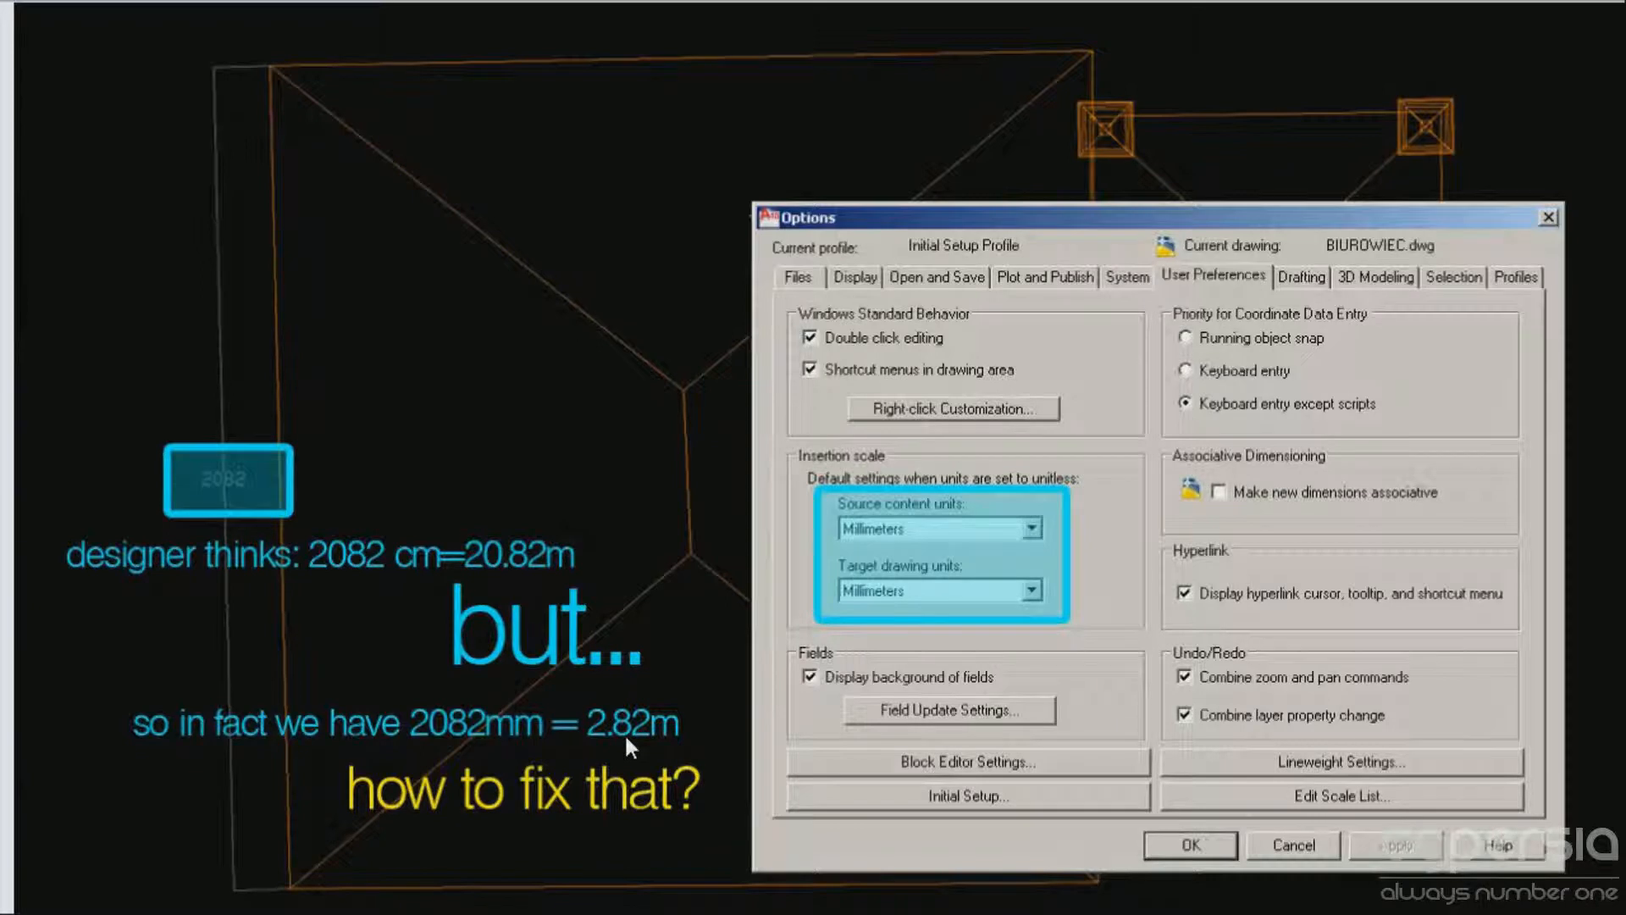
mouse_move(274, 150)
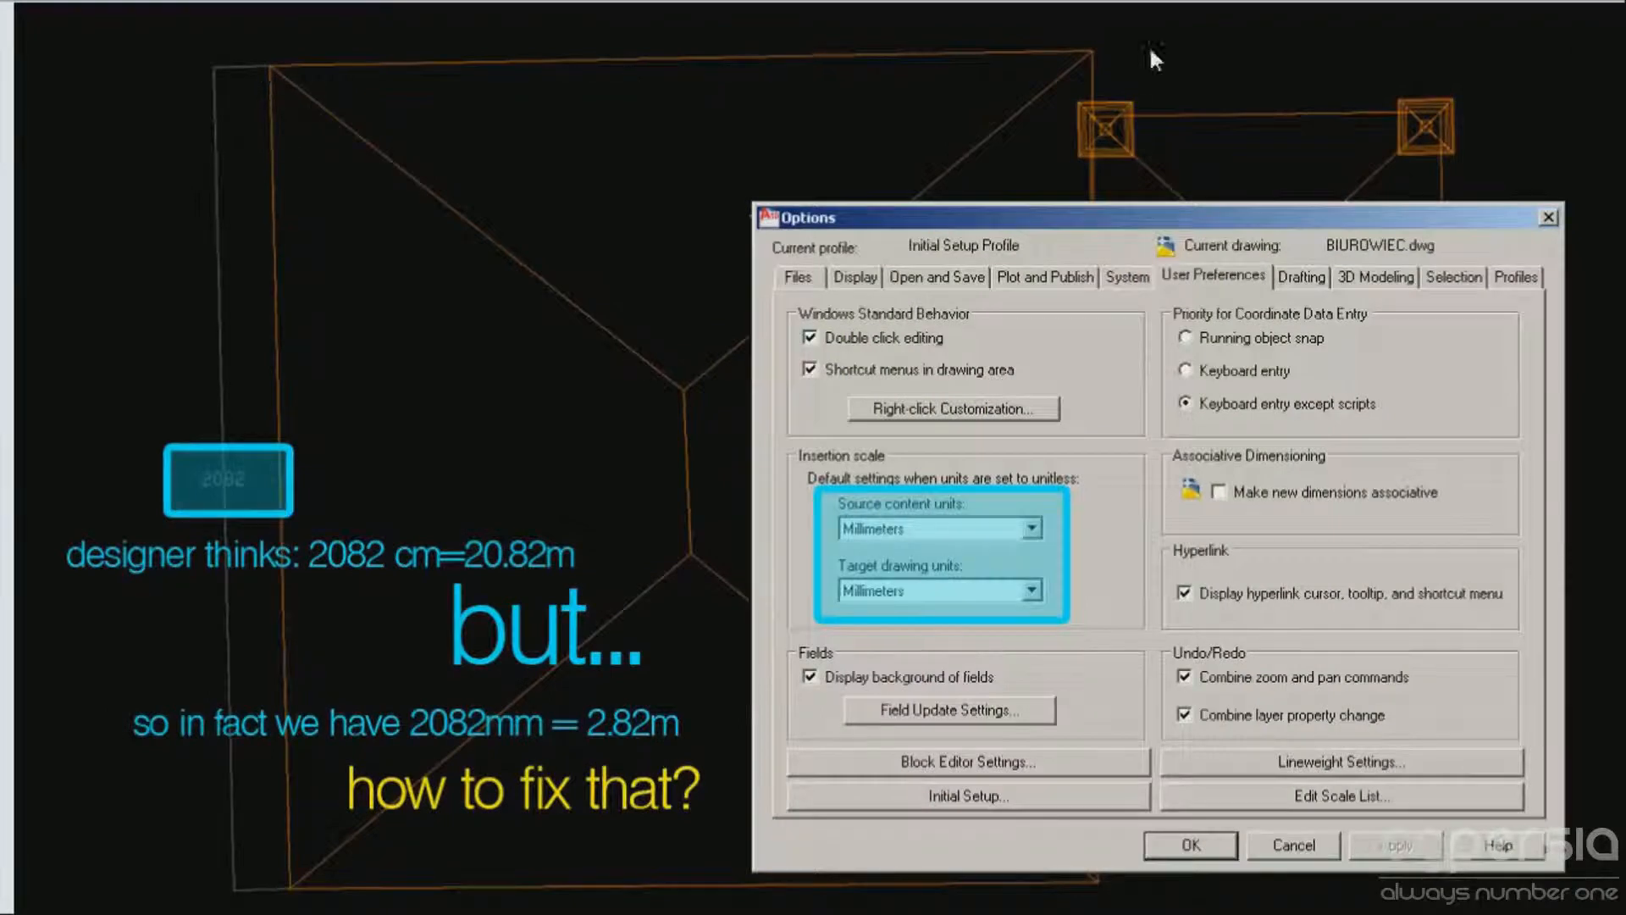
mouse_move(112, 429)
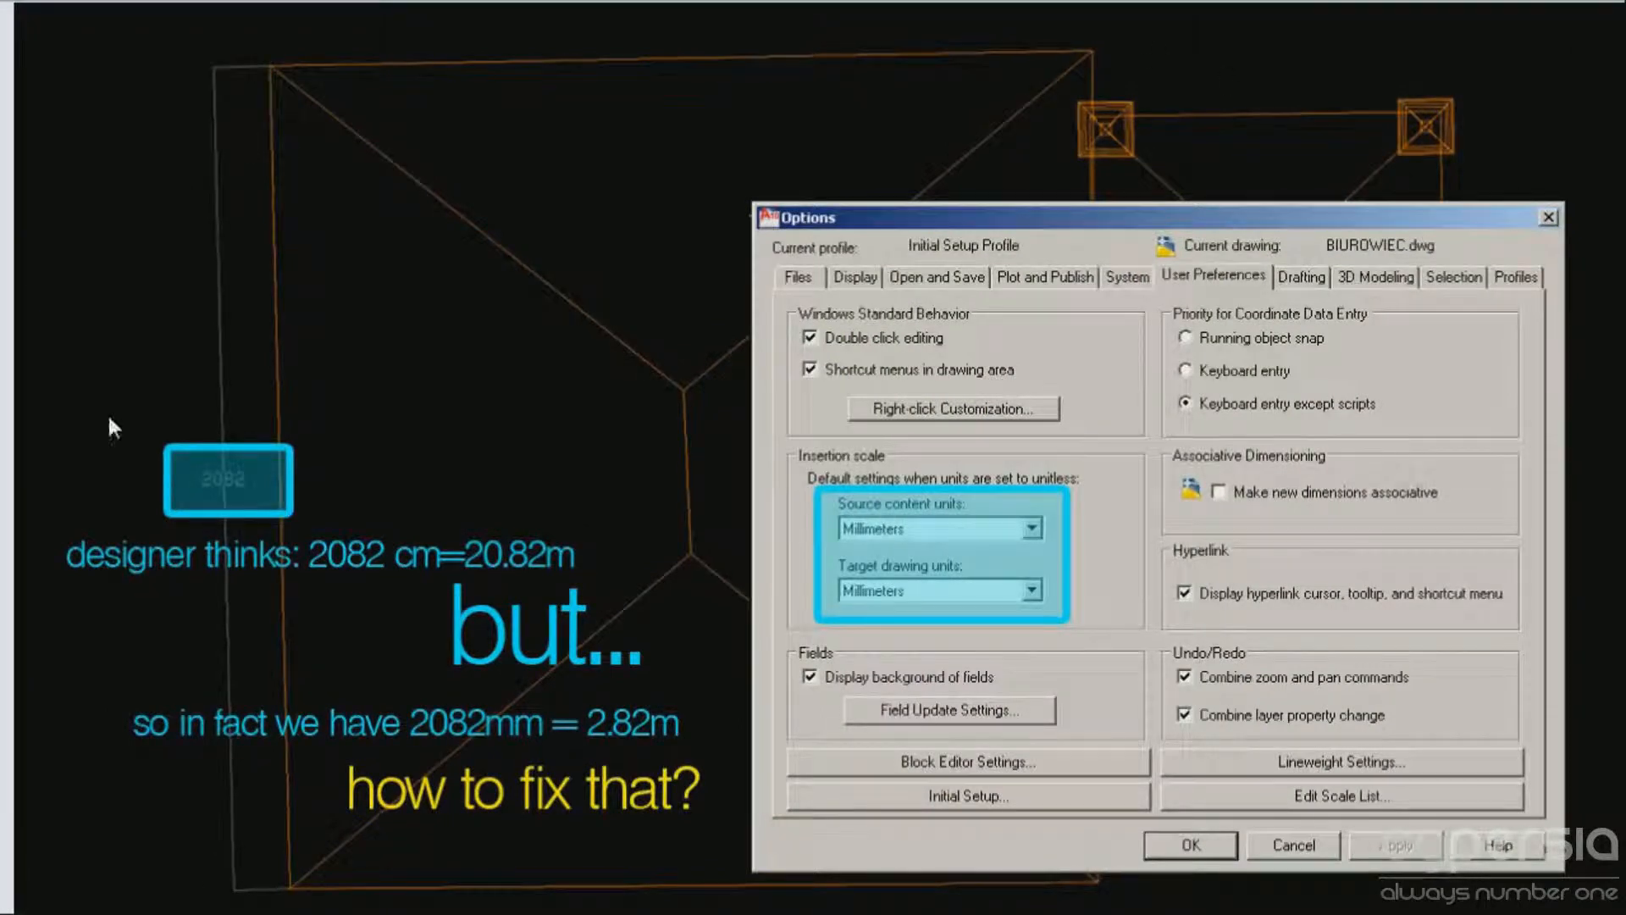
mouse_move(1056, 491)
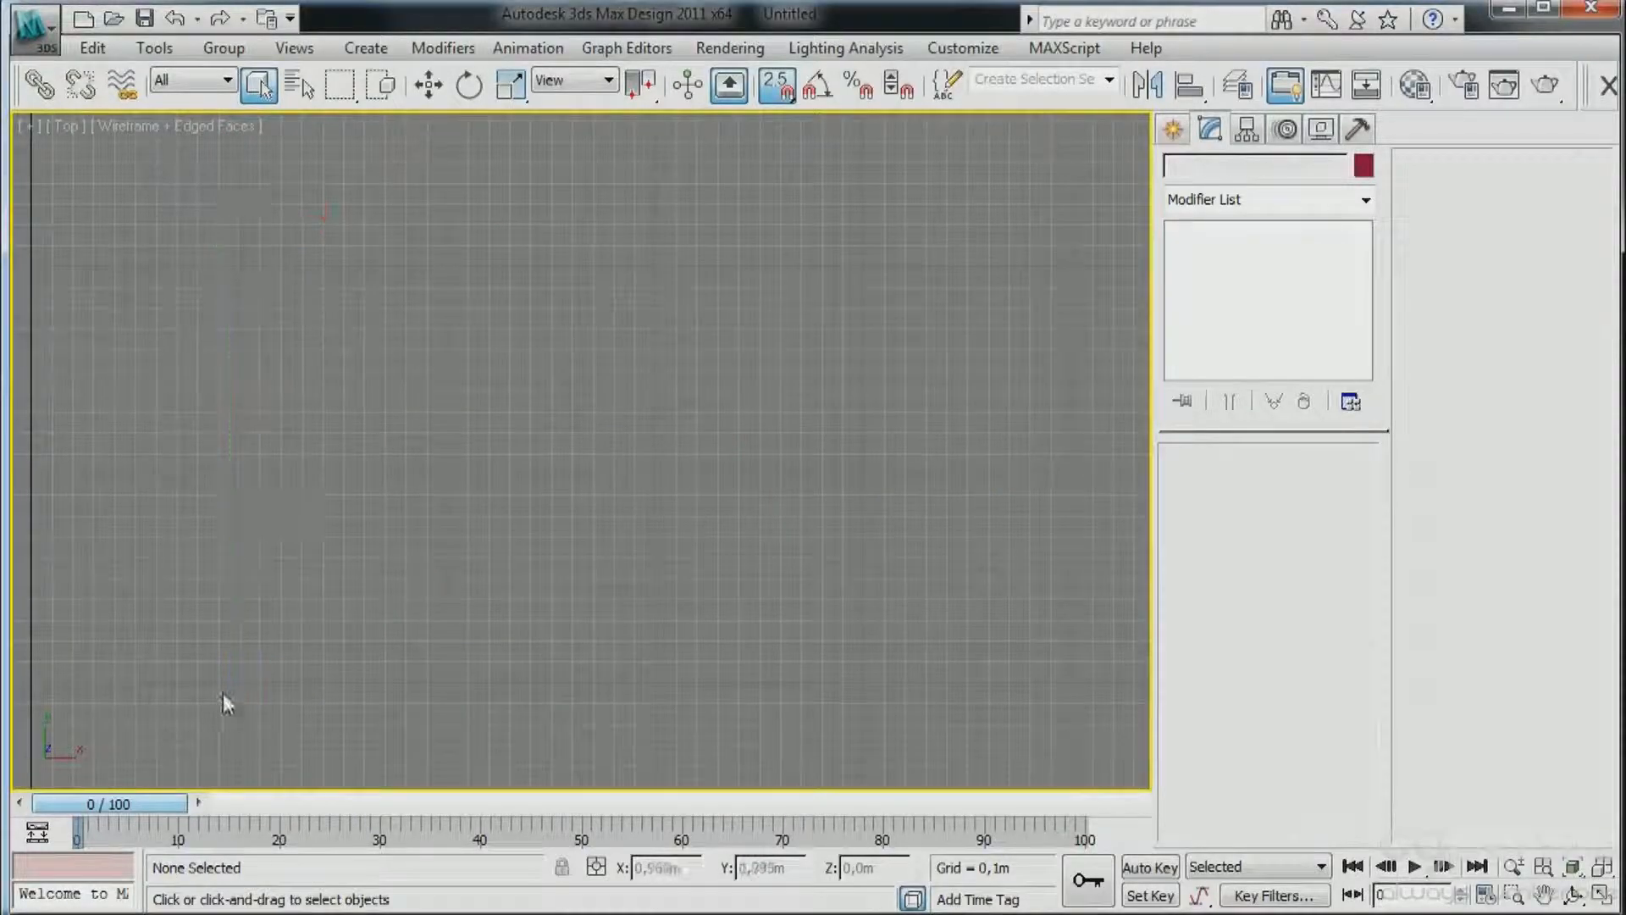
Re-import the building DWG with incoming file units set to Centimeters and Rescale on.
click(34, 29)
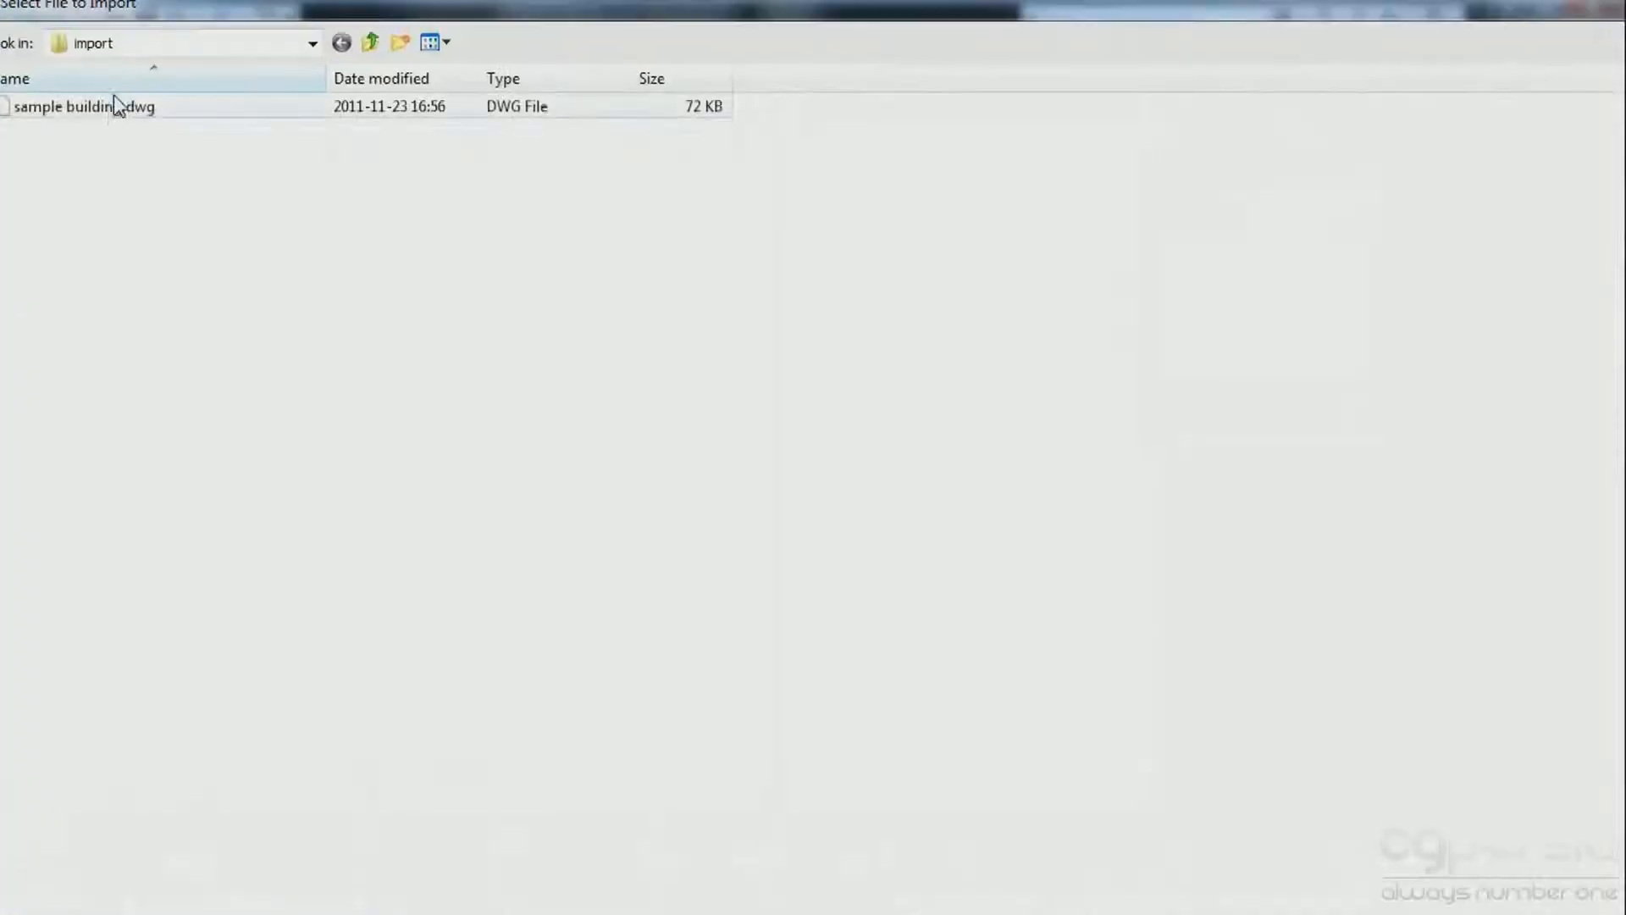
double_click(63, 105)
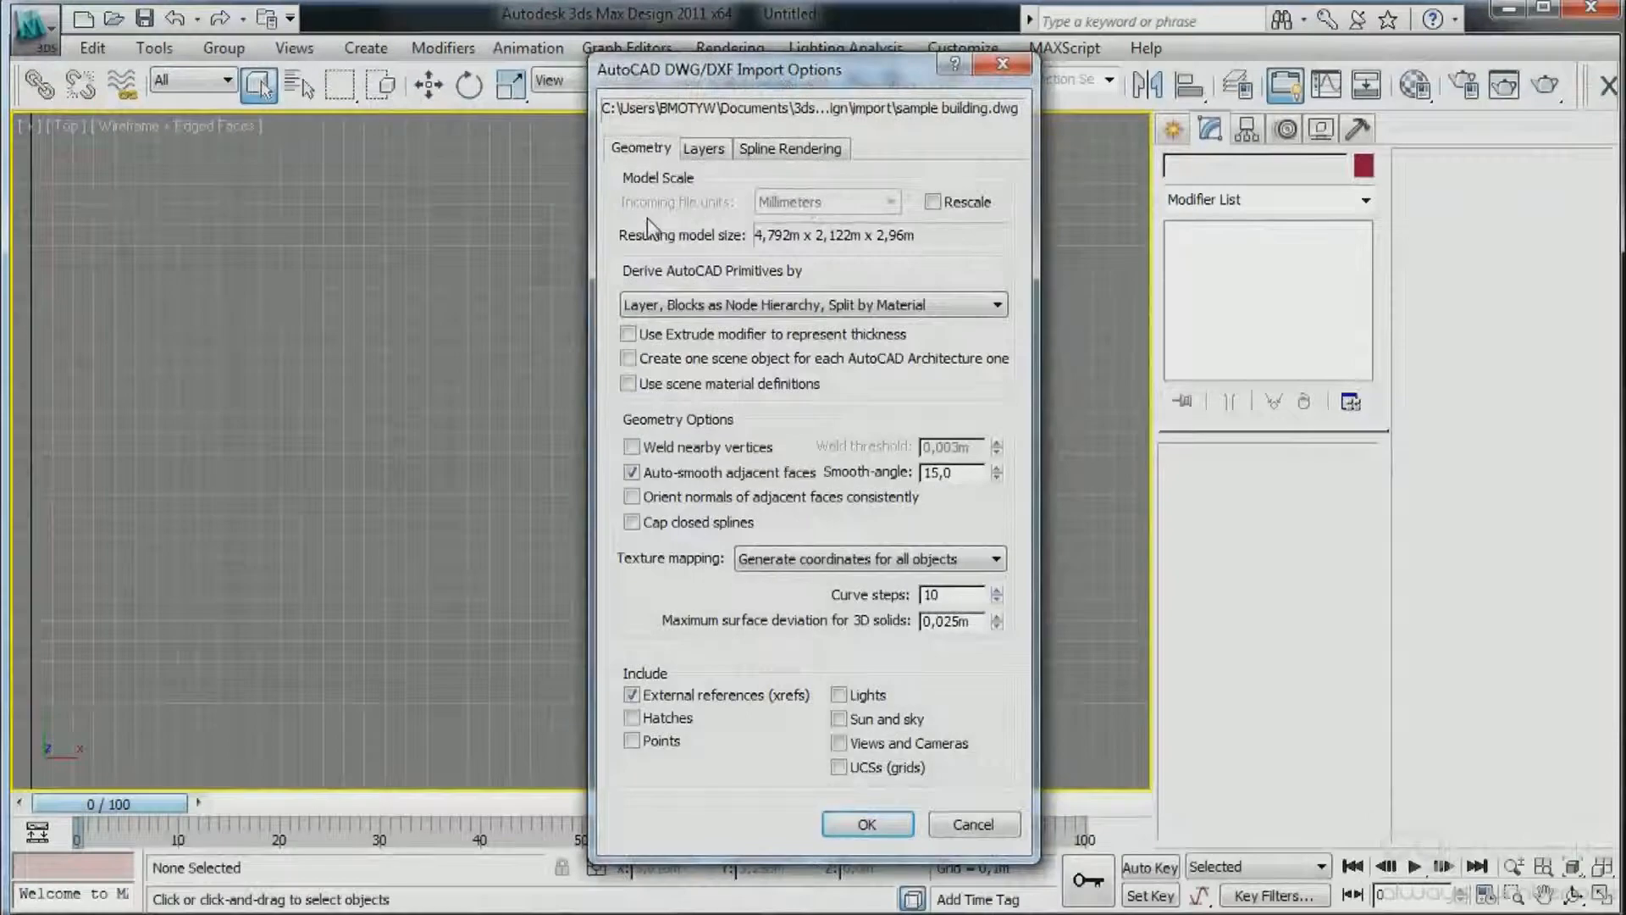
click(932, 201)
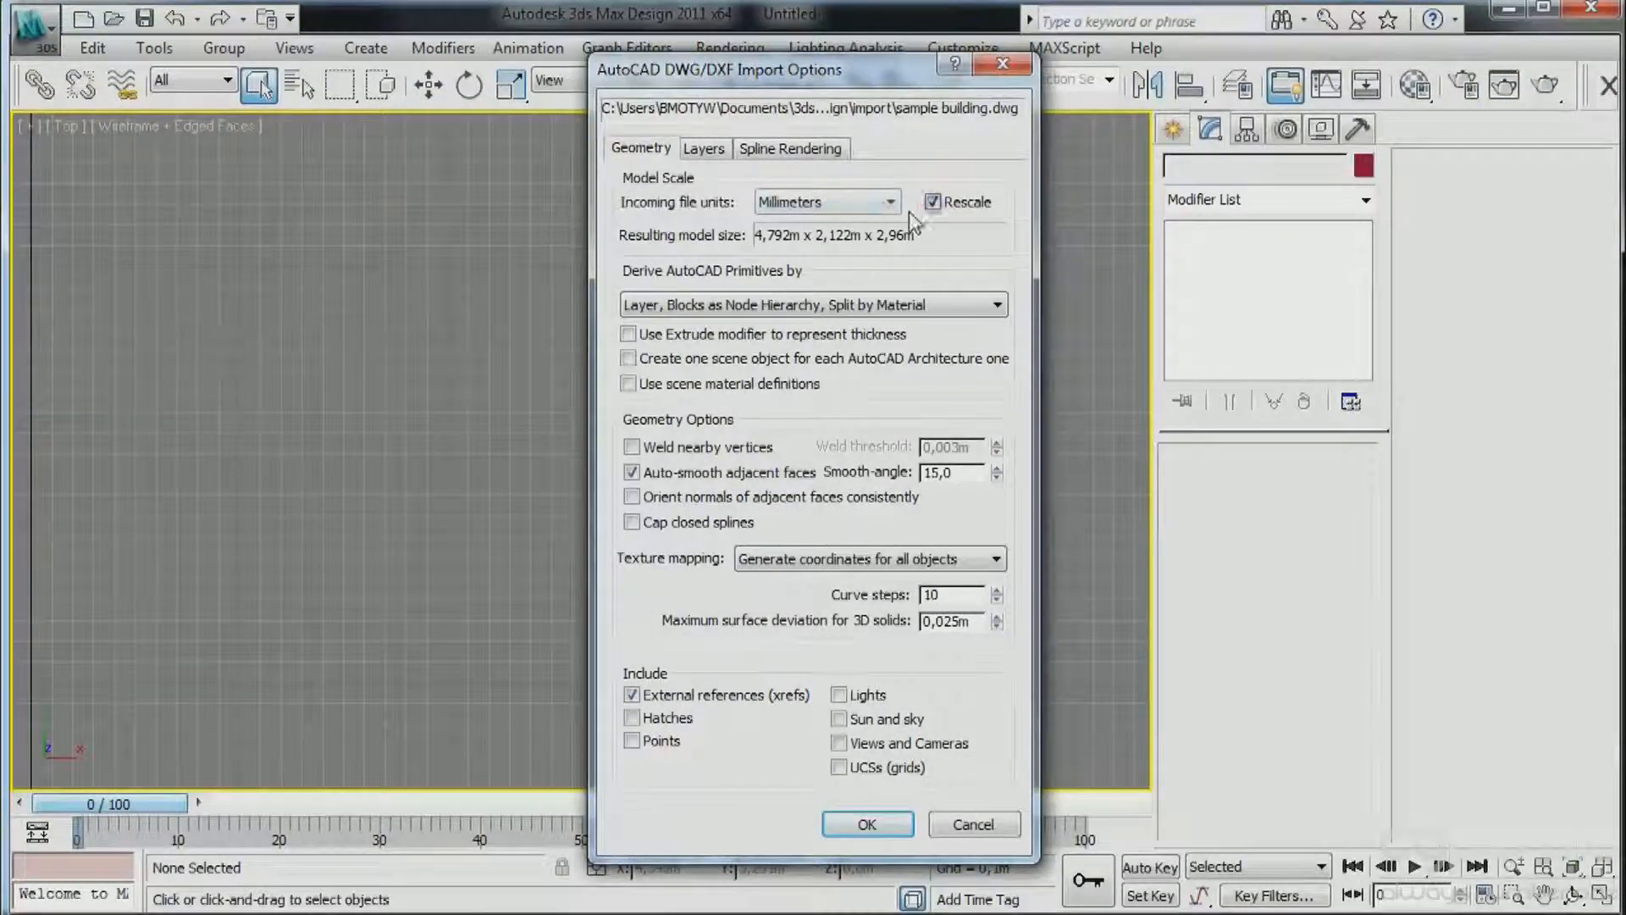
click(827, 202)
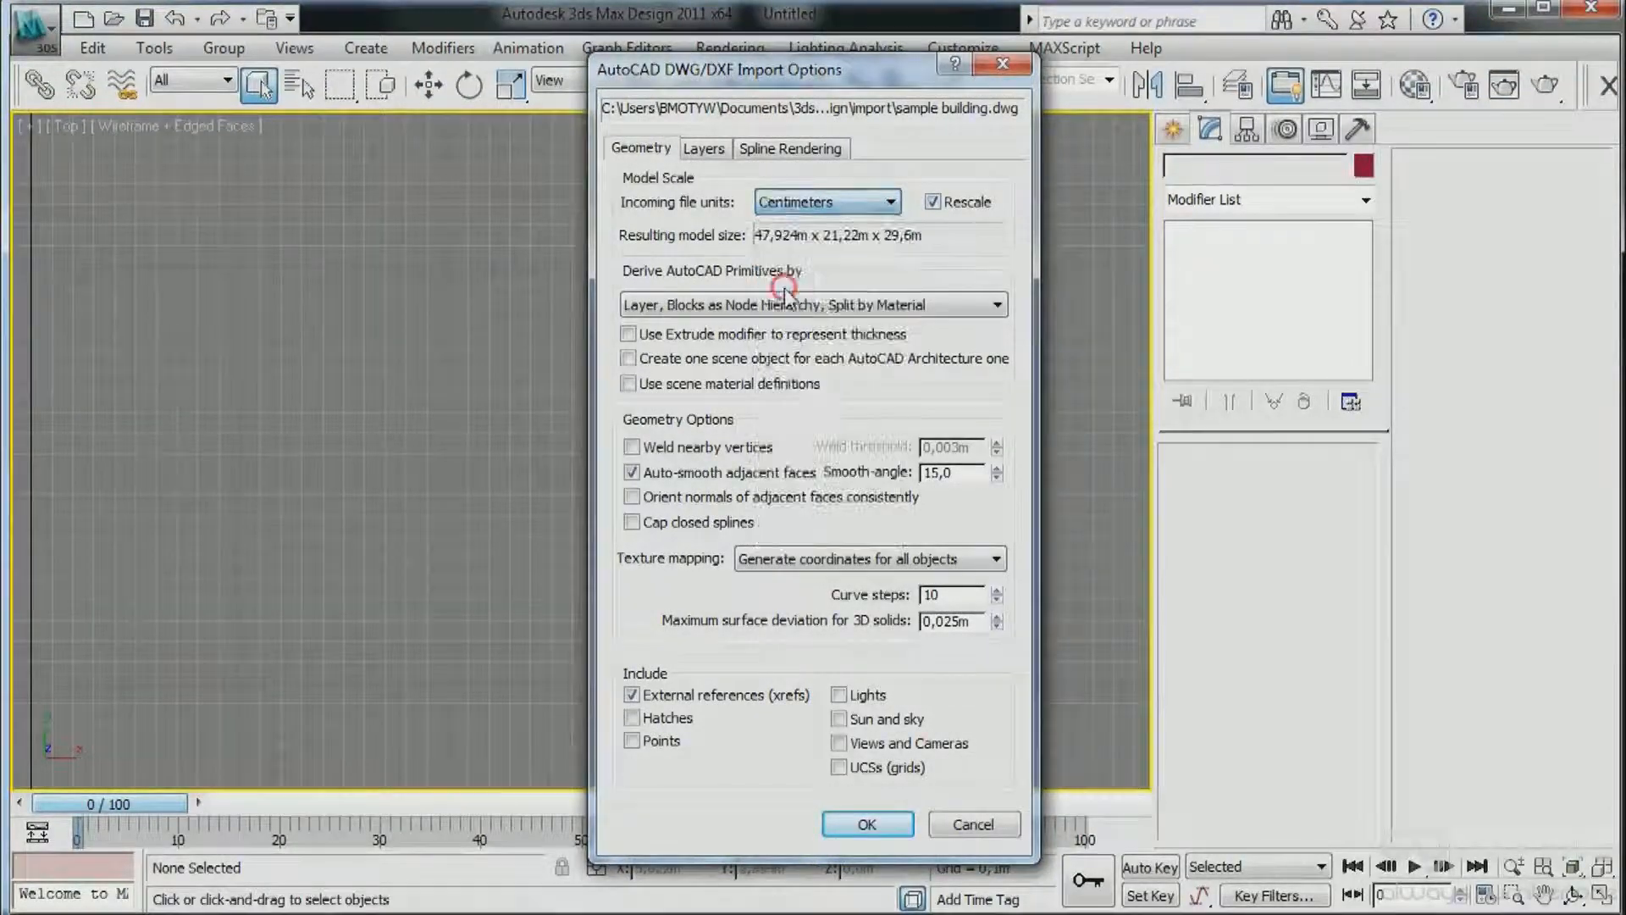
click(829, 201)
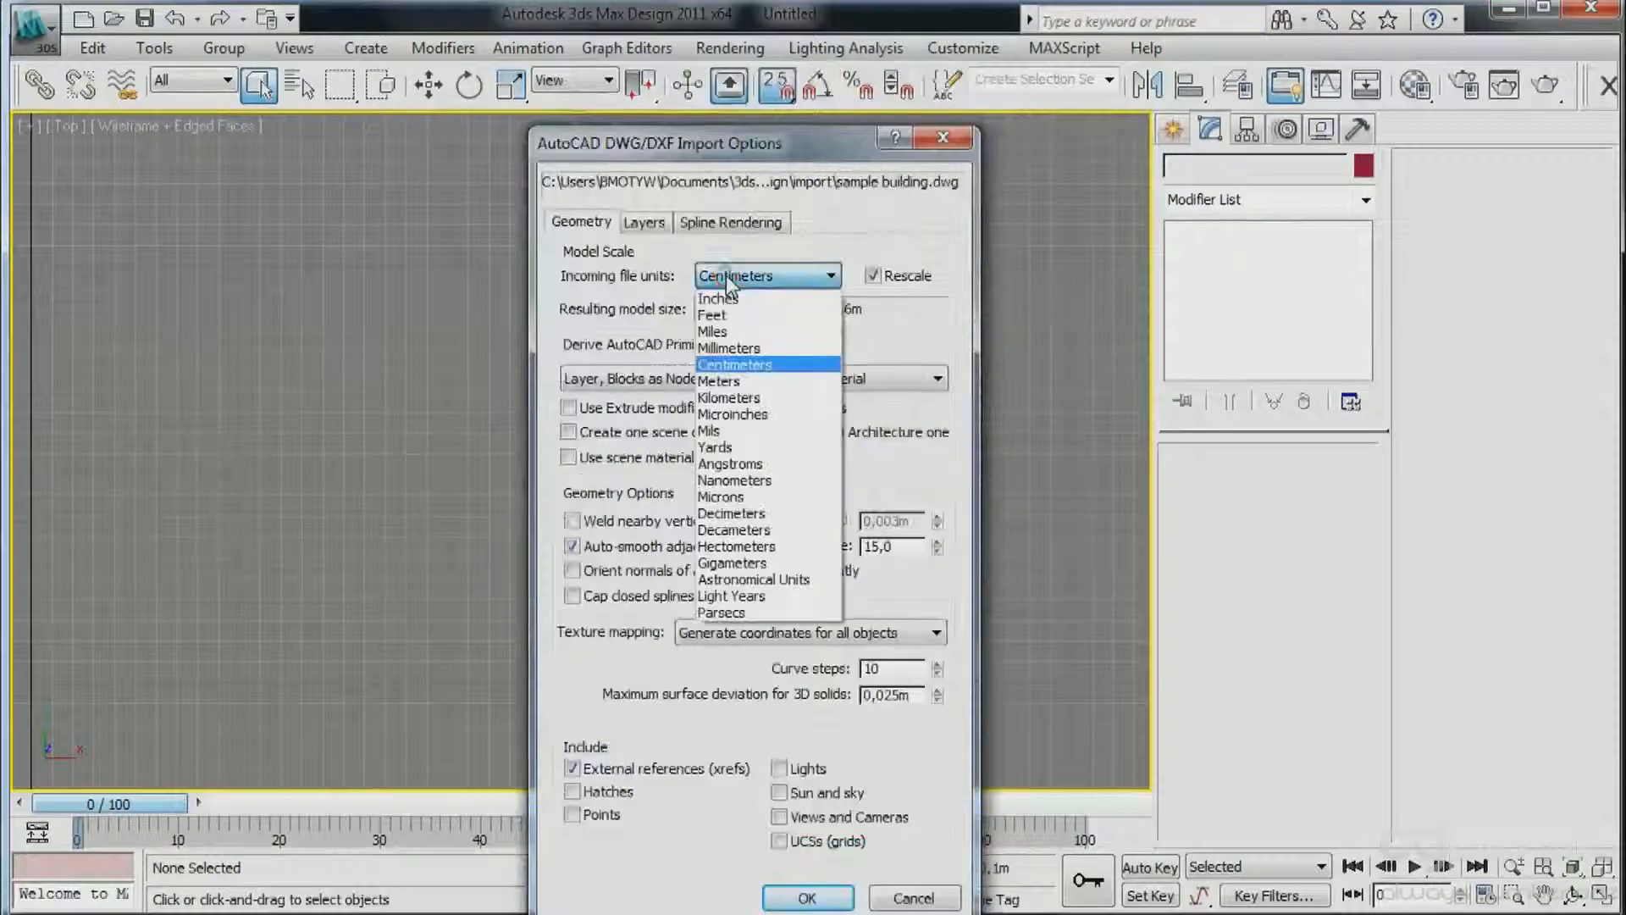
click(733, 364)
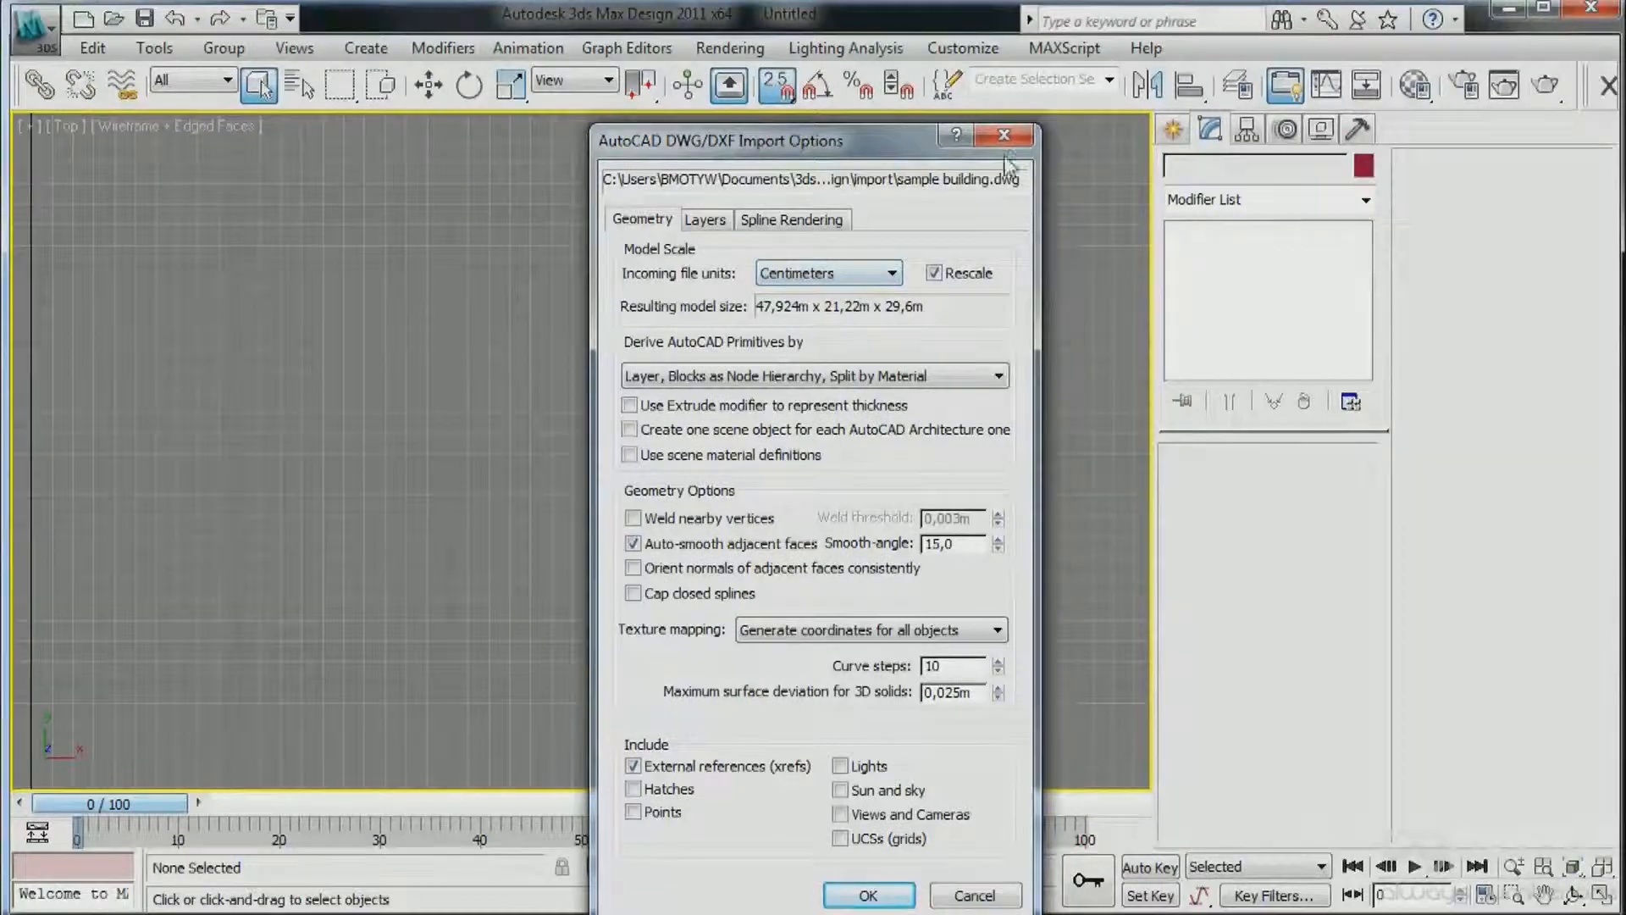
mouse_move(57, 188)
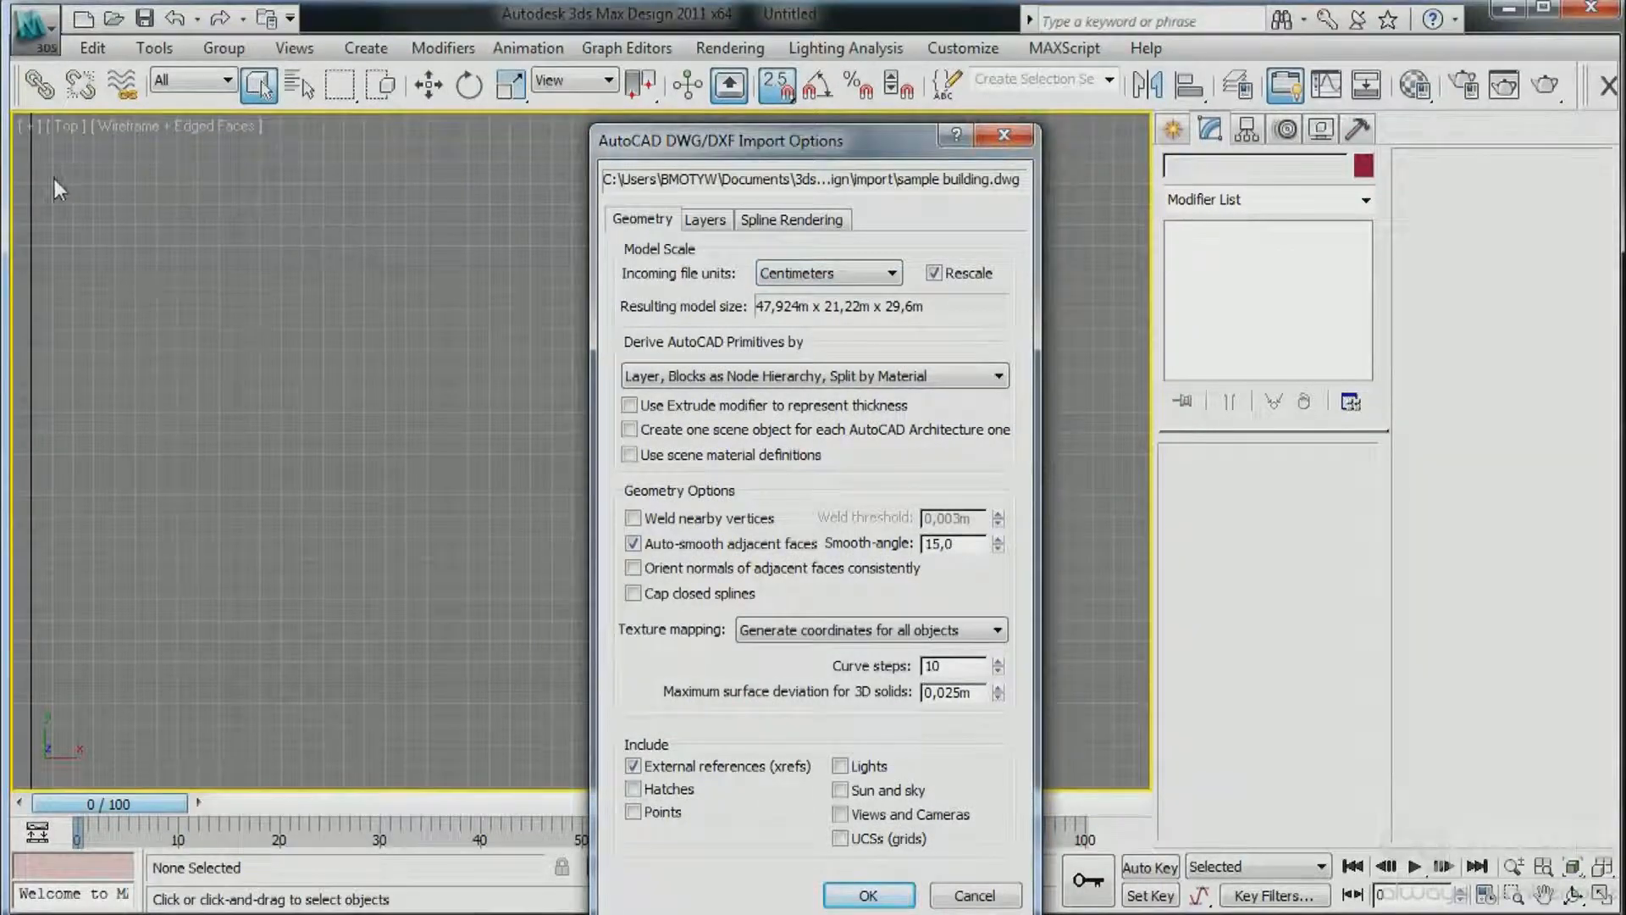
mouse_move(423, 519)
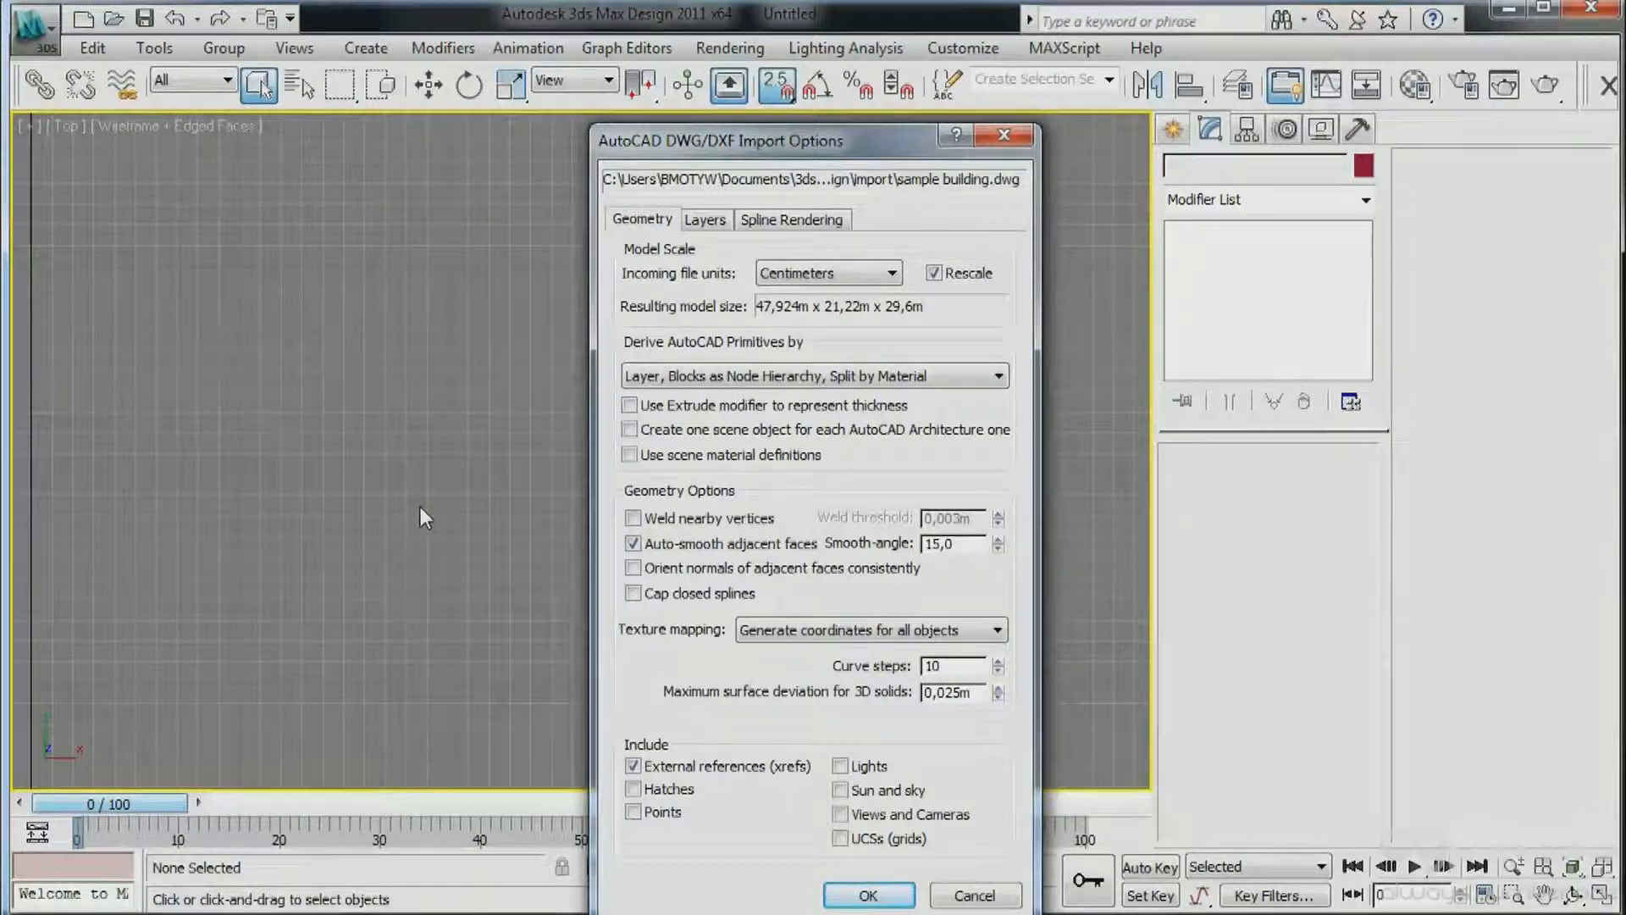
mouse_move(394, 586)
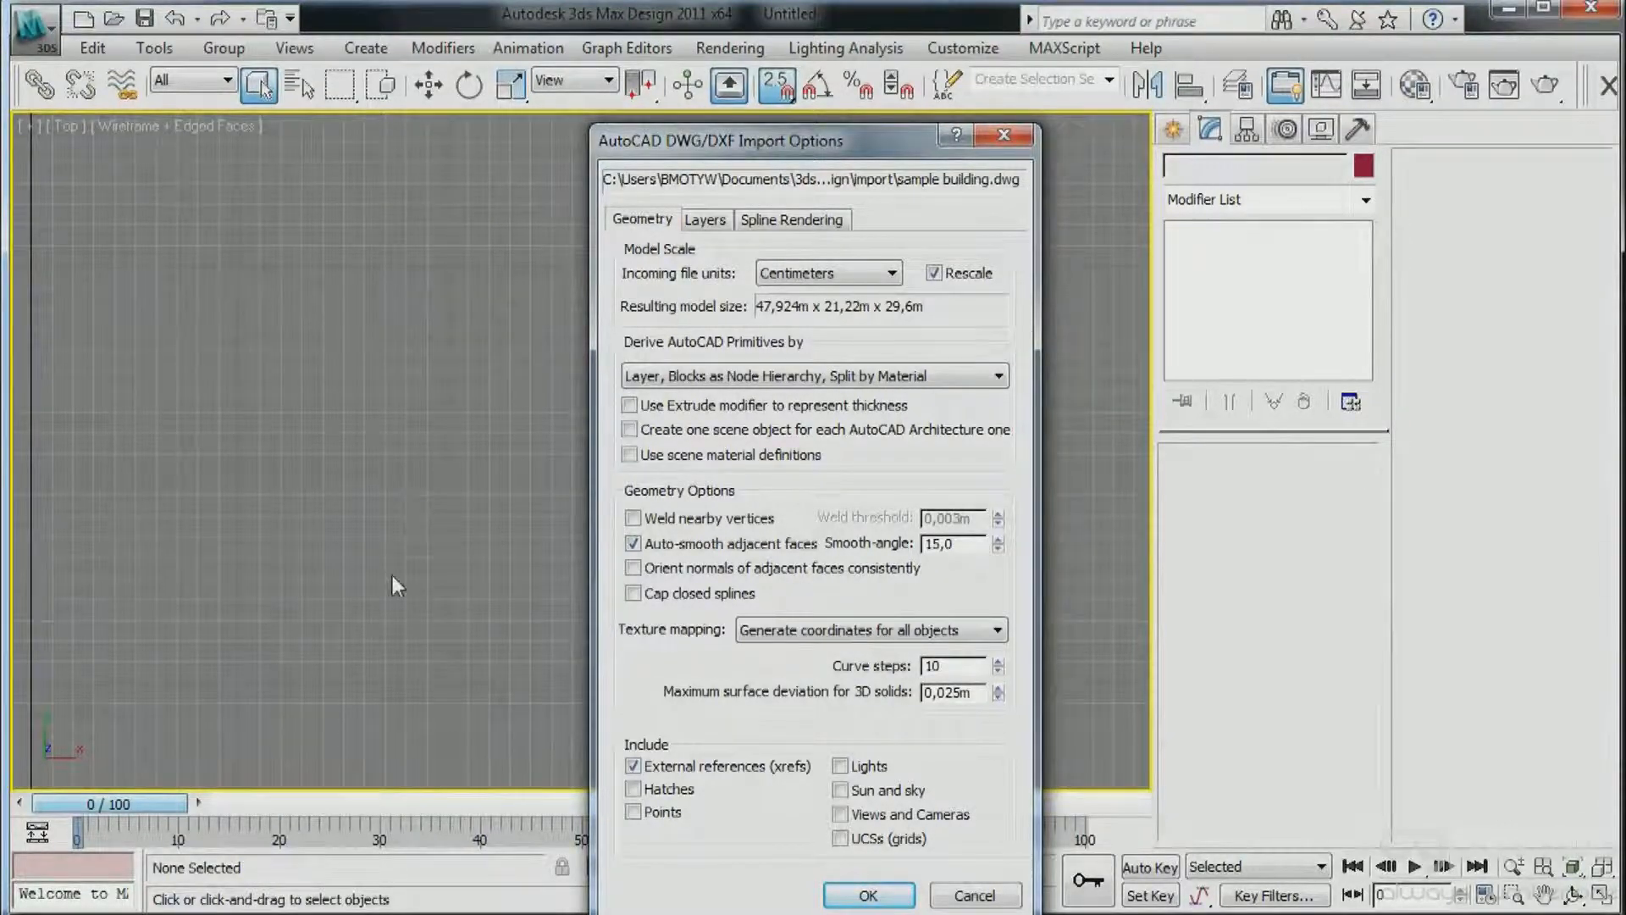
mouse_move(362, 447)
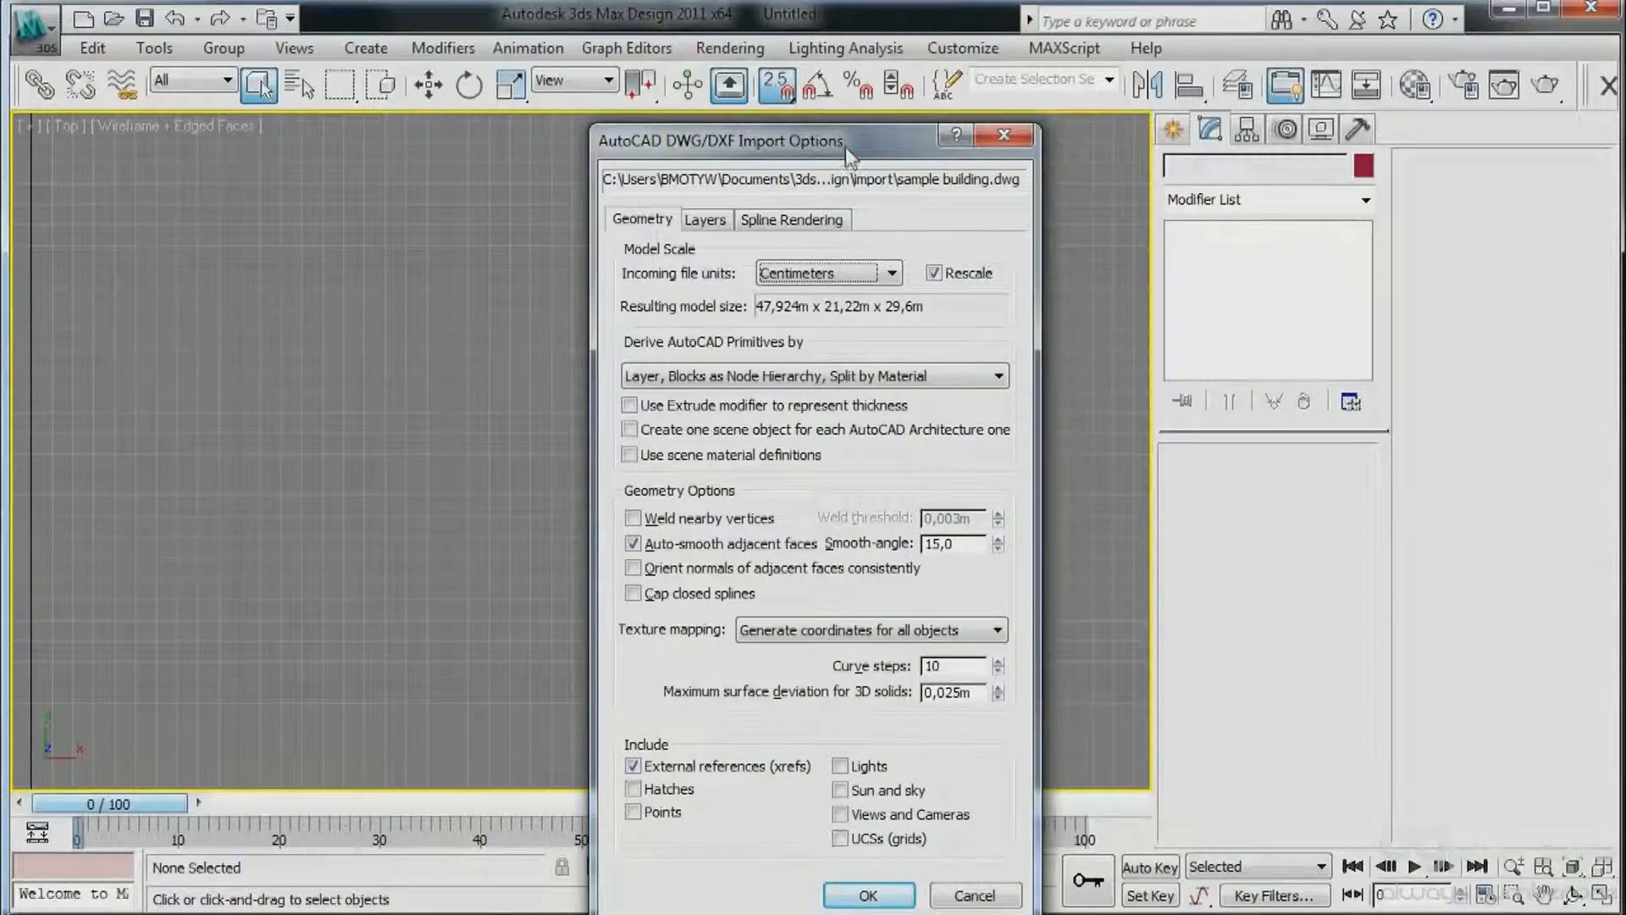
Confirm the rescaled import and tape-measure the building's left edge at about 20.8 m.
click(867, 895)
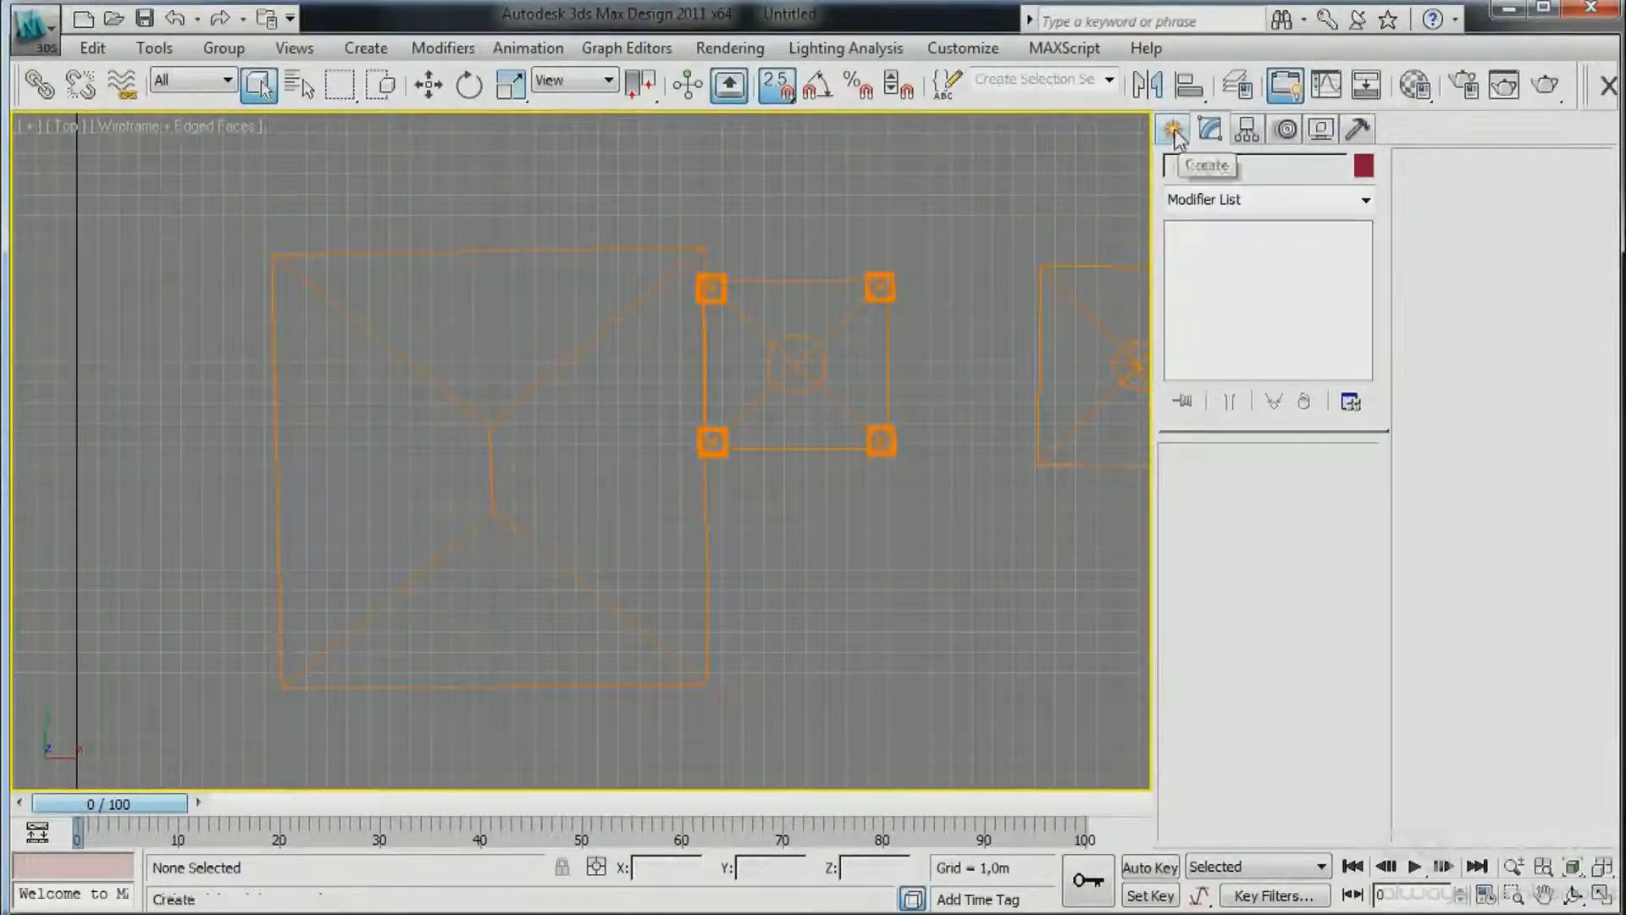
click(1173, 127)
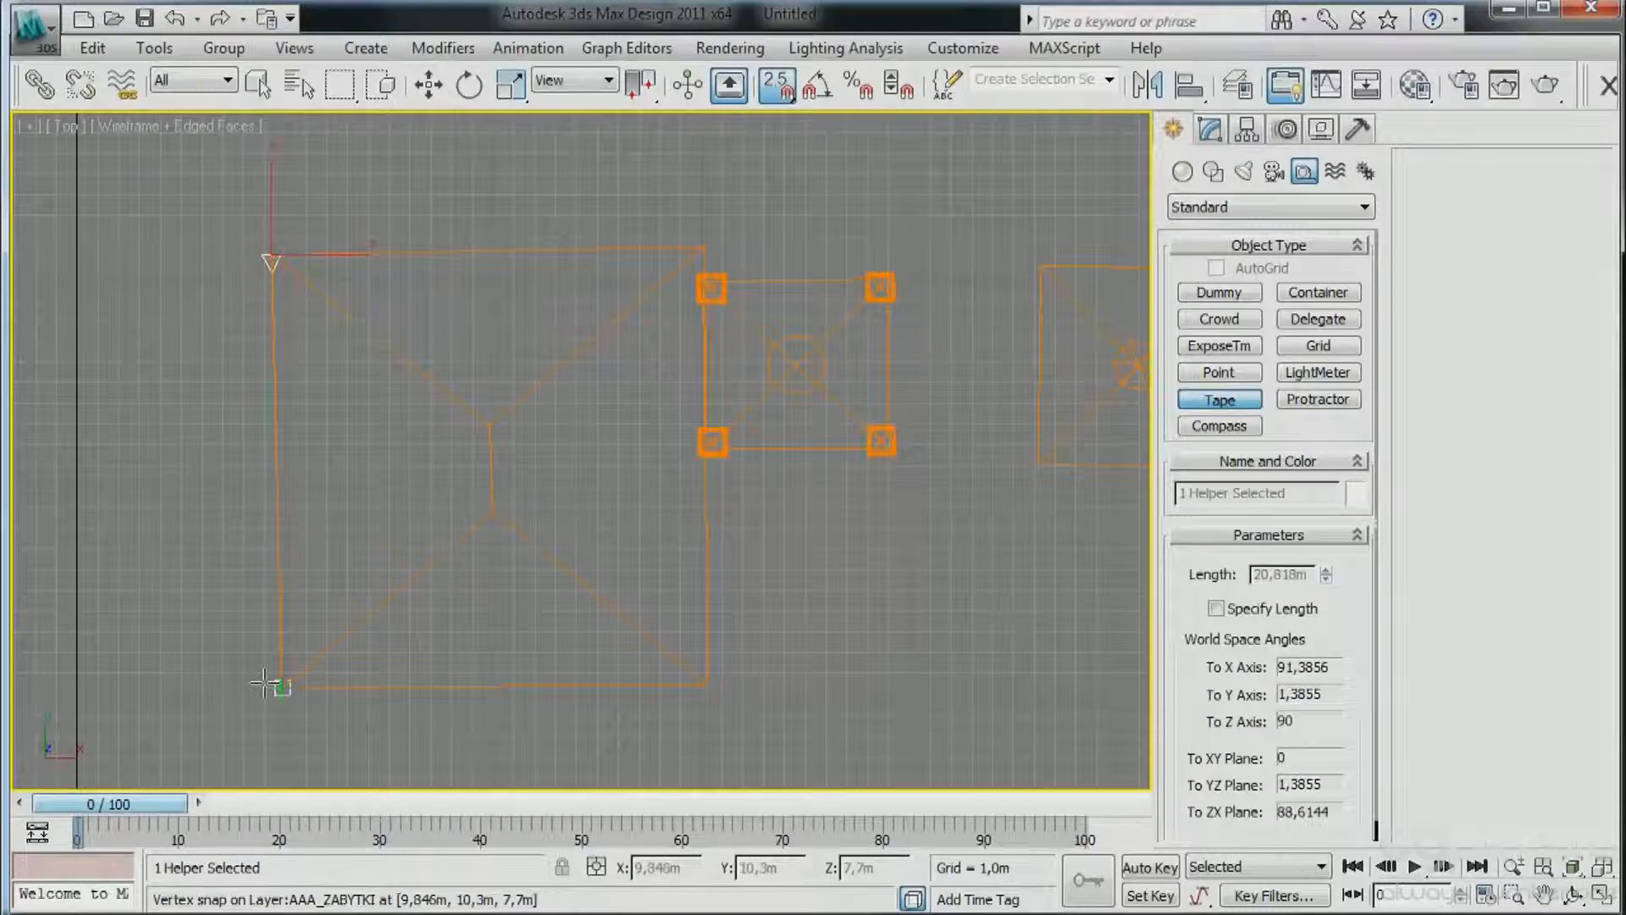
click(1208, 129)
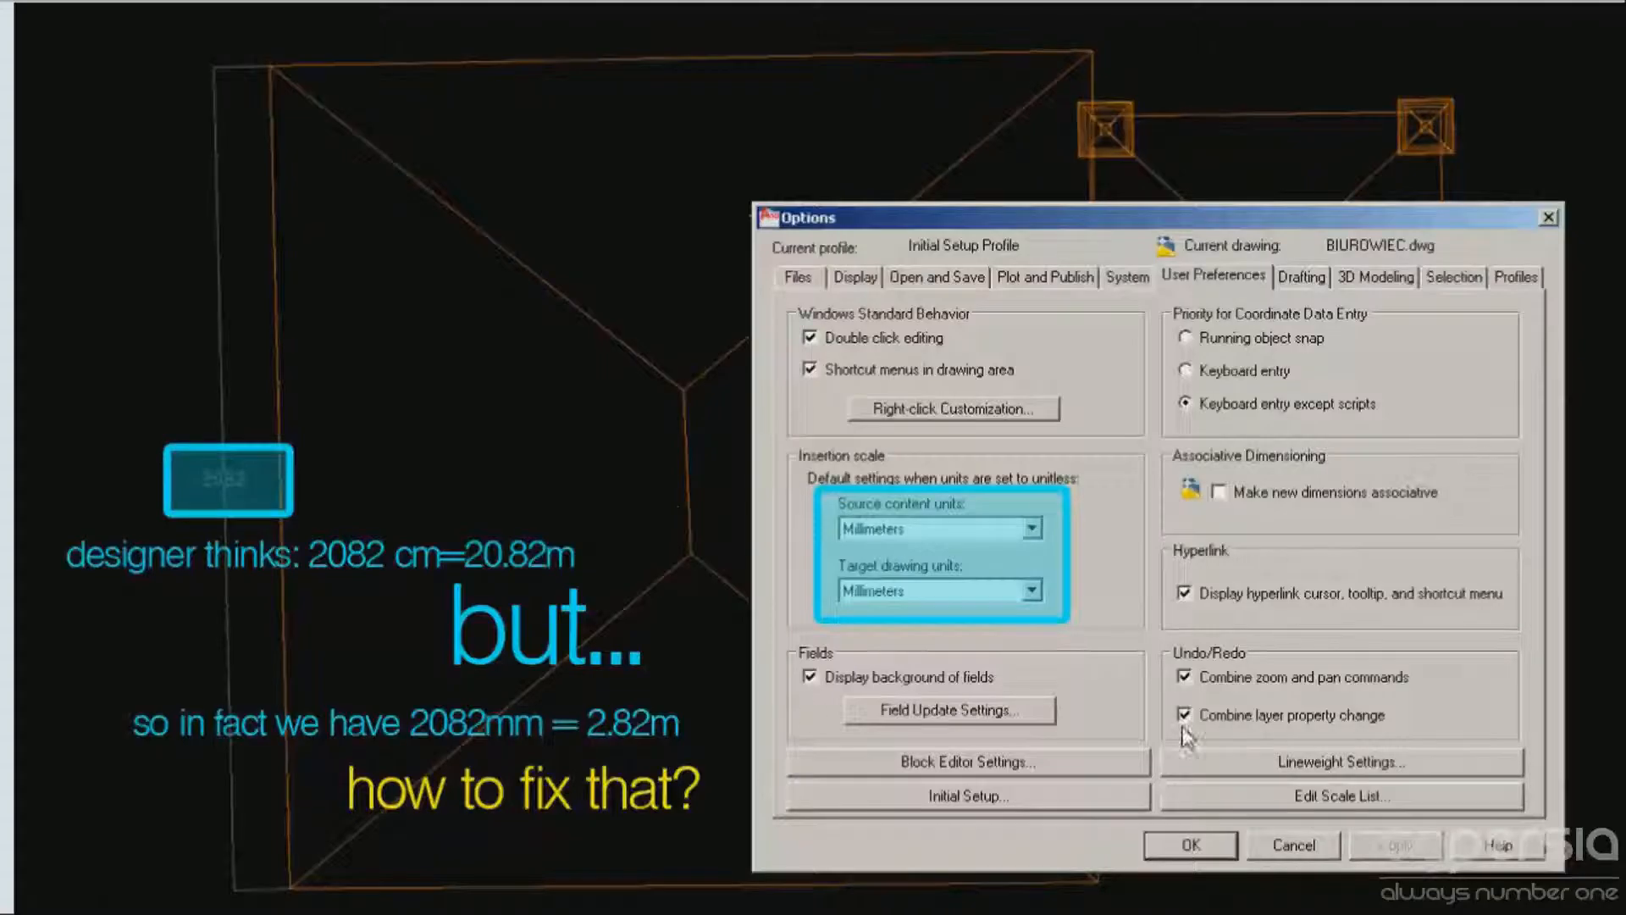
mouse_move(923, 542)
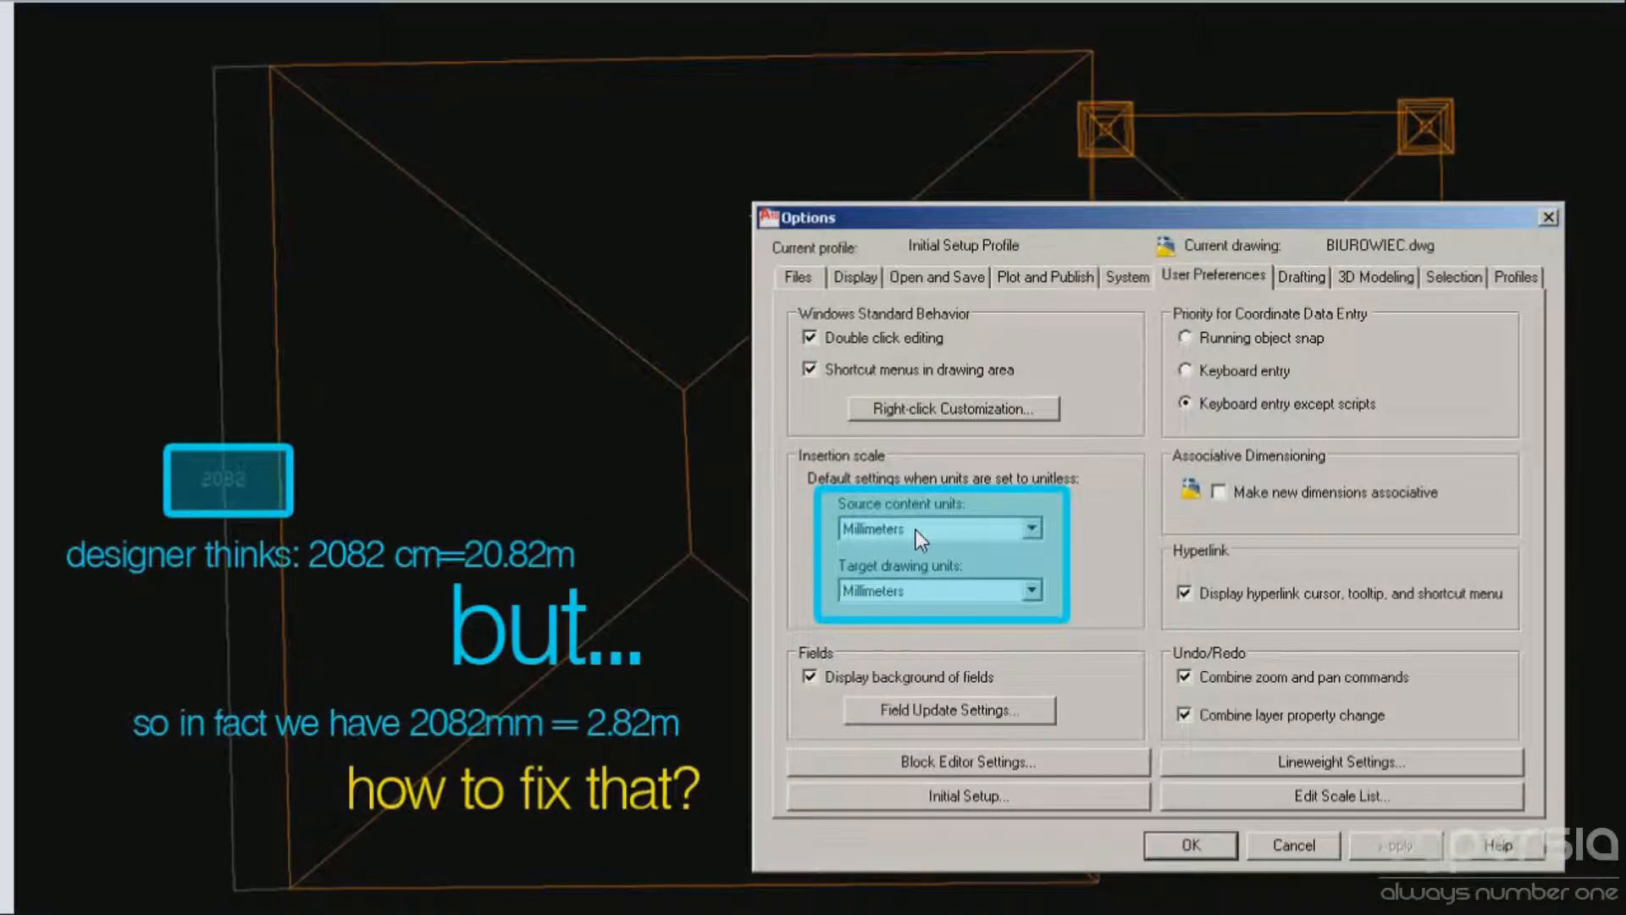
mouse_move(674, 556)
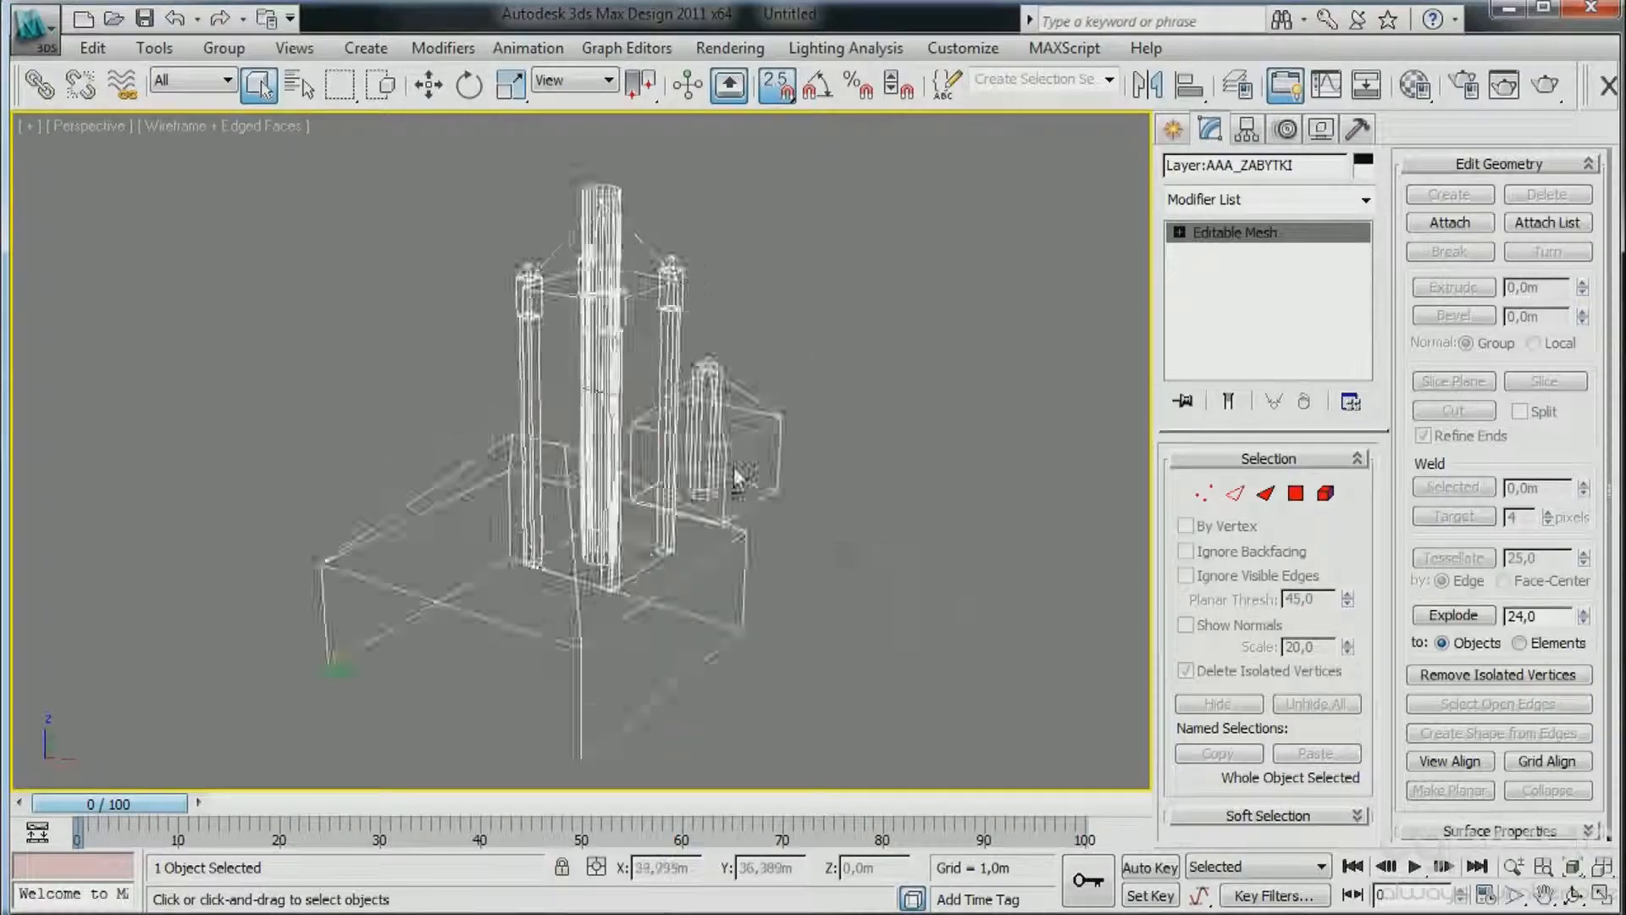
drag(675, 468, 644, 456)
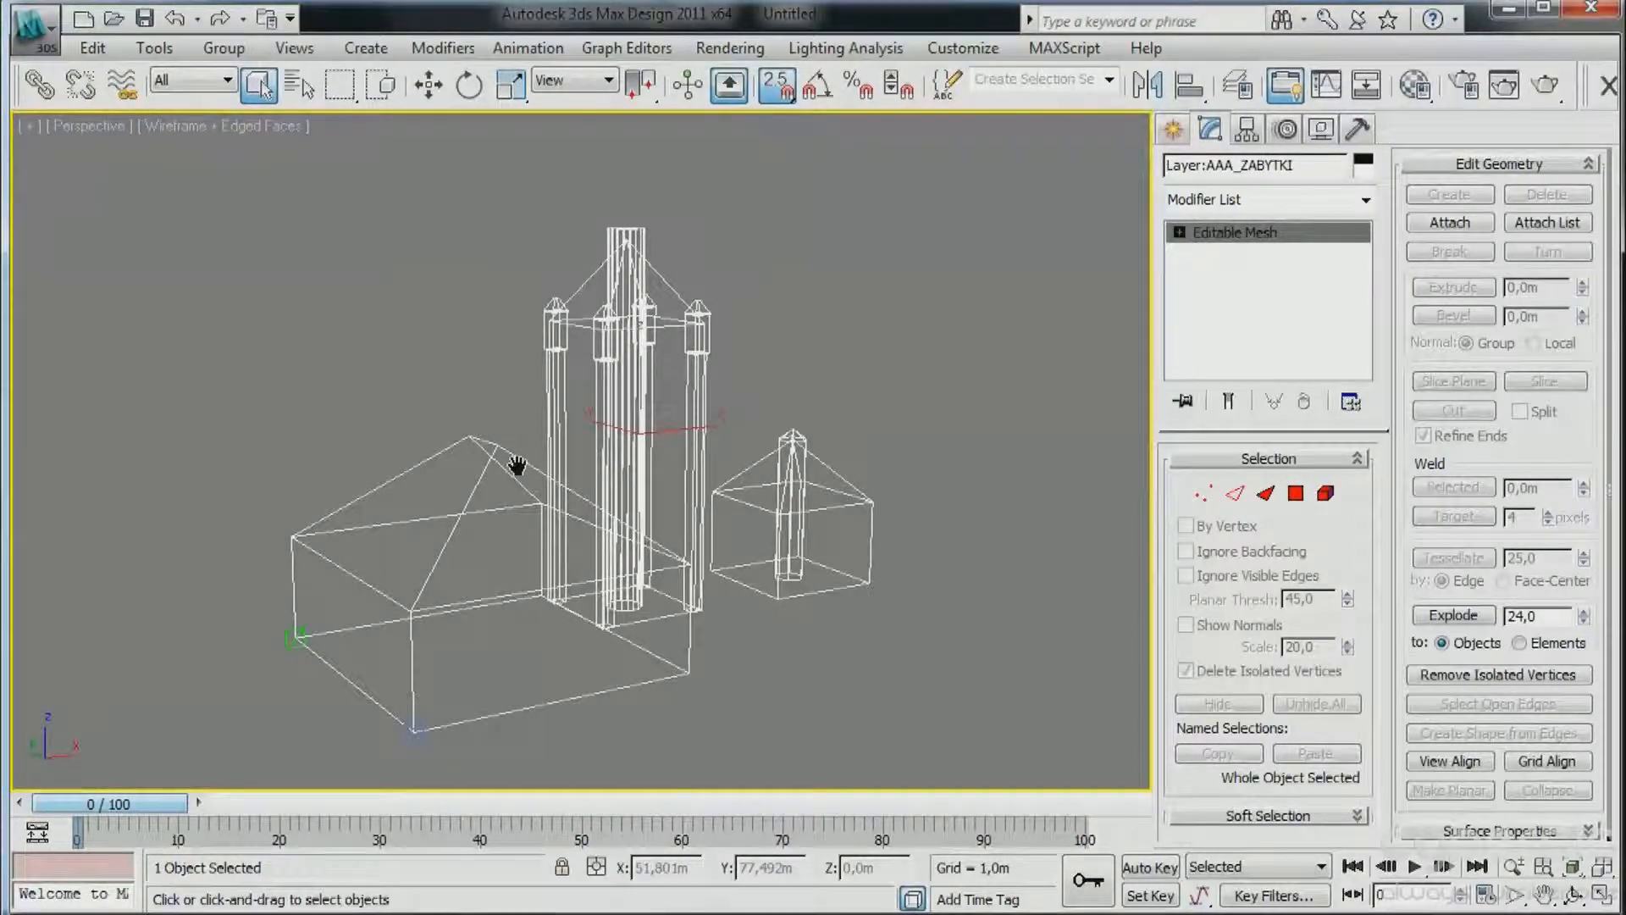
mouse_move(176, 385)
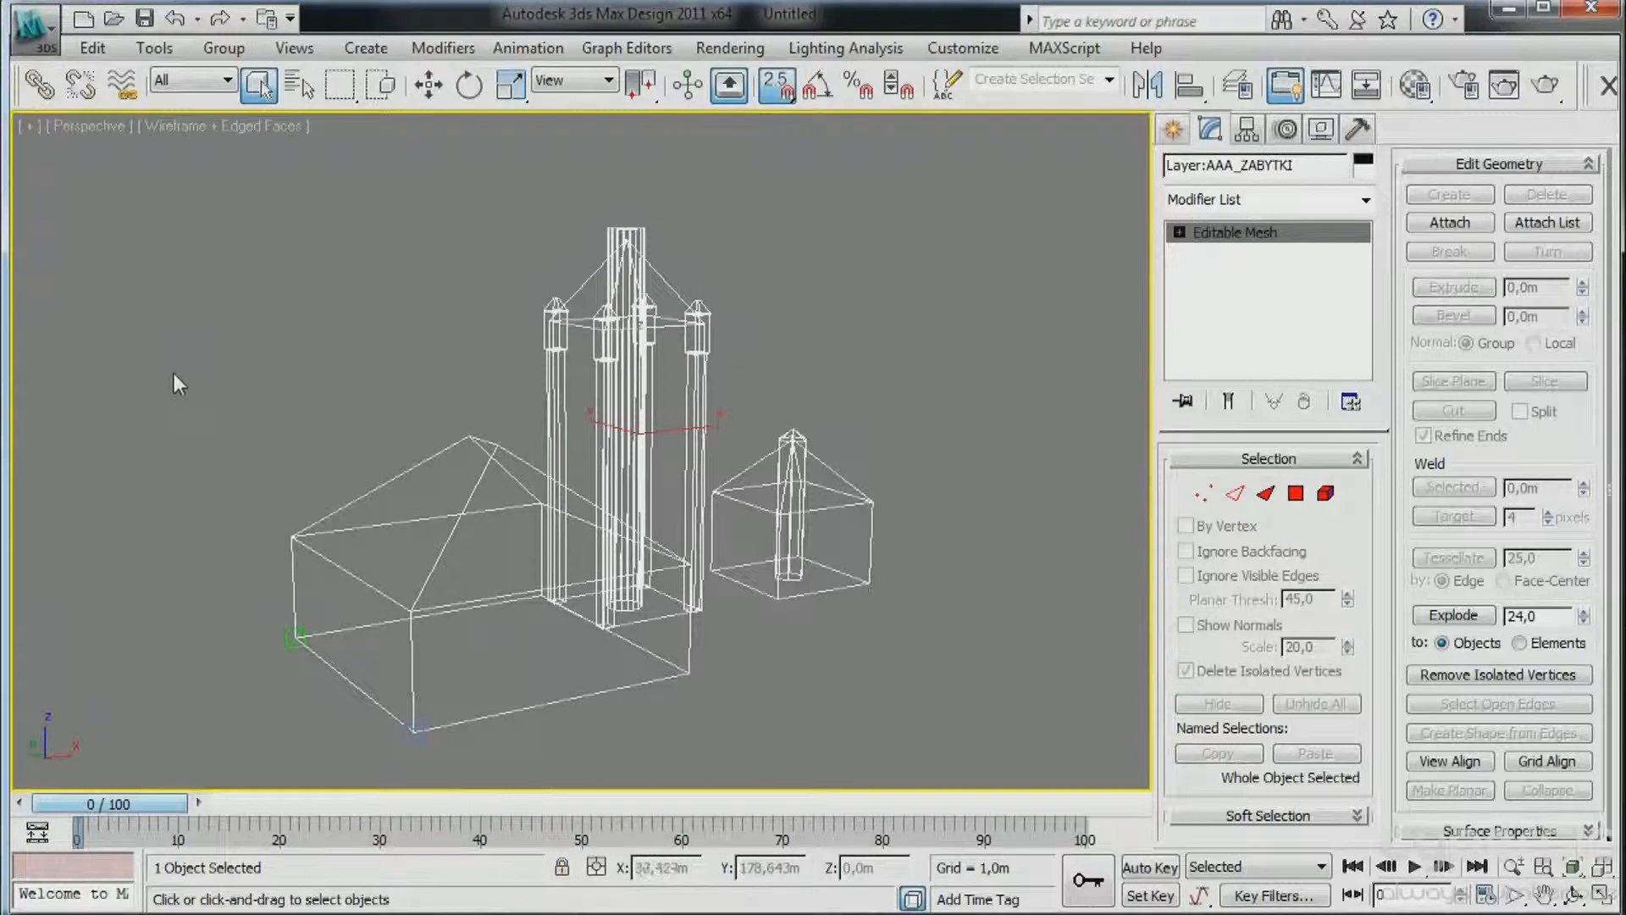
mouse_move(508, 478)
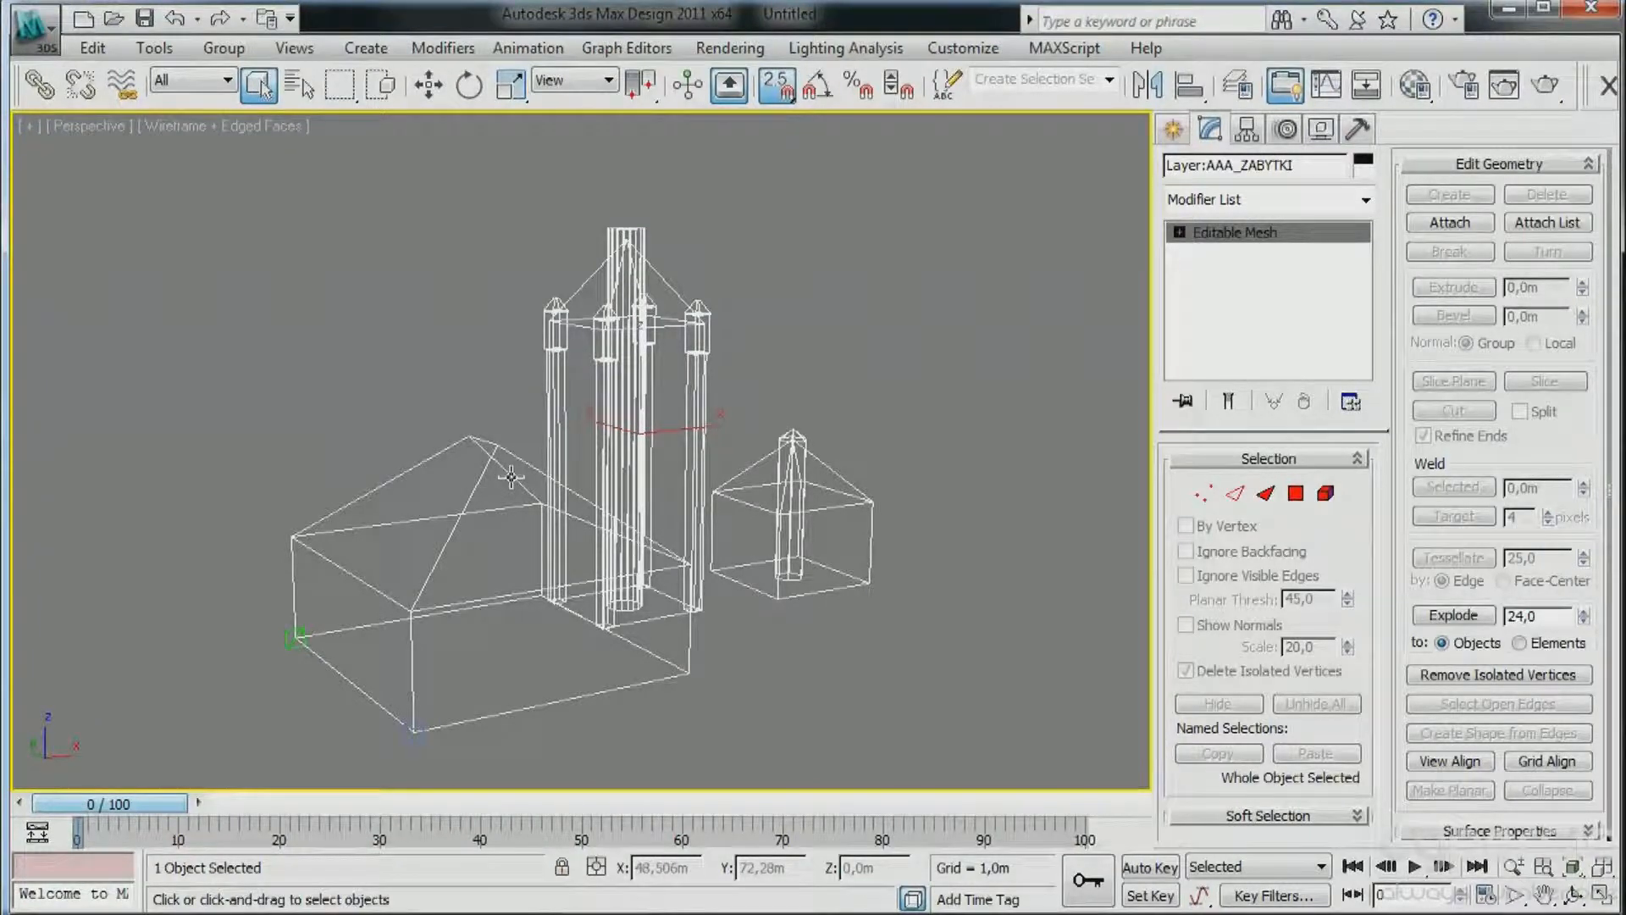
mouse_move(517, 488)
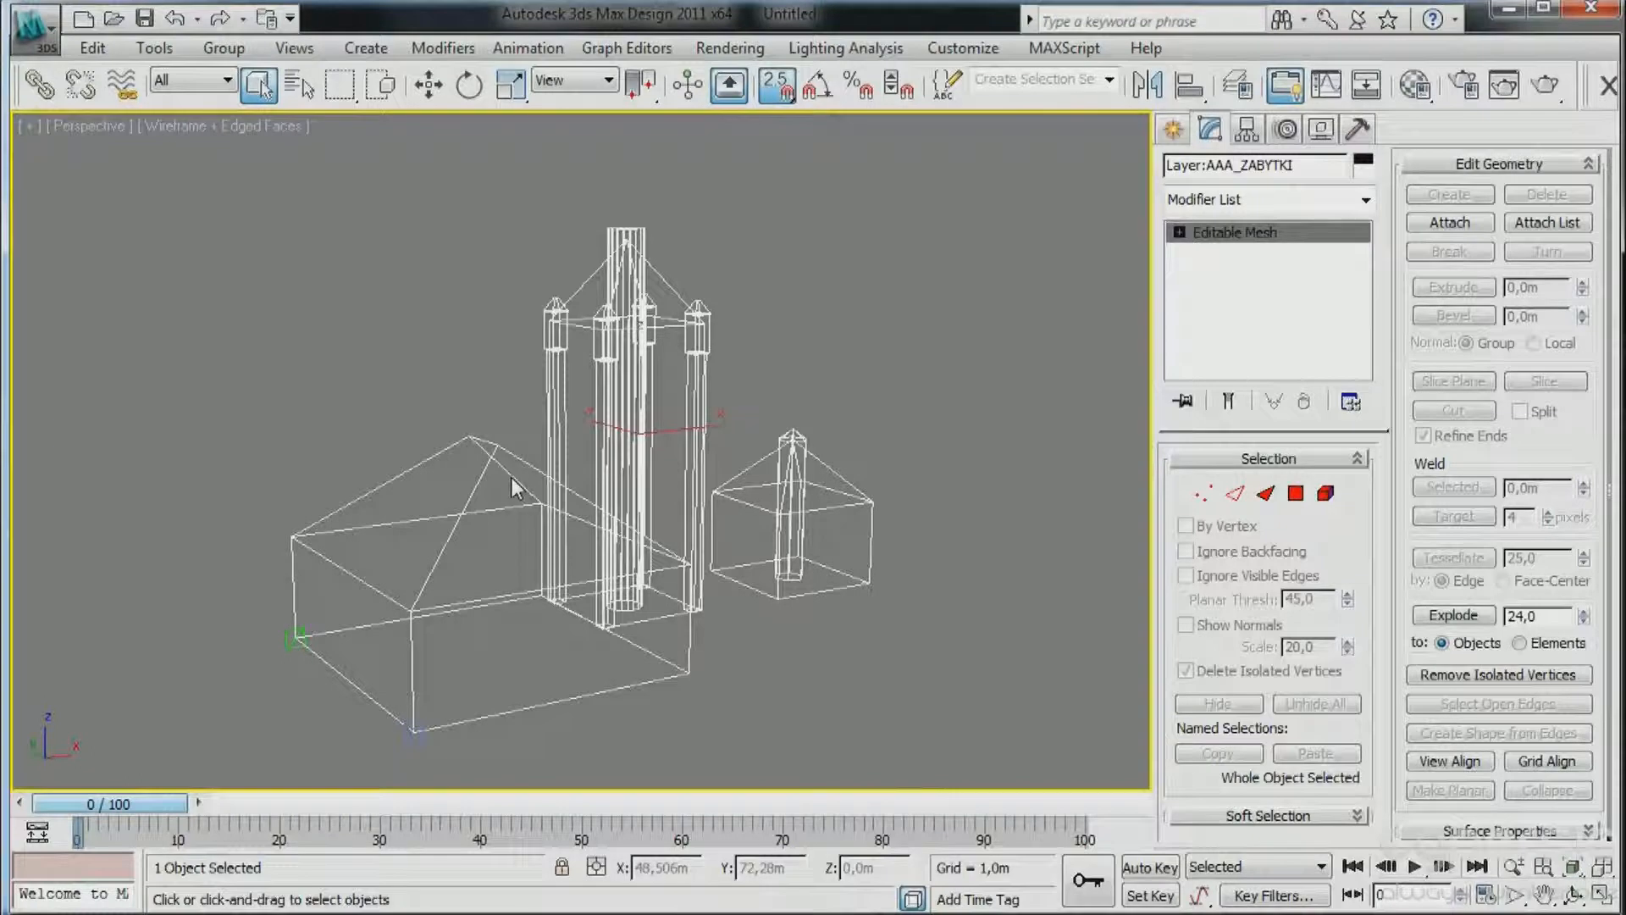
mouse_move(276, 404)
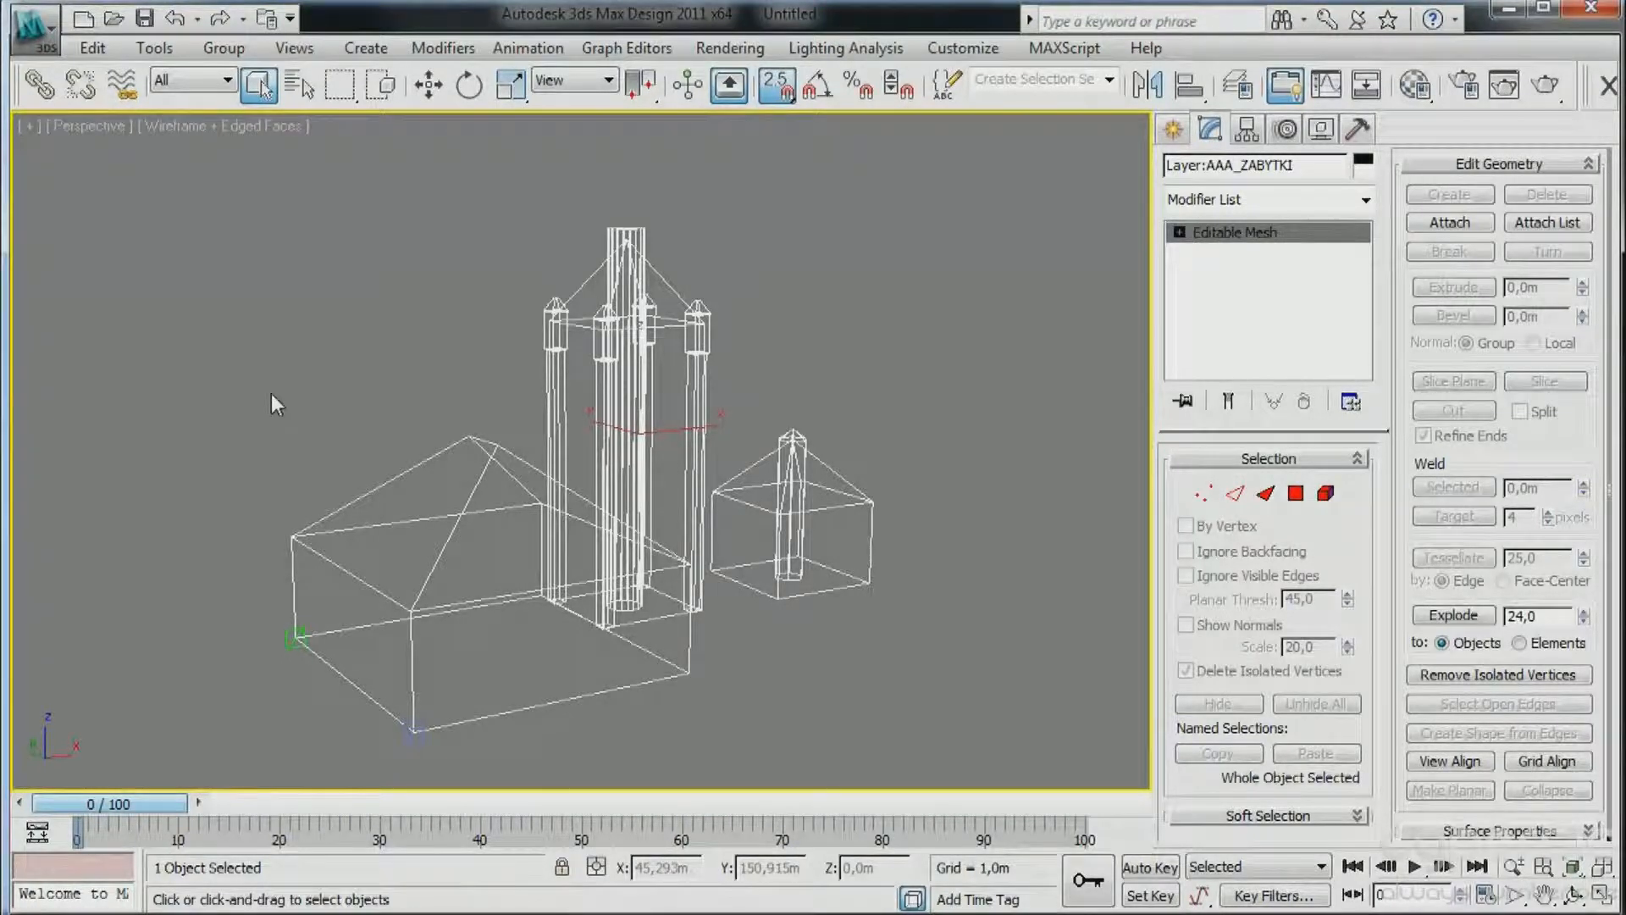
Enable Action Safe 66/0 and Title Safe 0/66 frames as rule-of-thirds viewport guides.
click(25, 125)
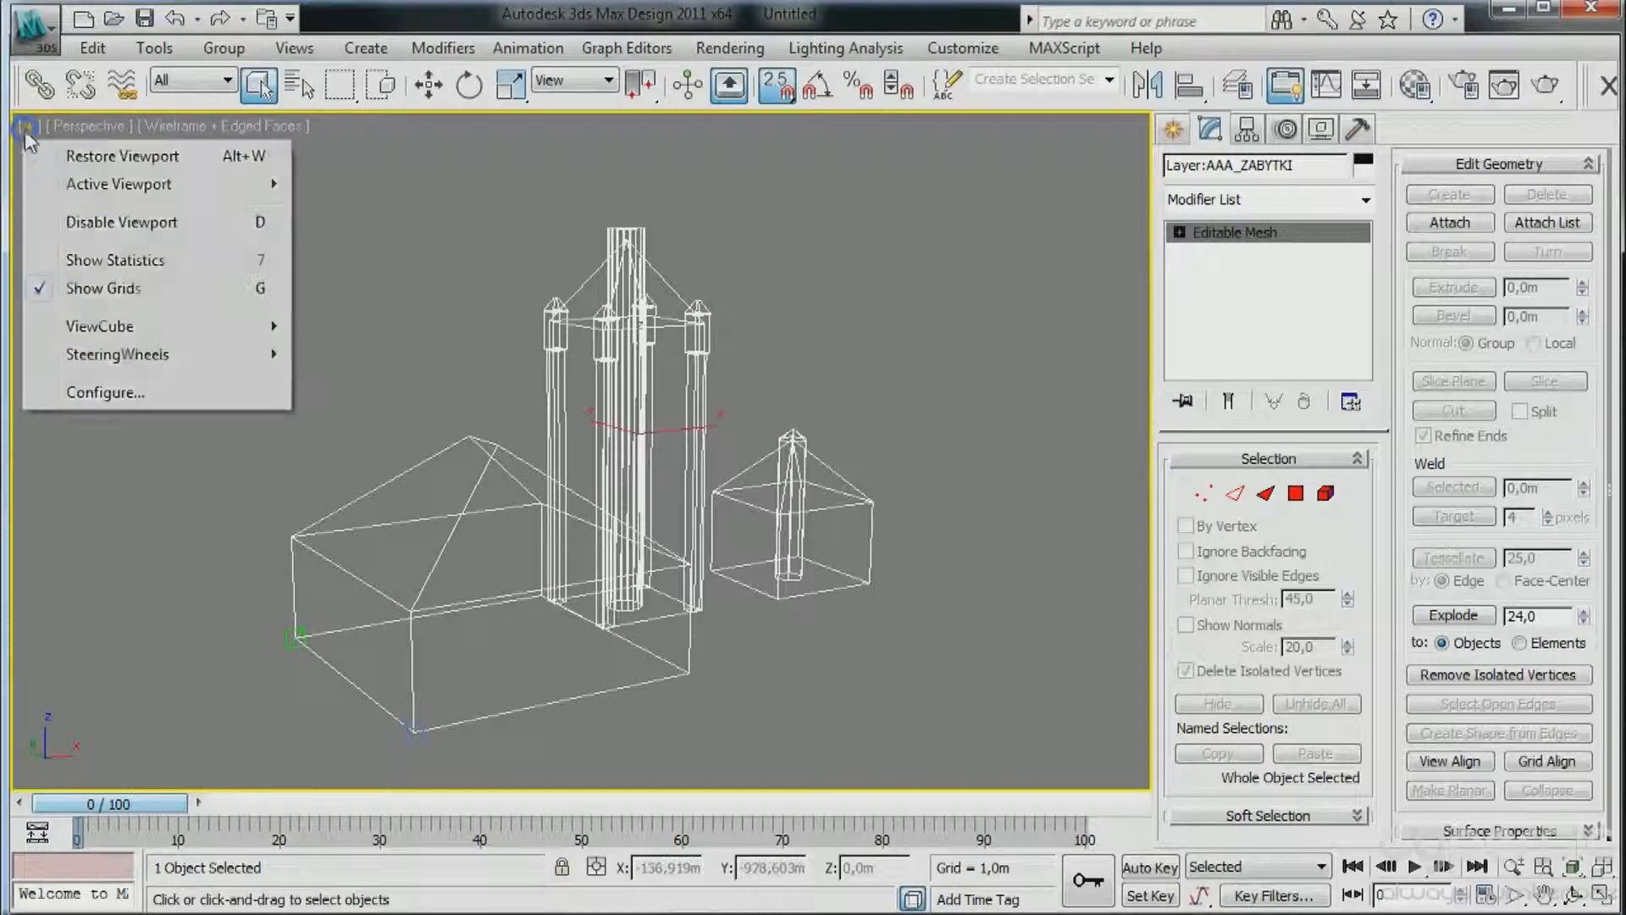
click(103, 391)
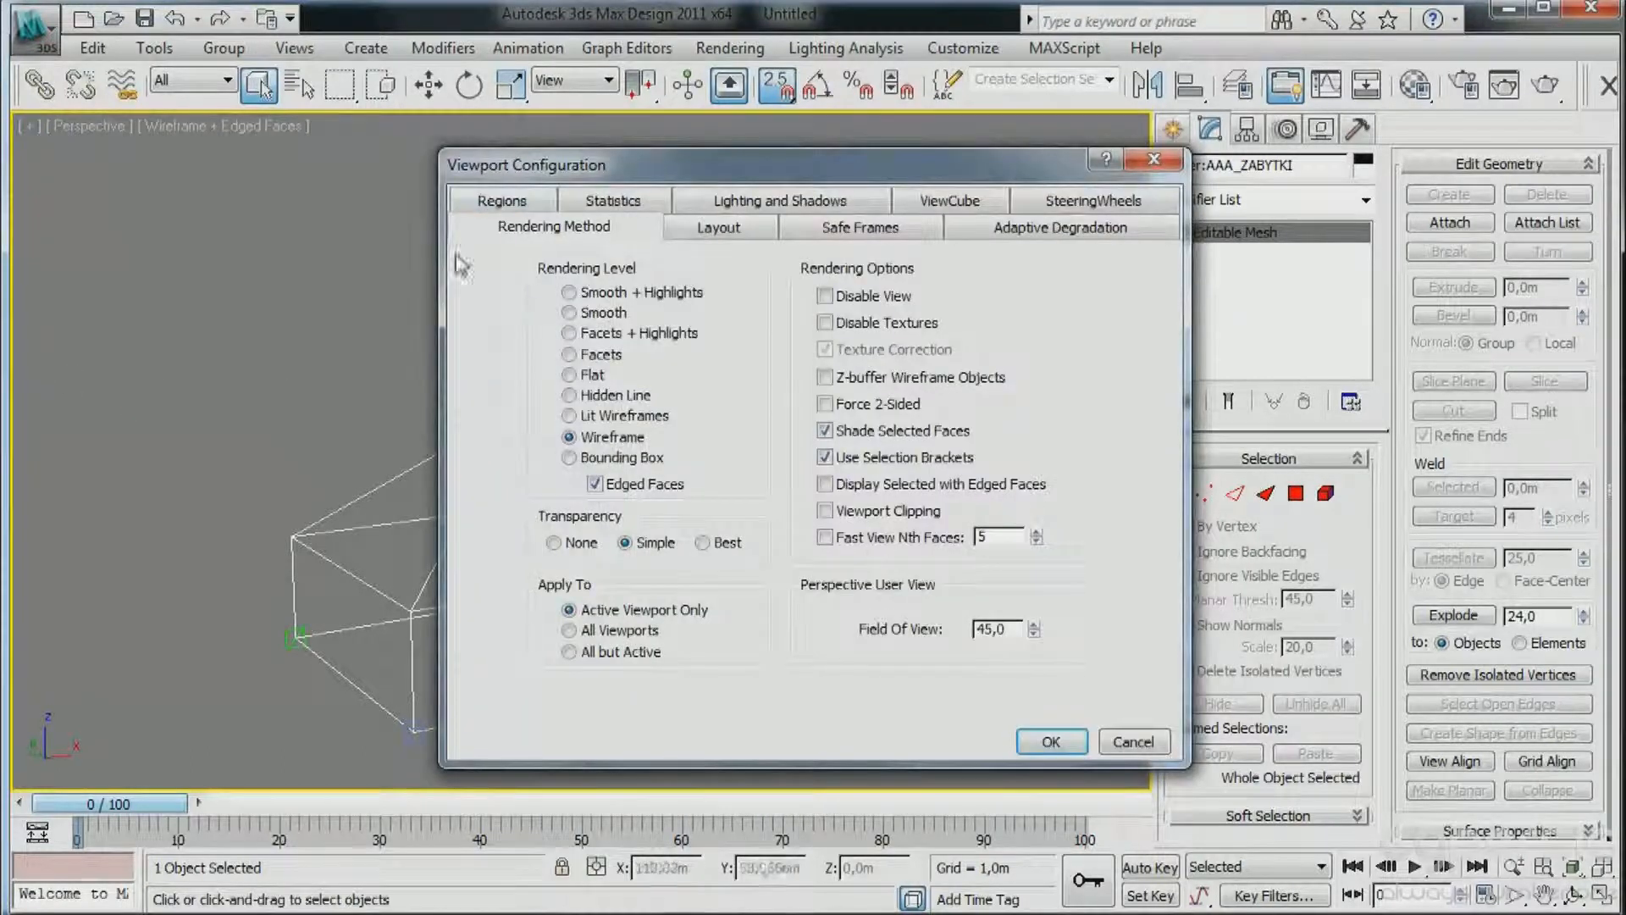
click(859, 225)
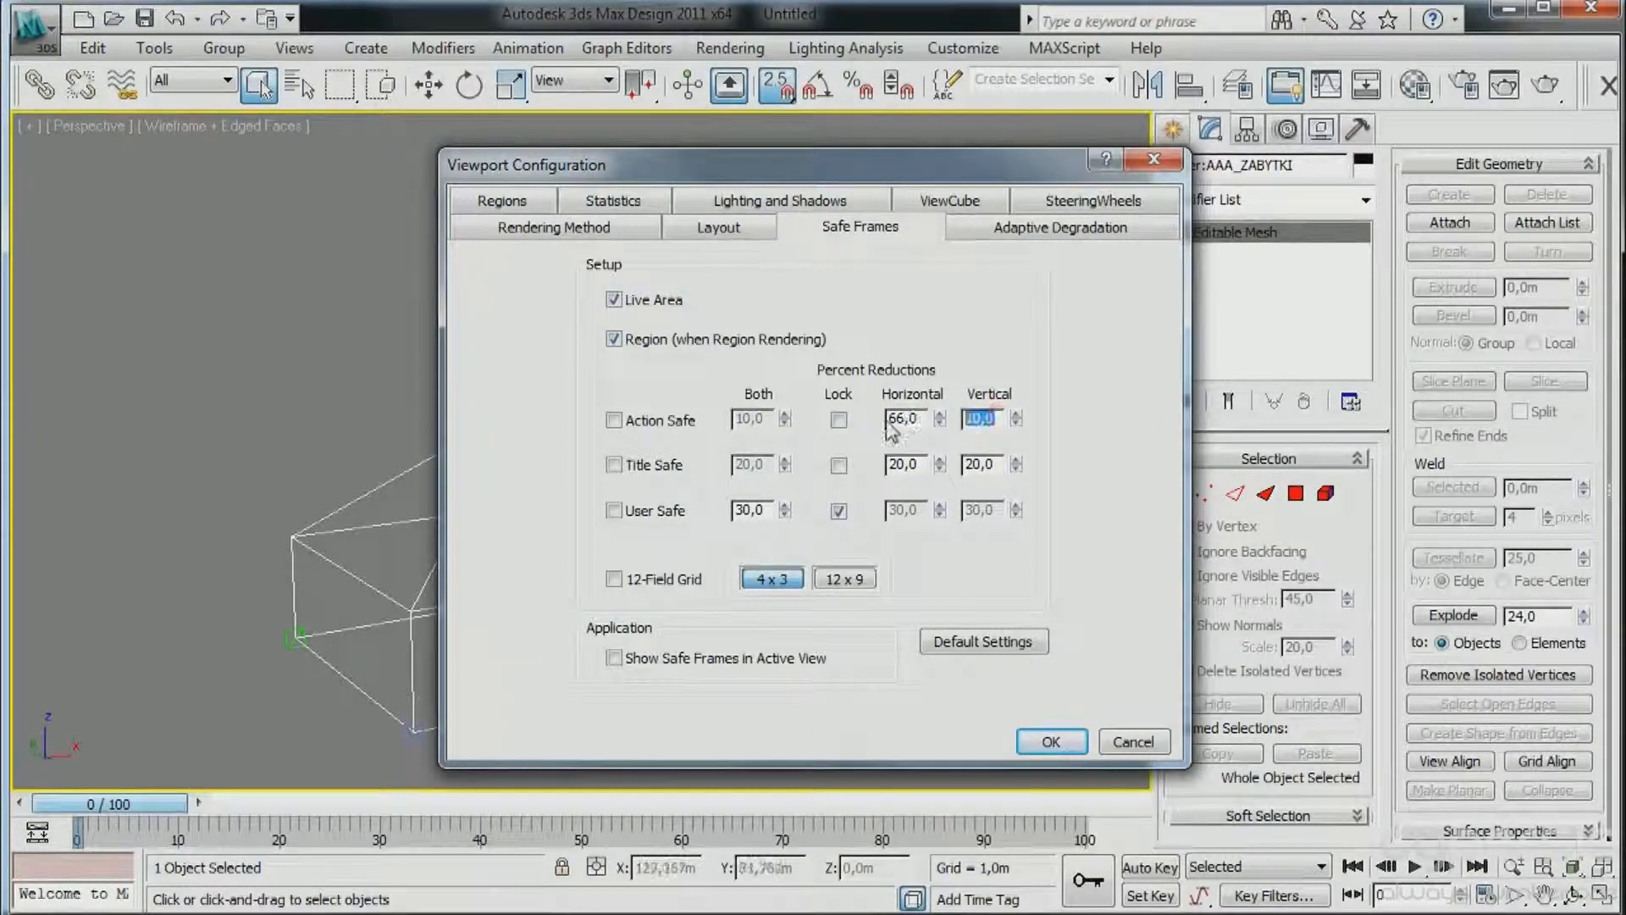
click(613, 418)
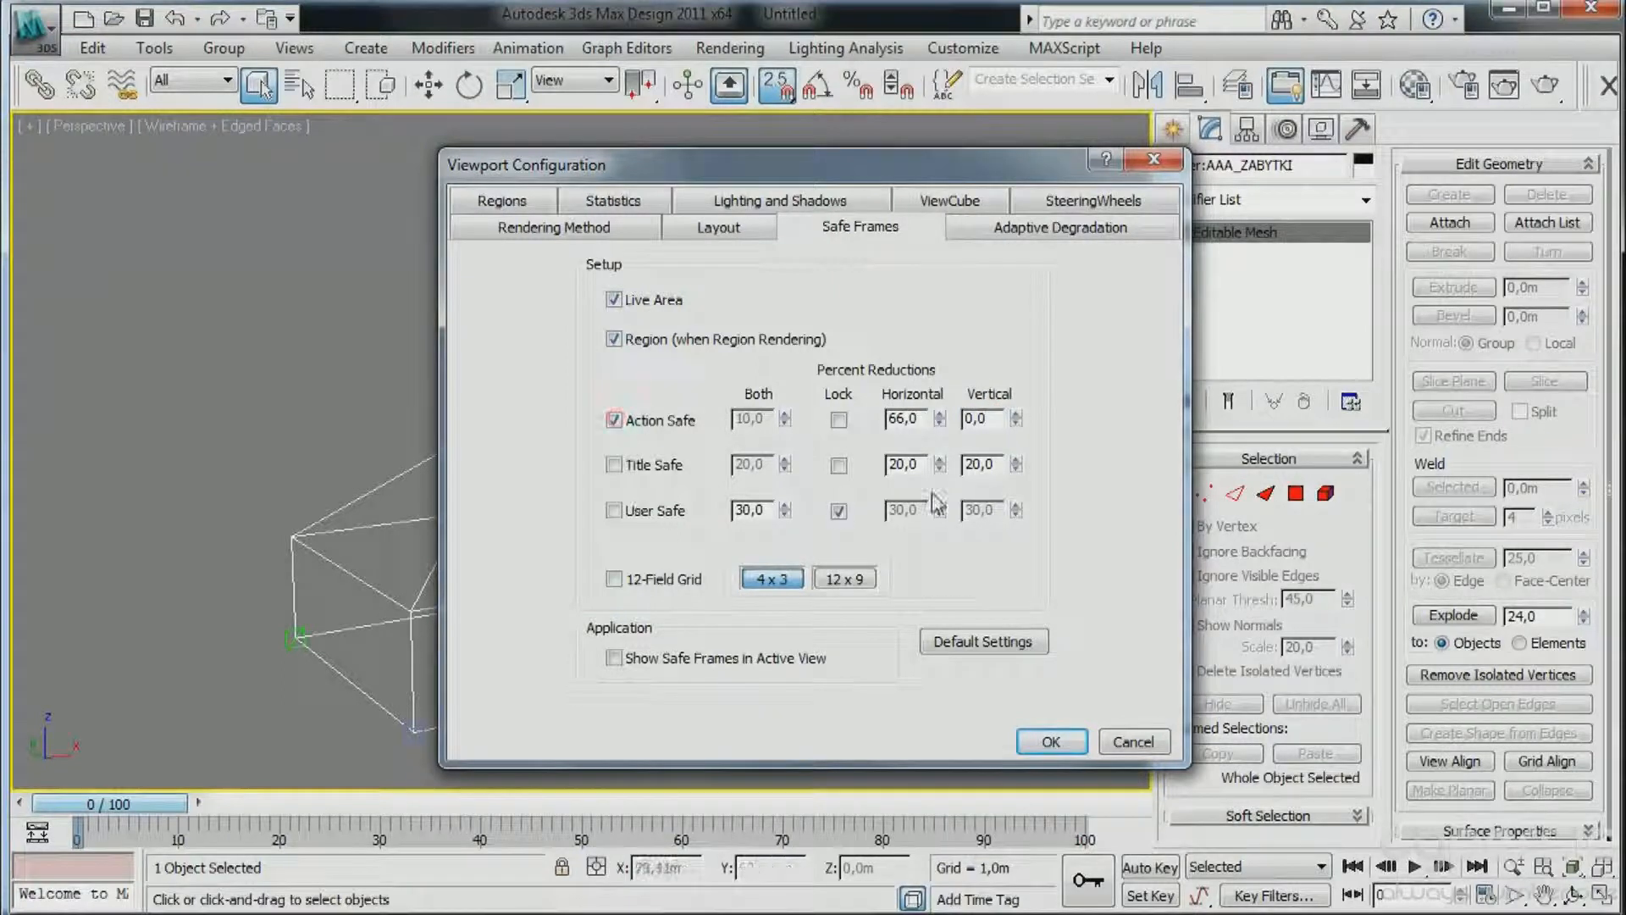
triple_click(903, 464)
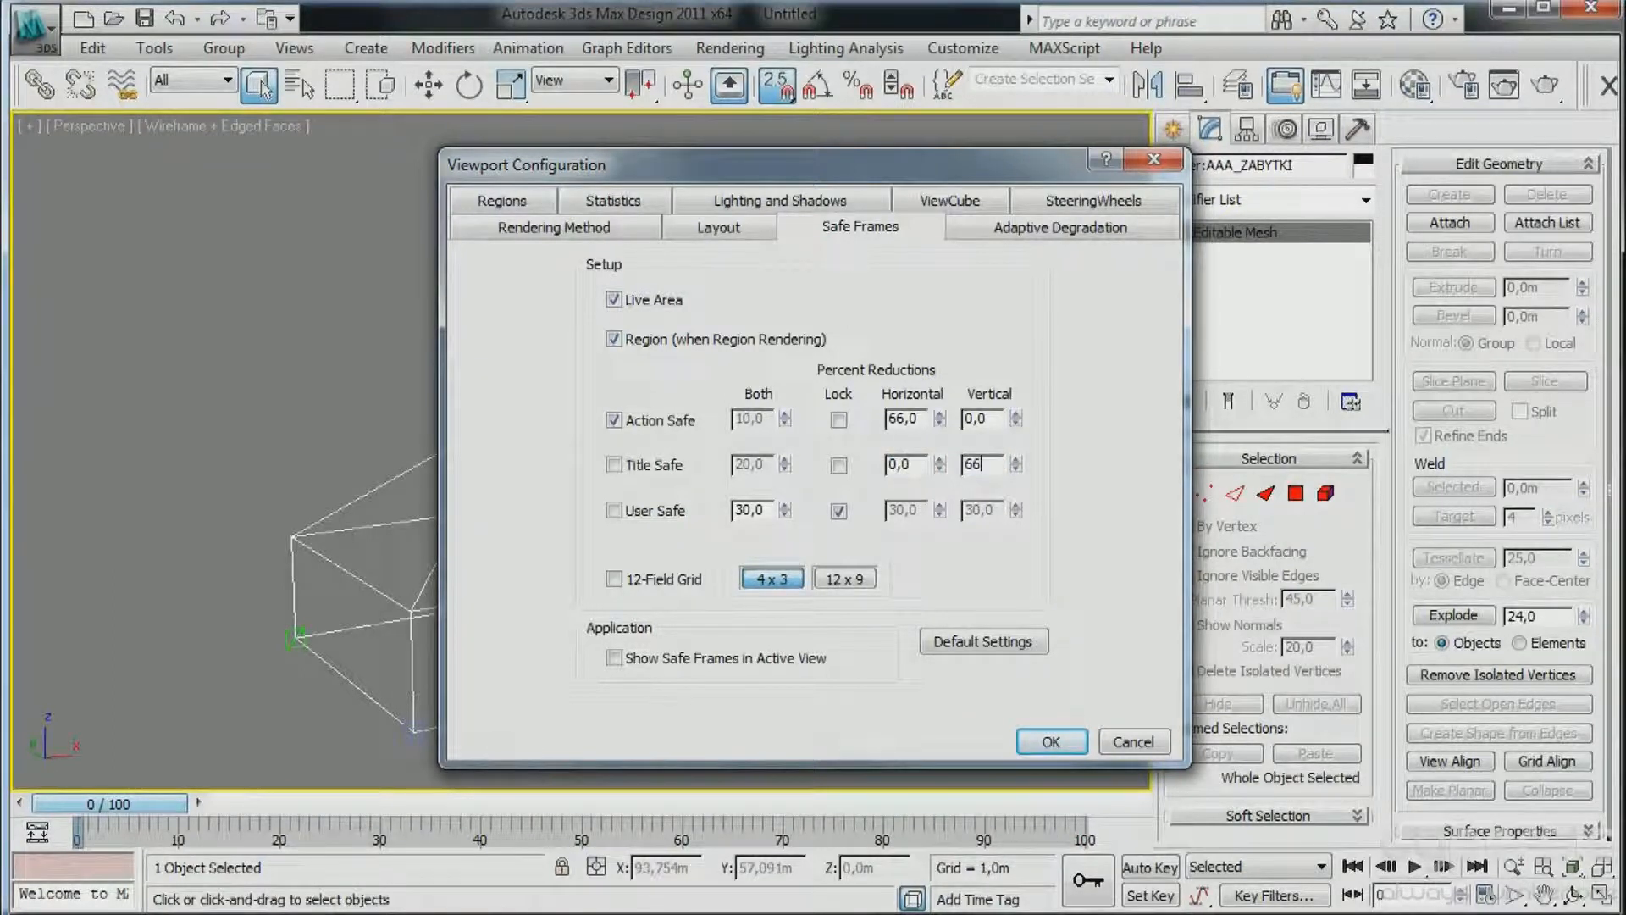
click(614, 464)
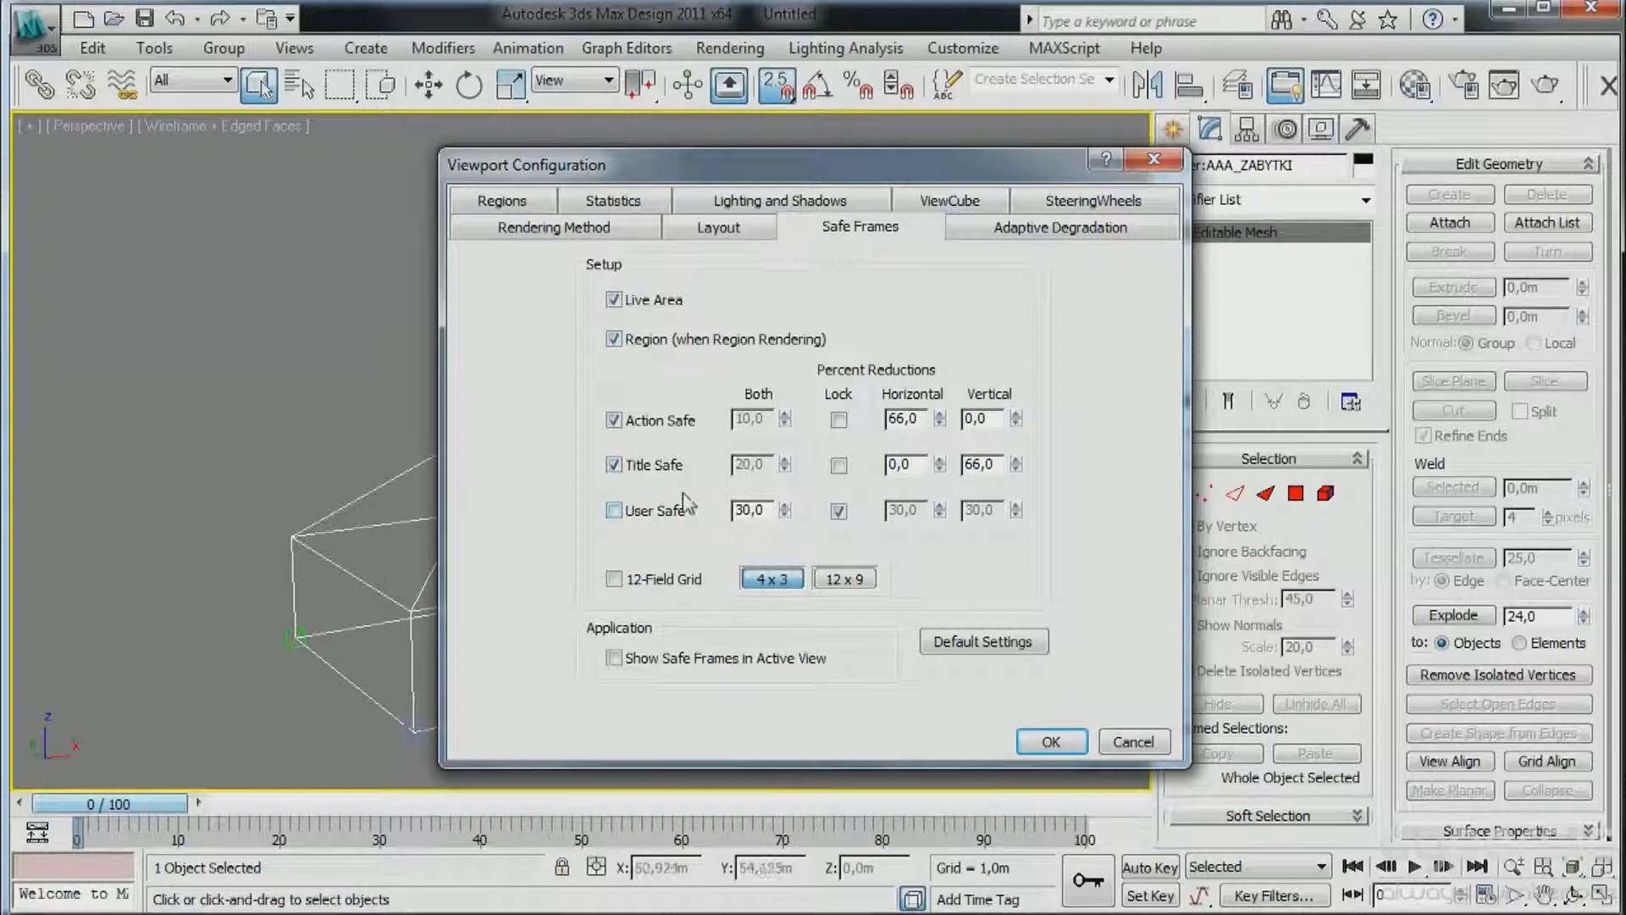
click(1133, 742)
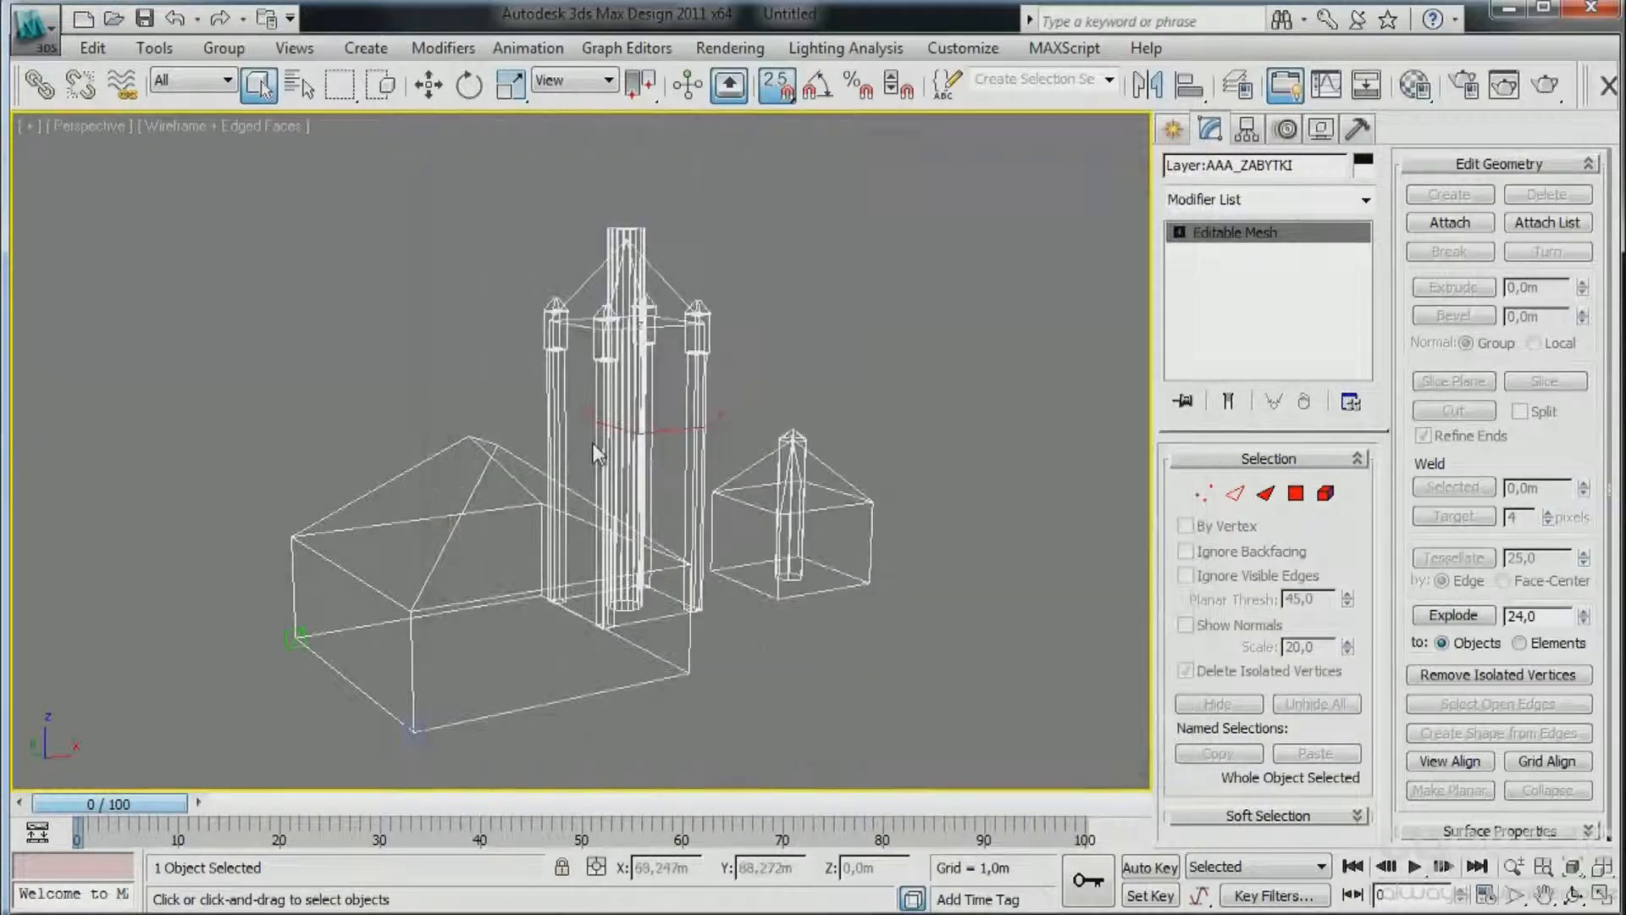